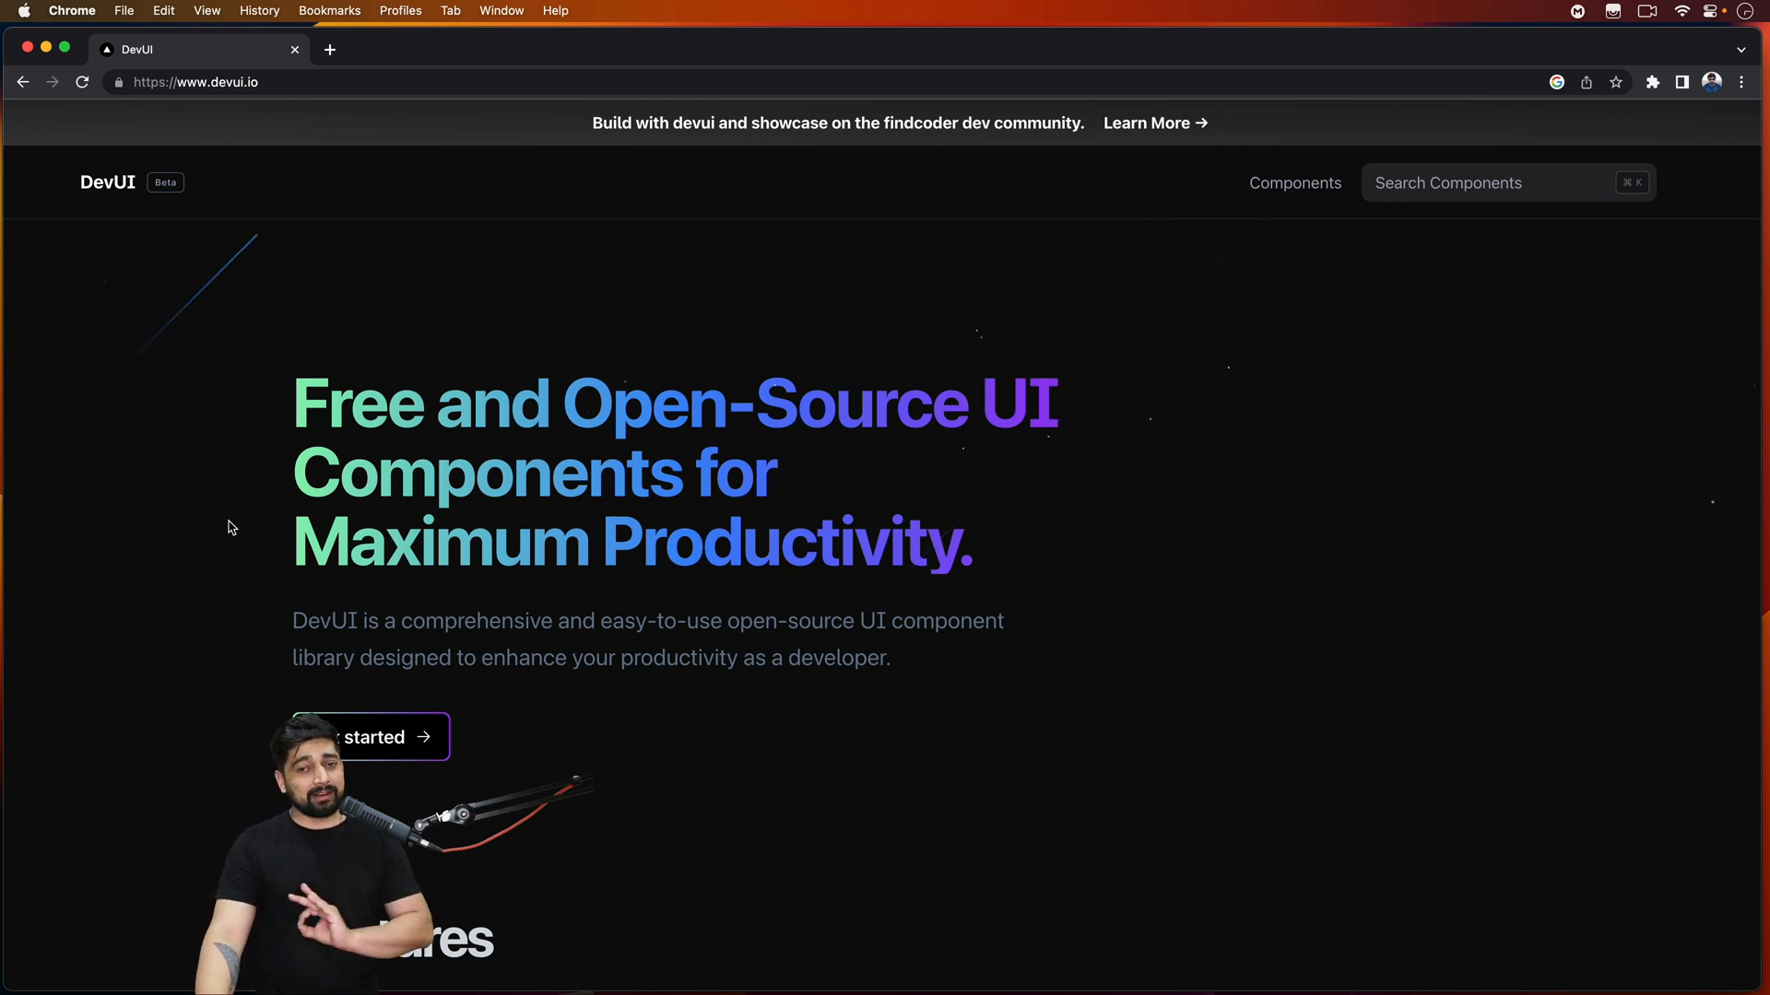
pyautogui.moveTo(249, 682)
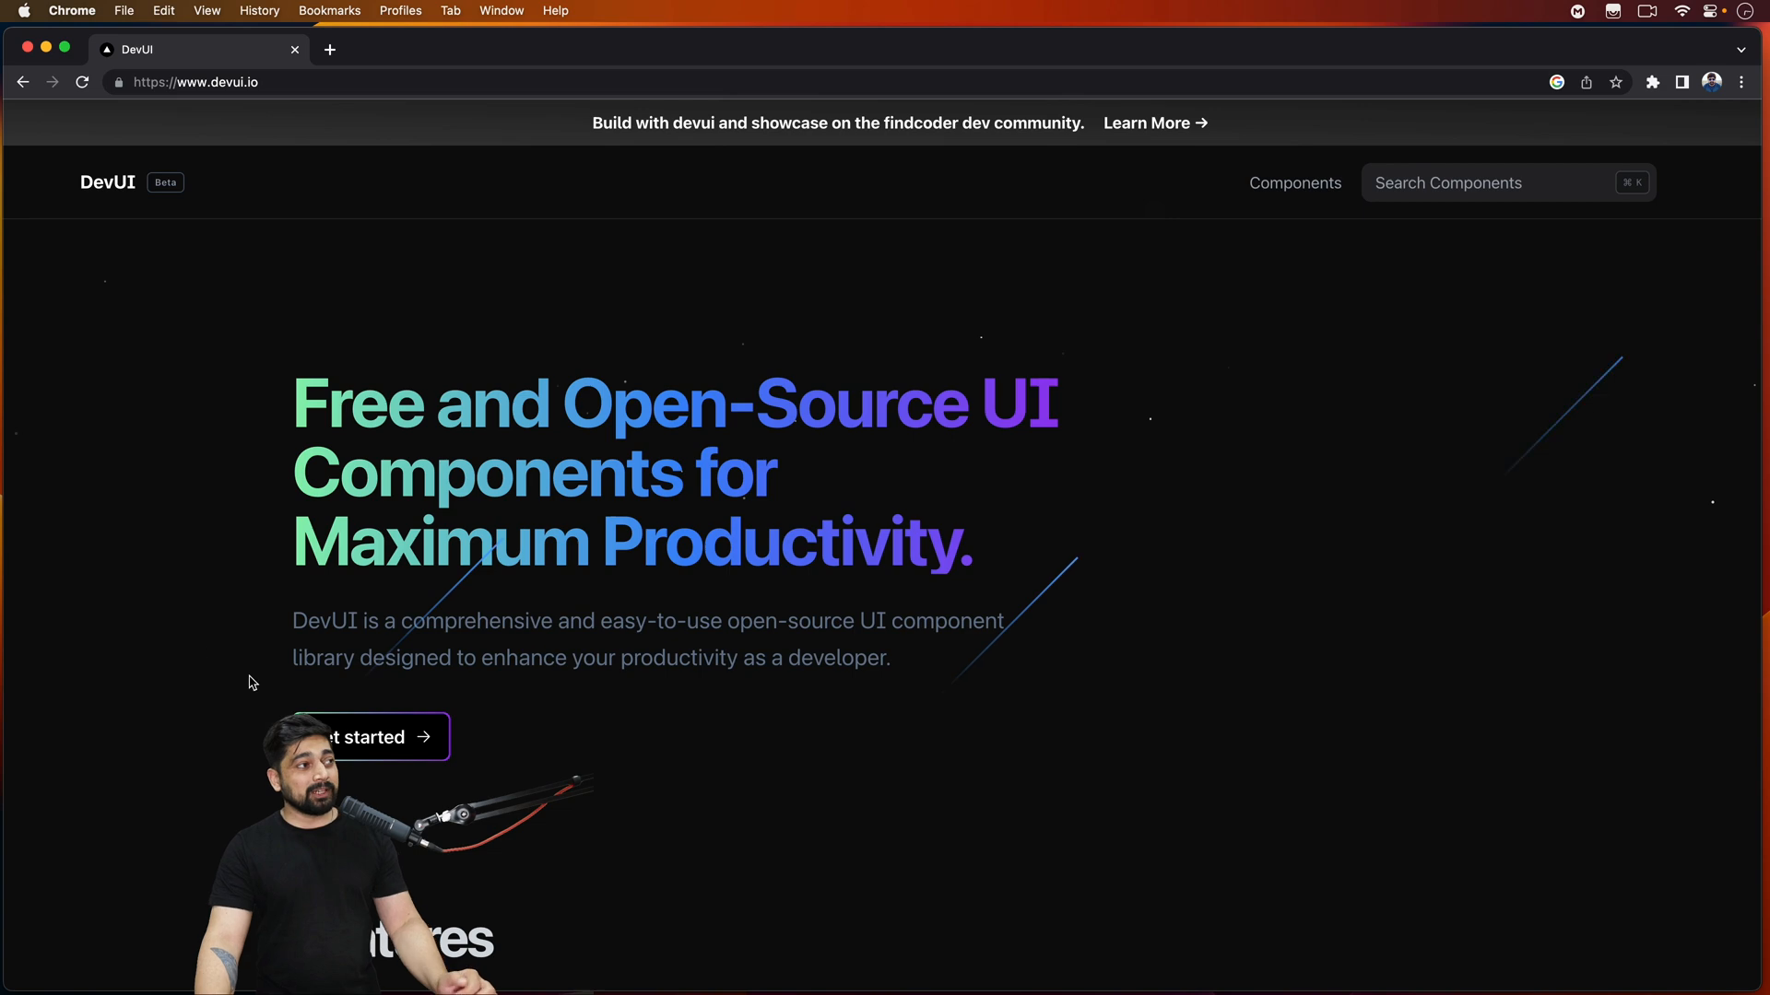
# - Go from the home page into the docs introduction and collapse the Application UI category
pyautogui.click(361, 737)
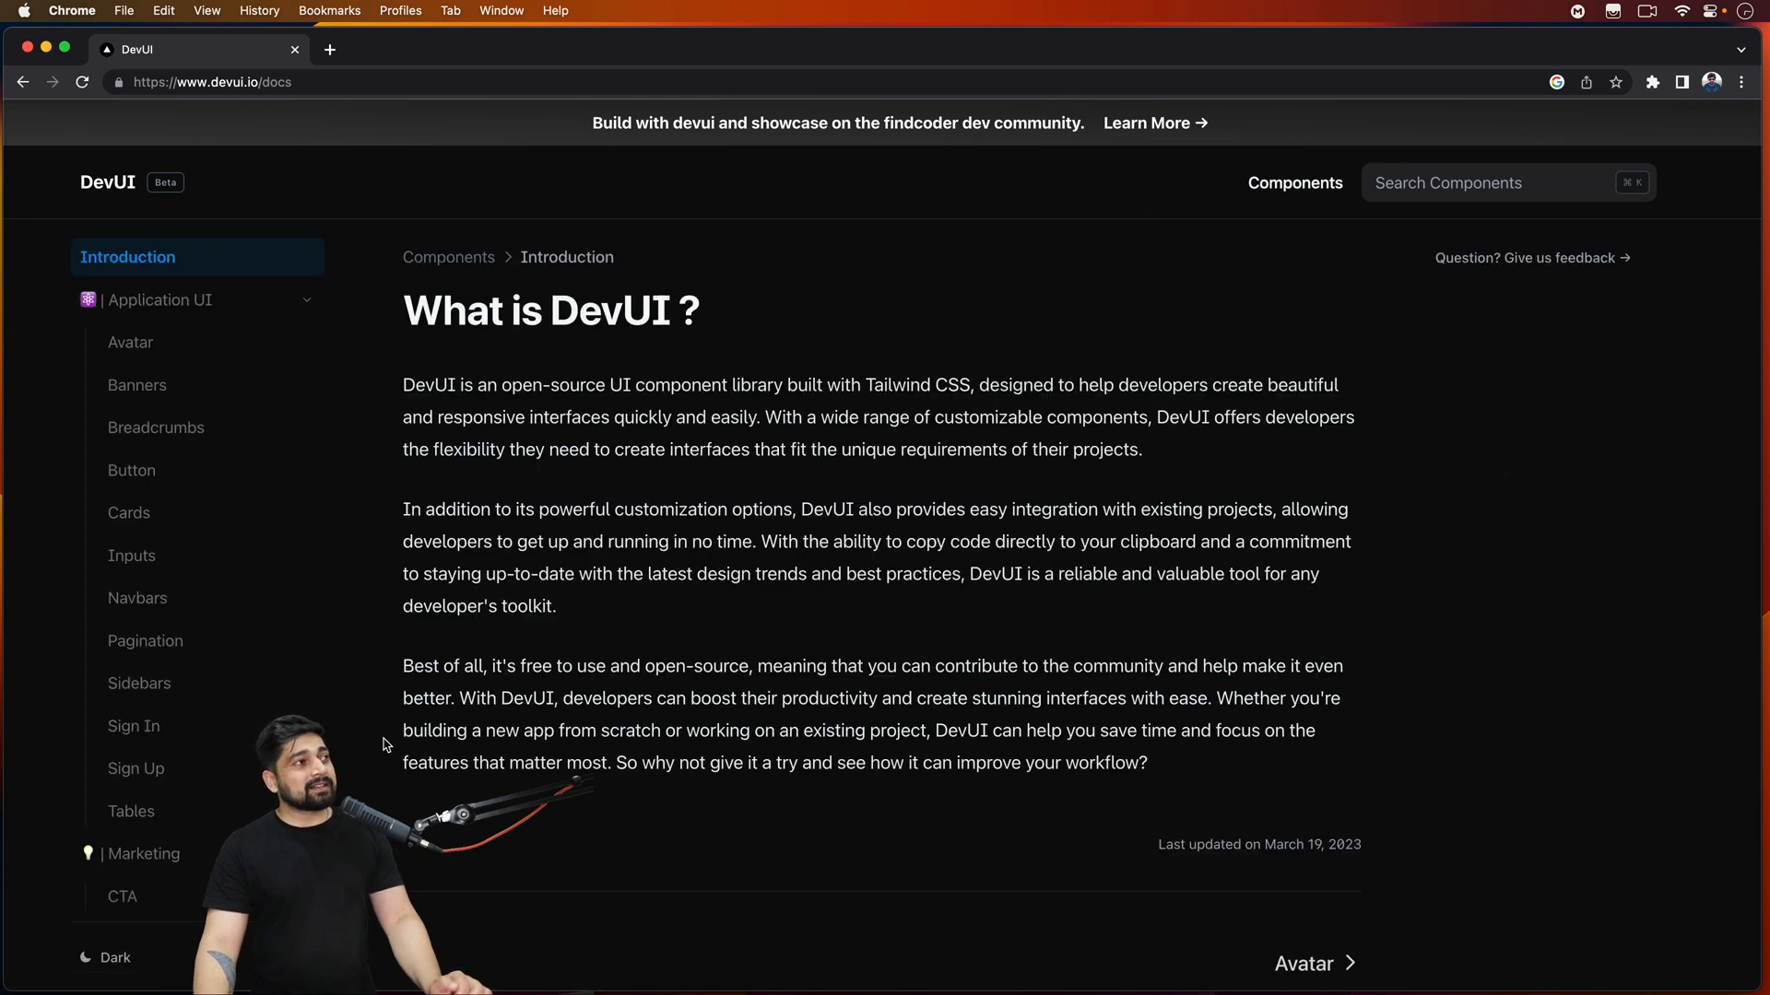
pyautogui.moveTo(460, 325)
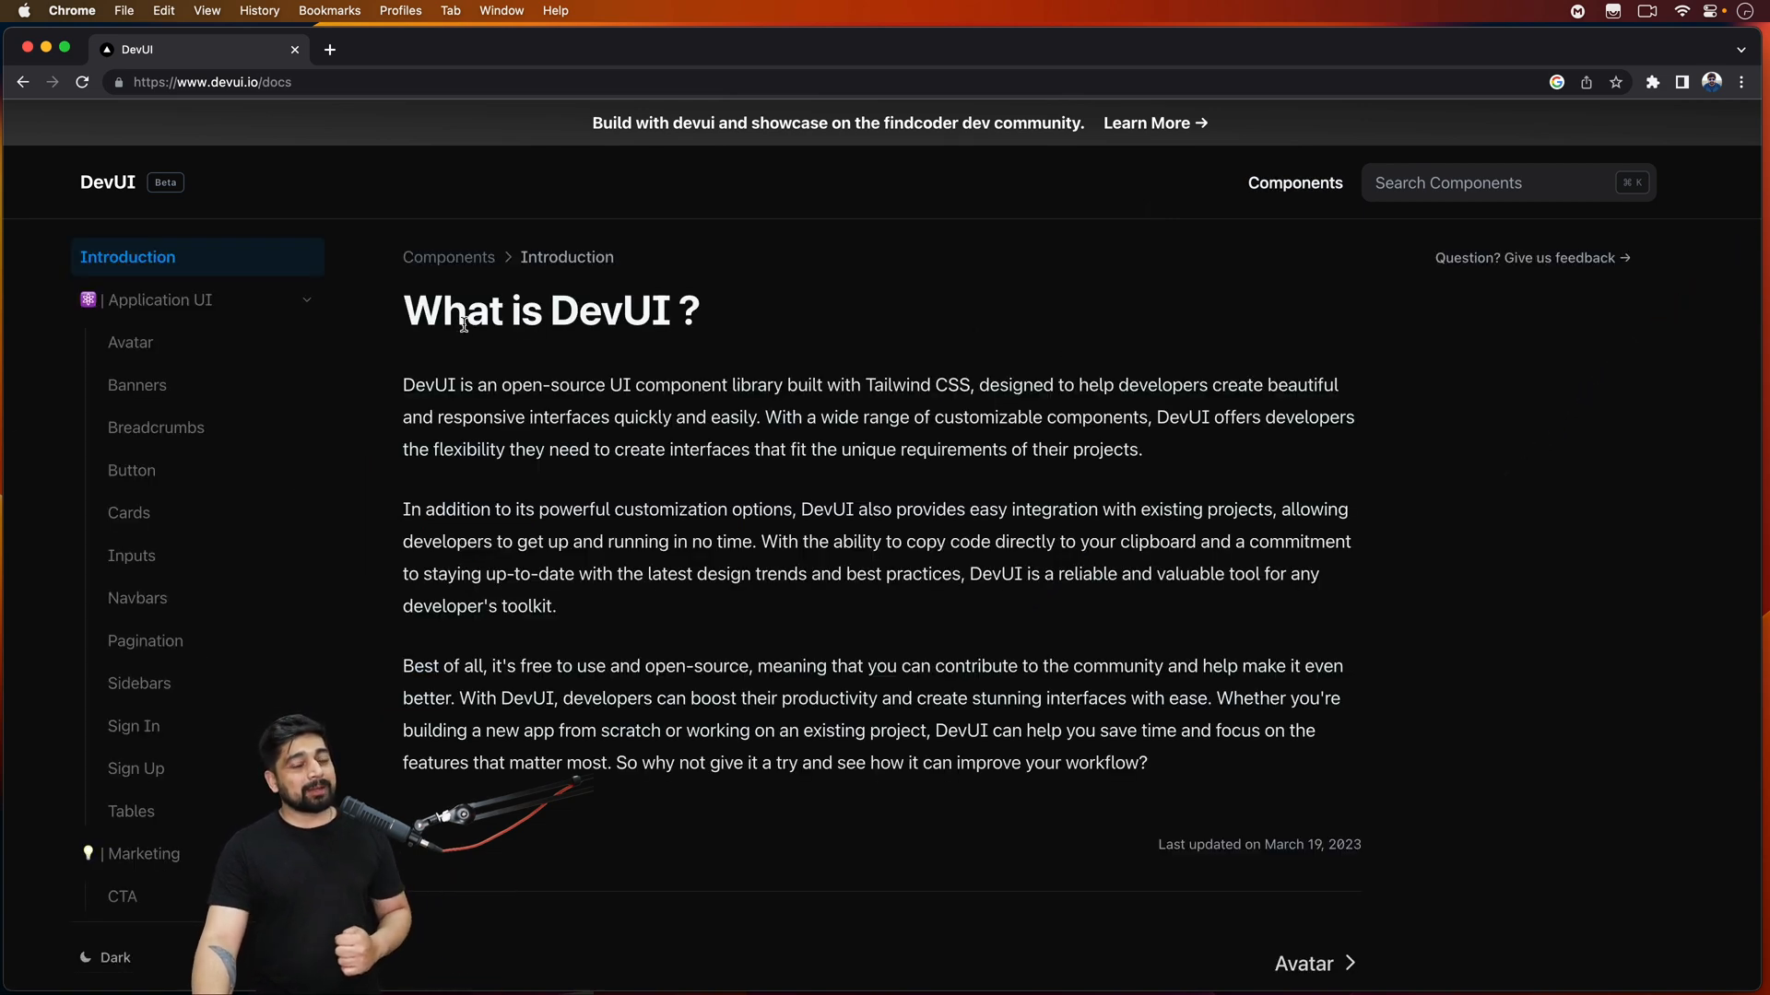
pyautogui.click(198, 299)
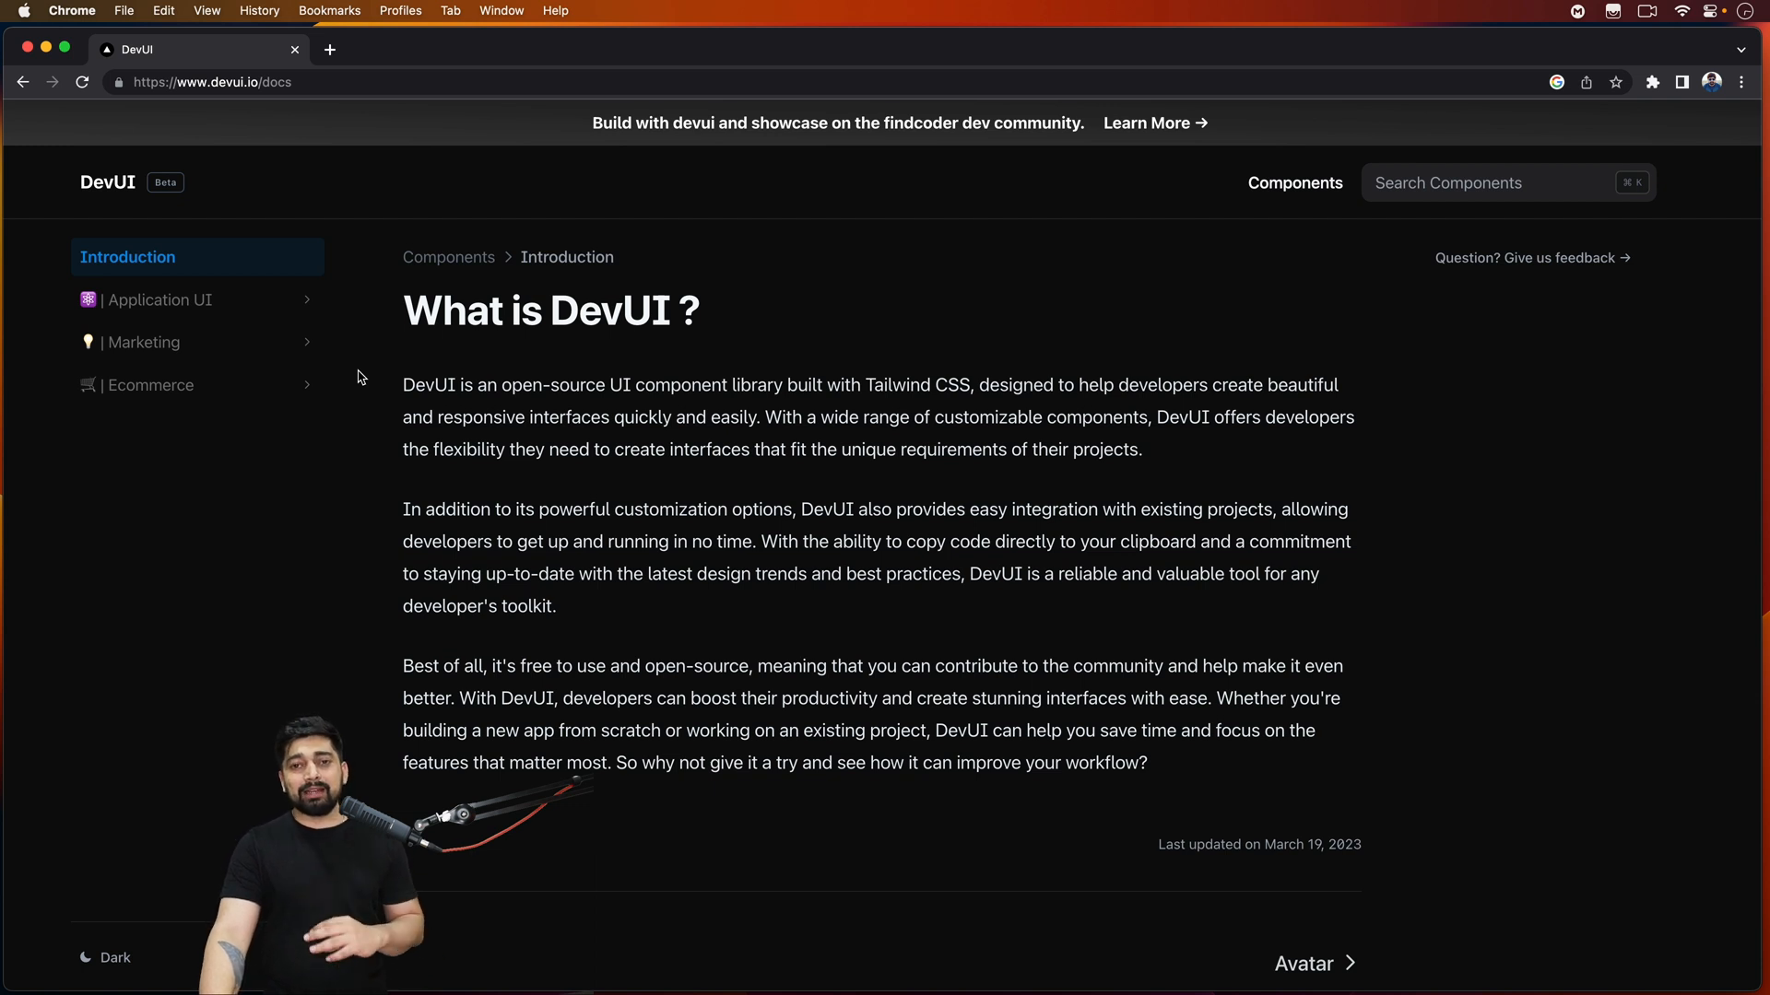
pyautogui.moveTo(330, 378)
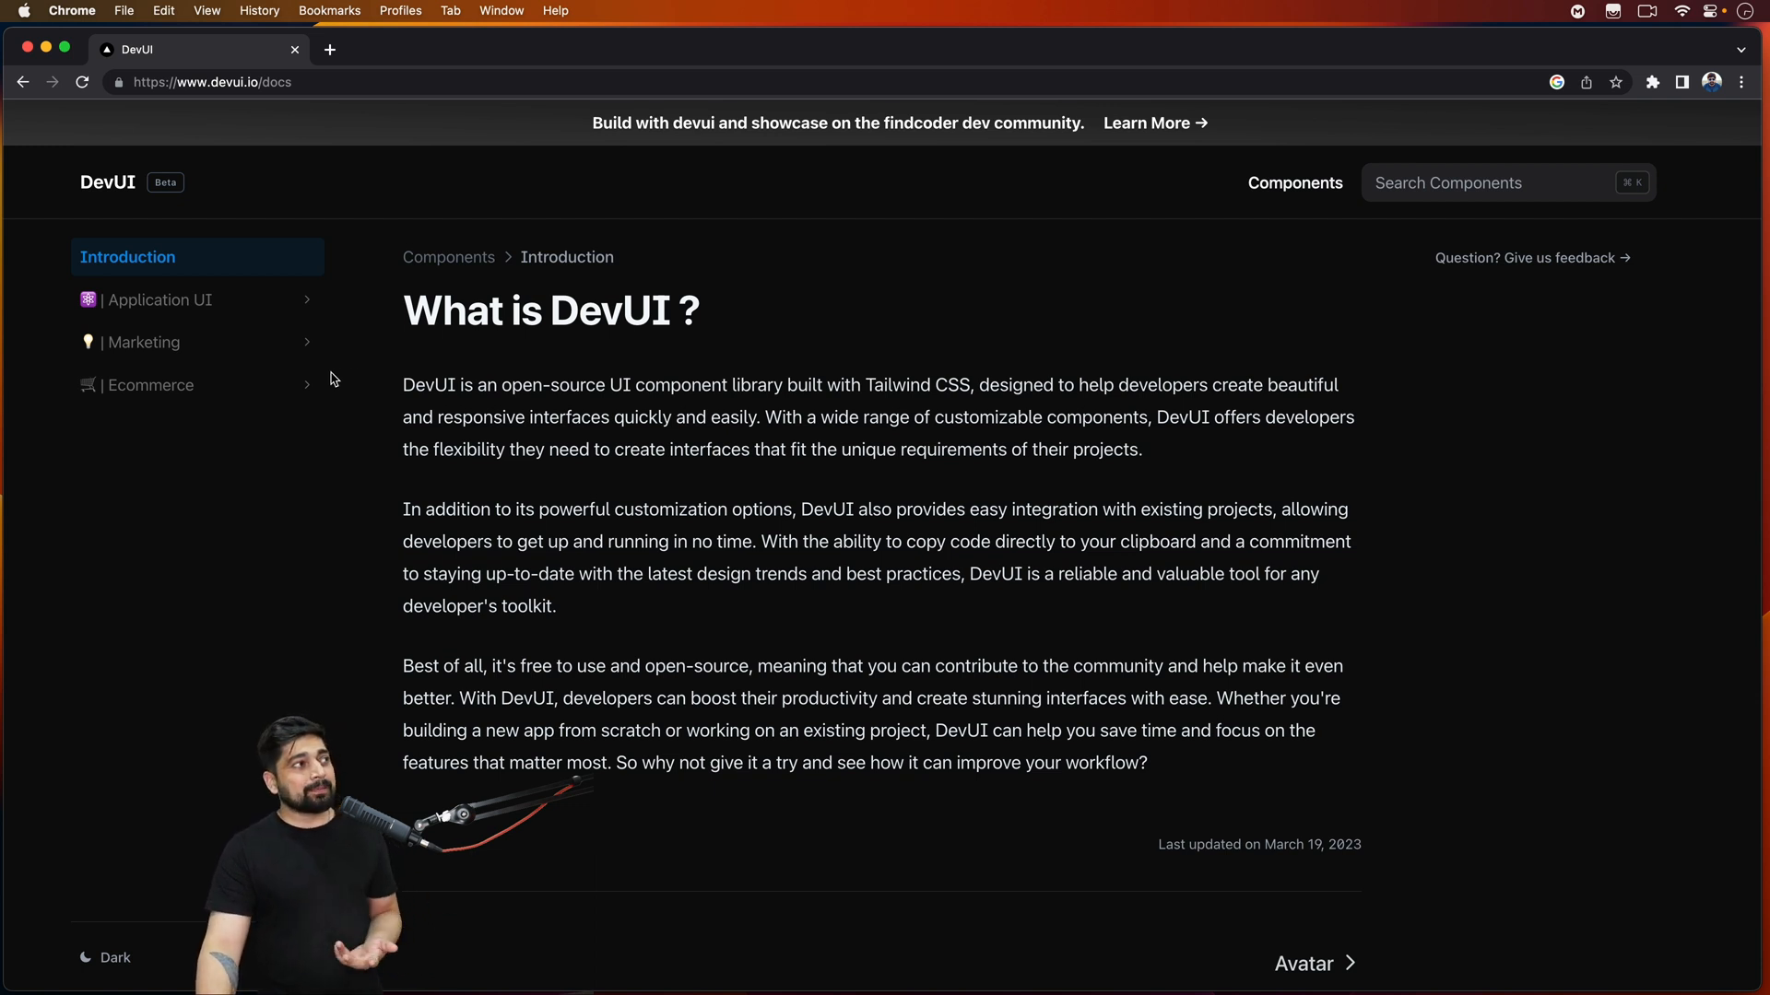
pyautogui.moveTo(197, 386)
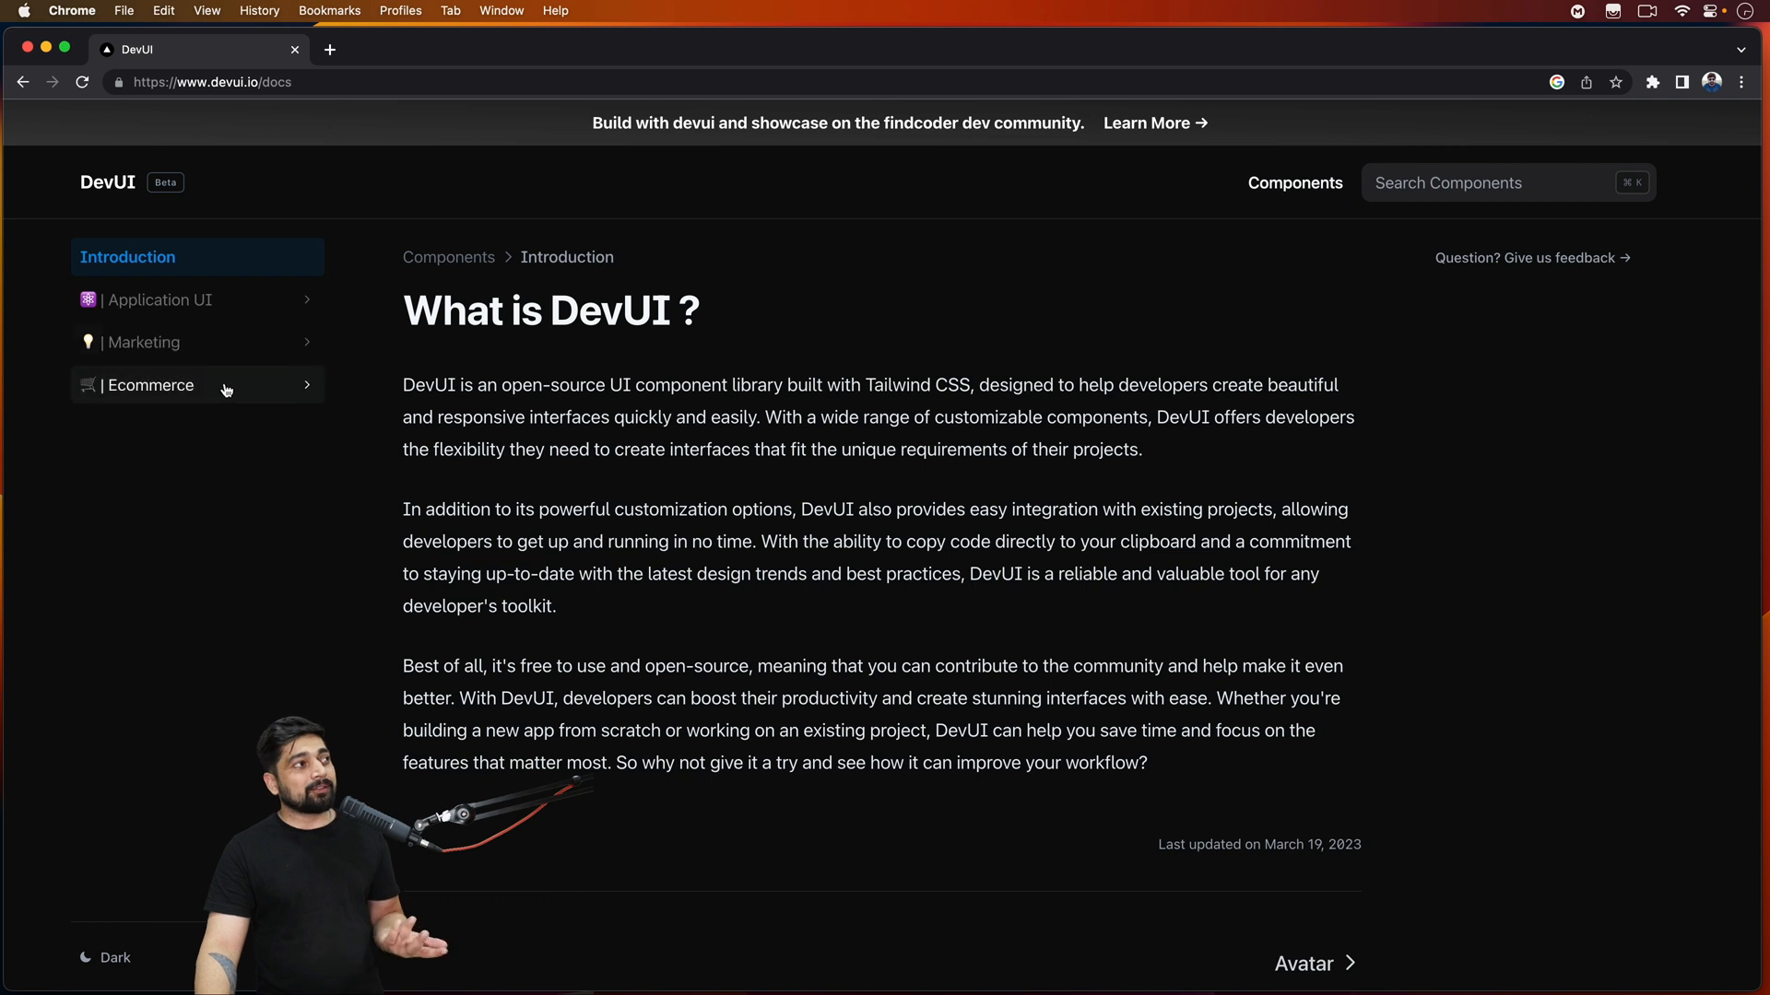
# - Reach the Ecommerce Categories page, then expand the Application UI component list
pyautogui.click(149, 385)
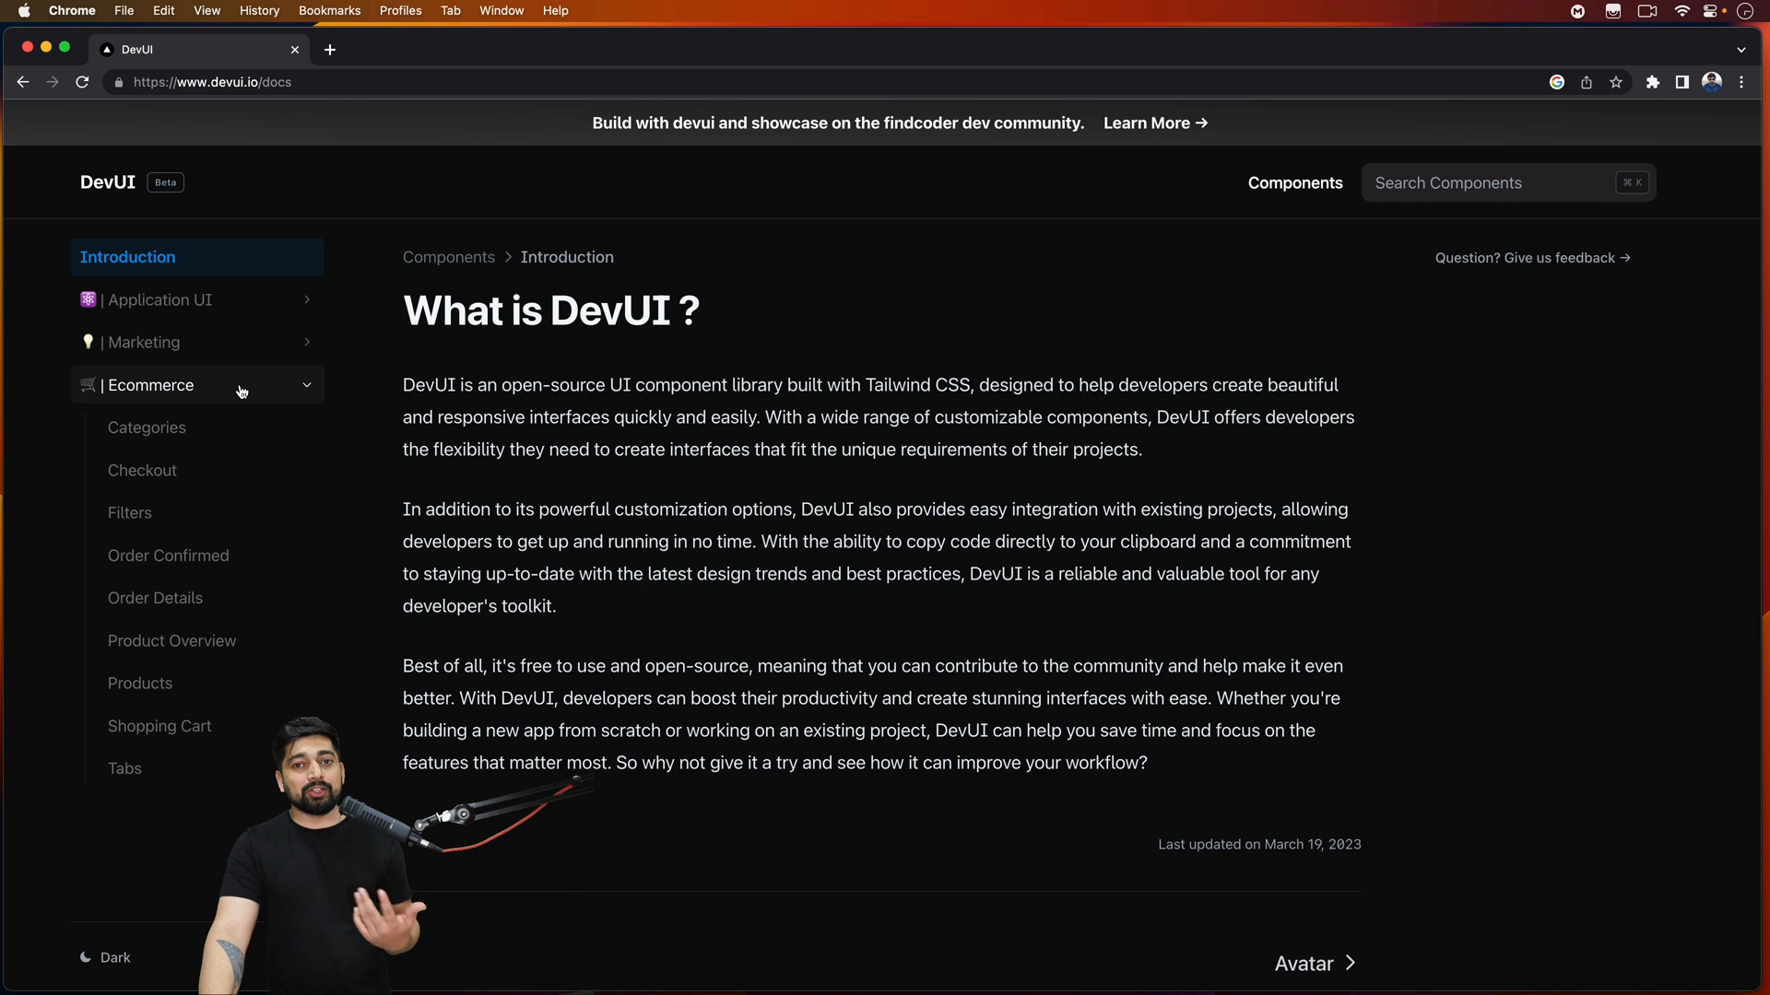
pyautogui.click(146, 426)
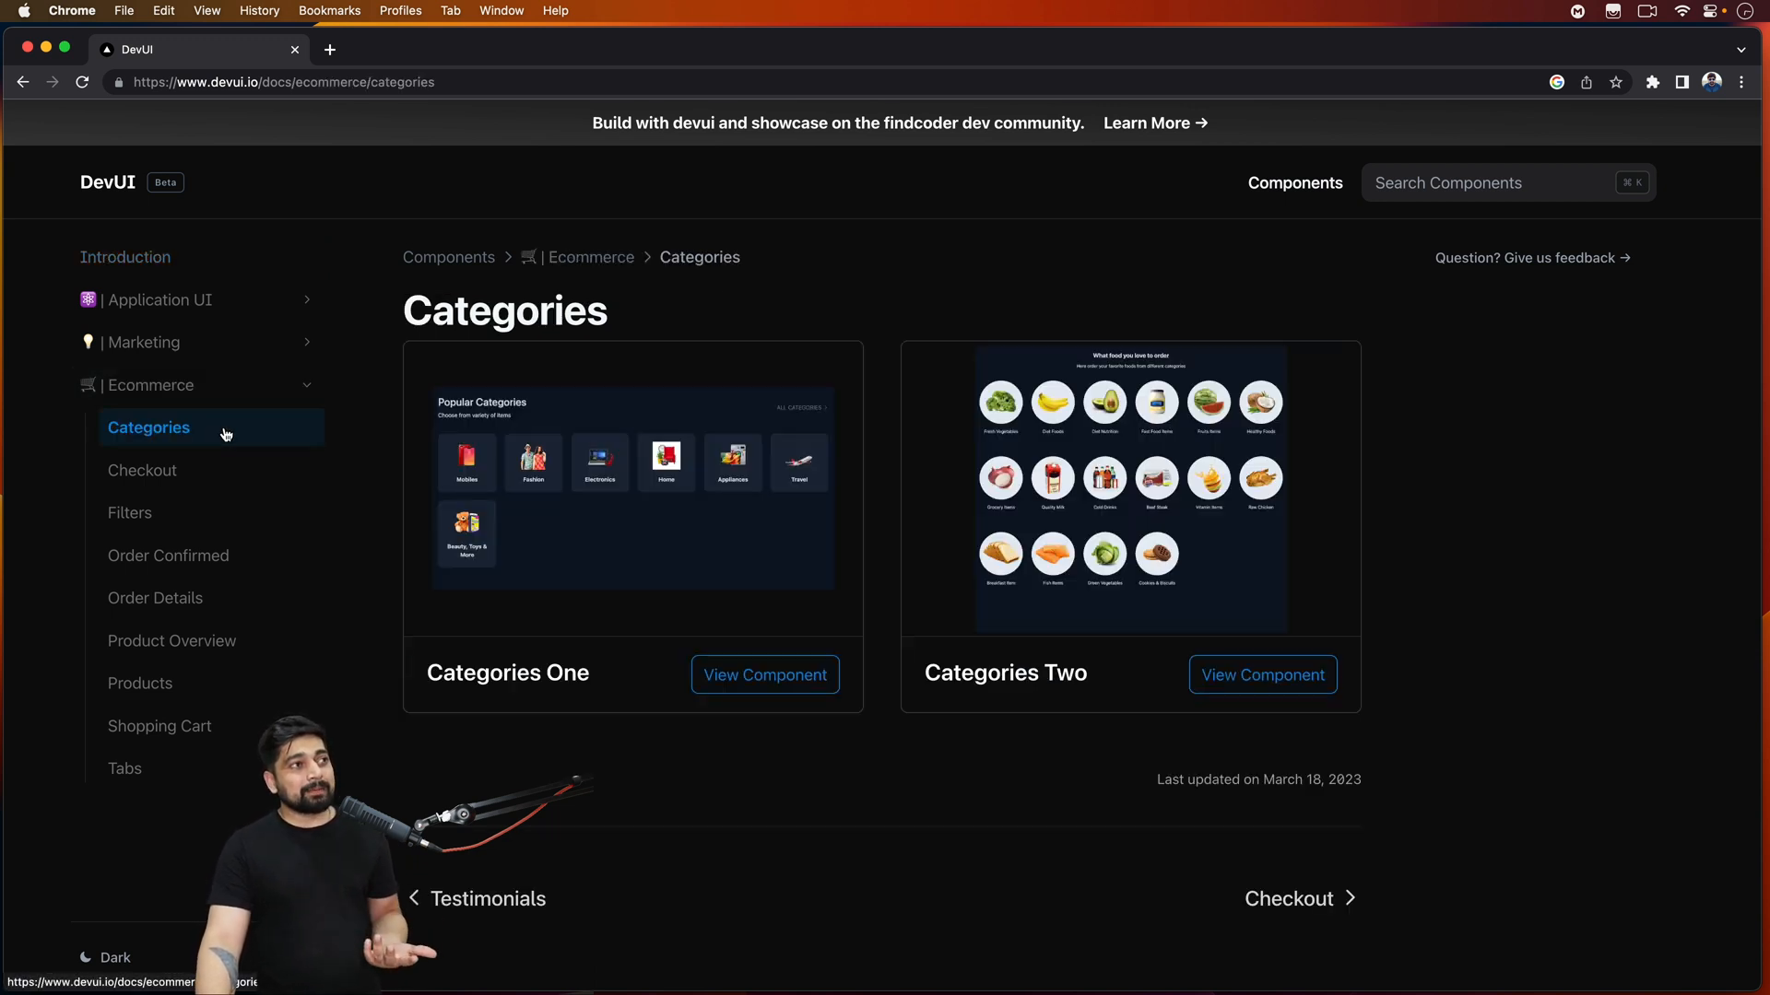
pyautogui.moveTo(271, 367)
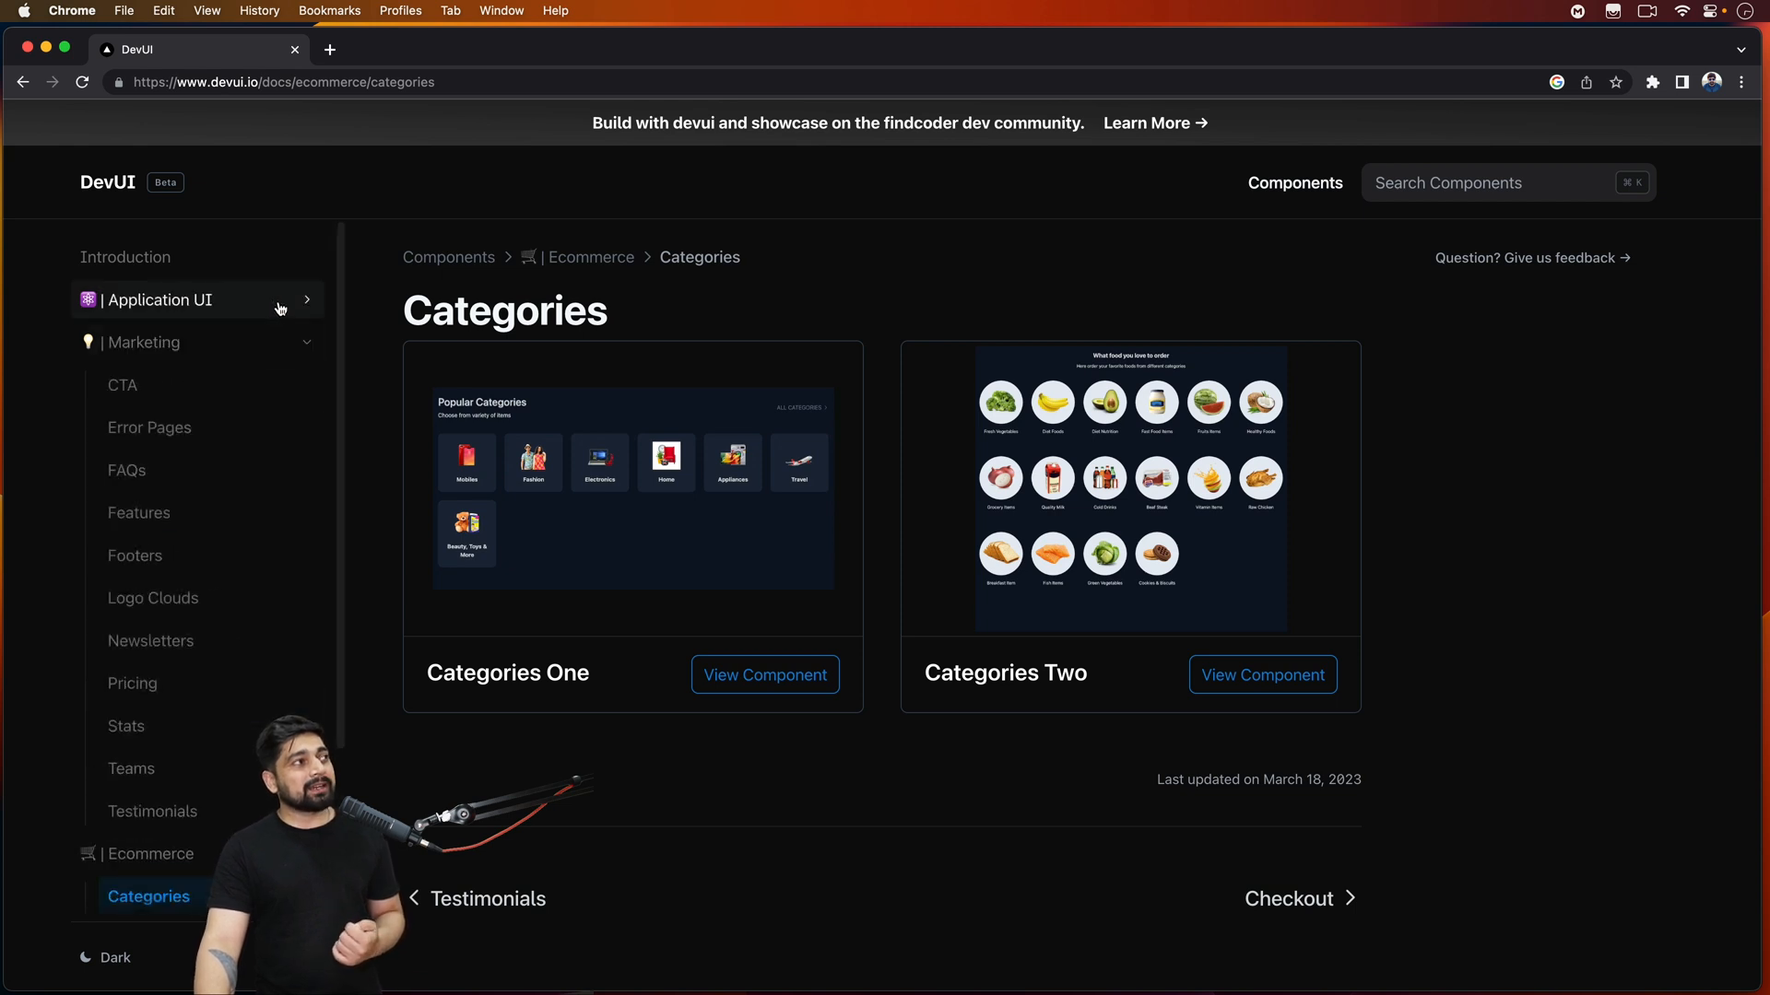
pyautogui.click(158, 299)
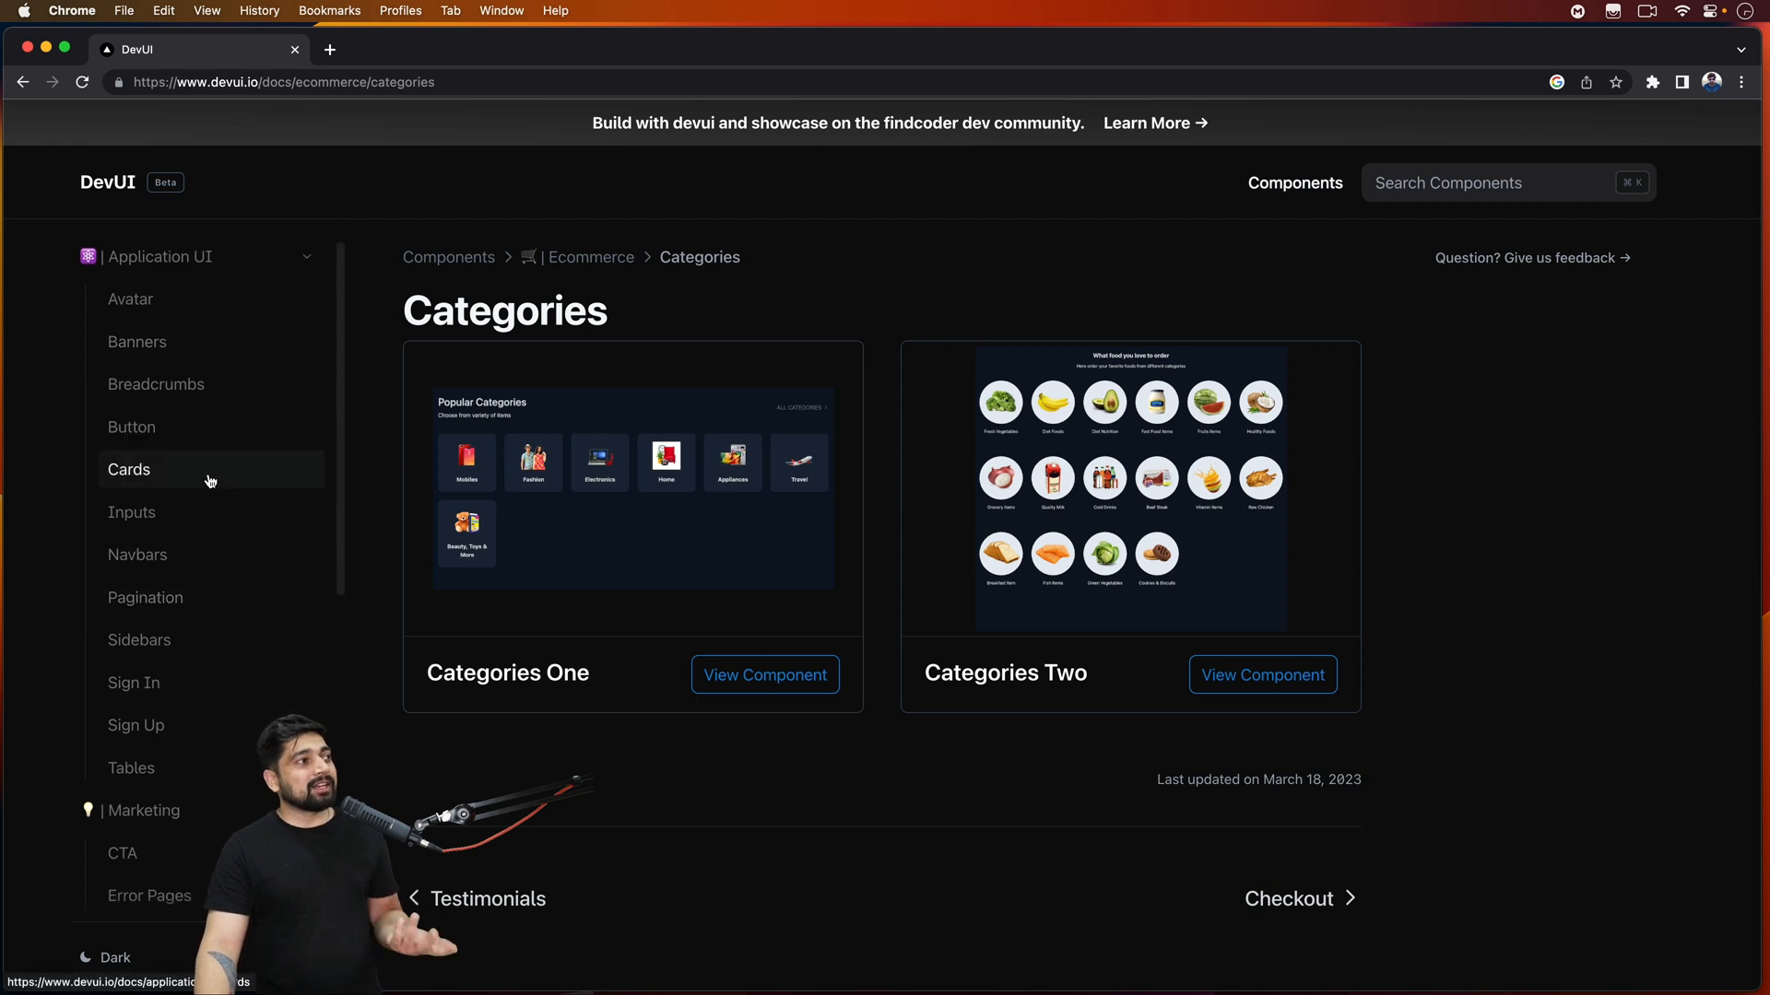
# - Navigate to the Cards page and bring up the full preview of Card Three's sneaker cards
pyautogui.click(129, 470)
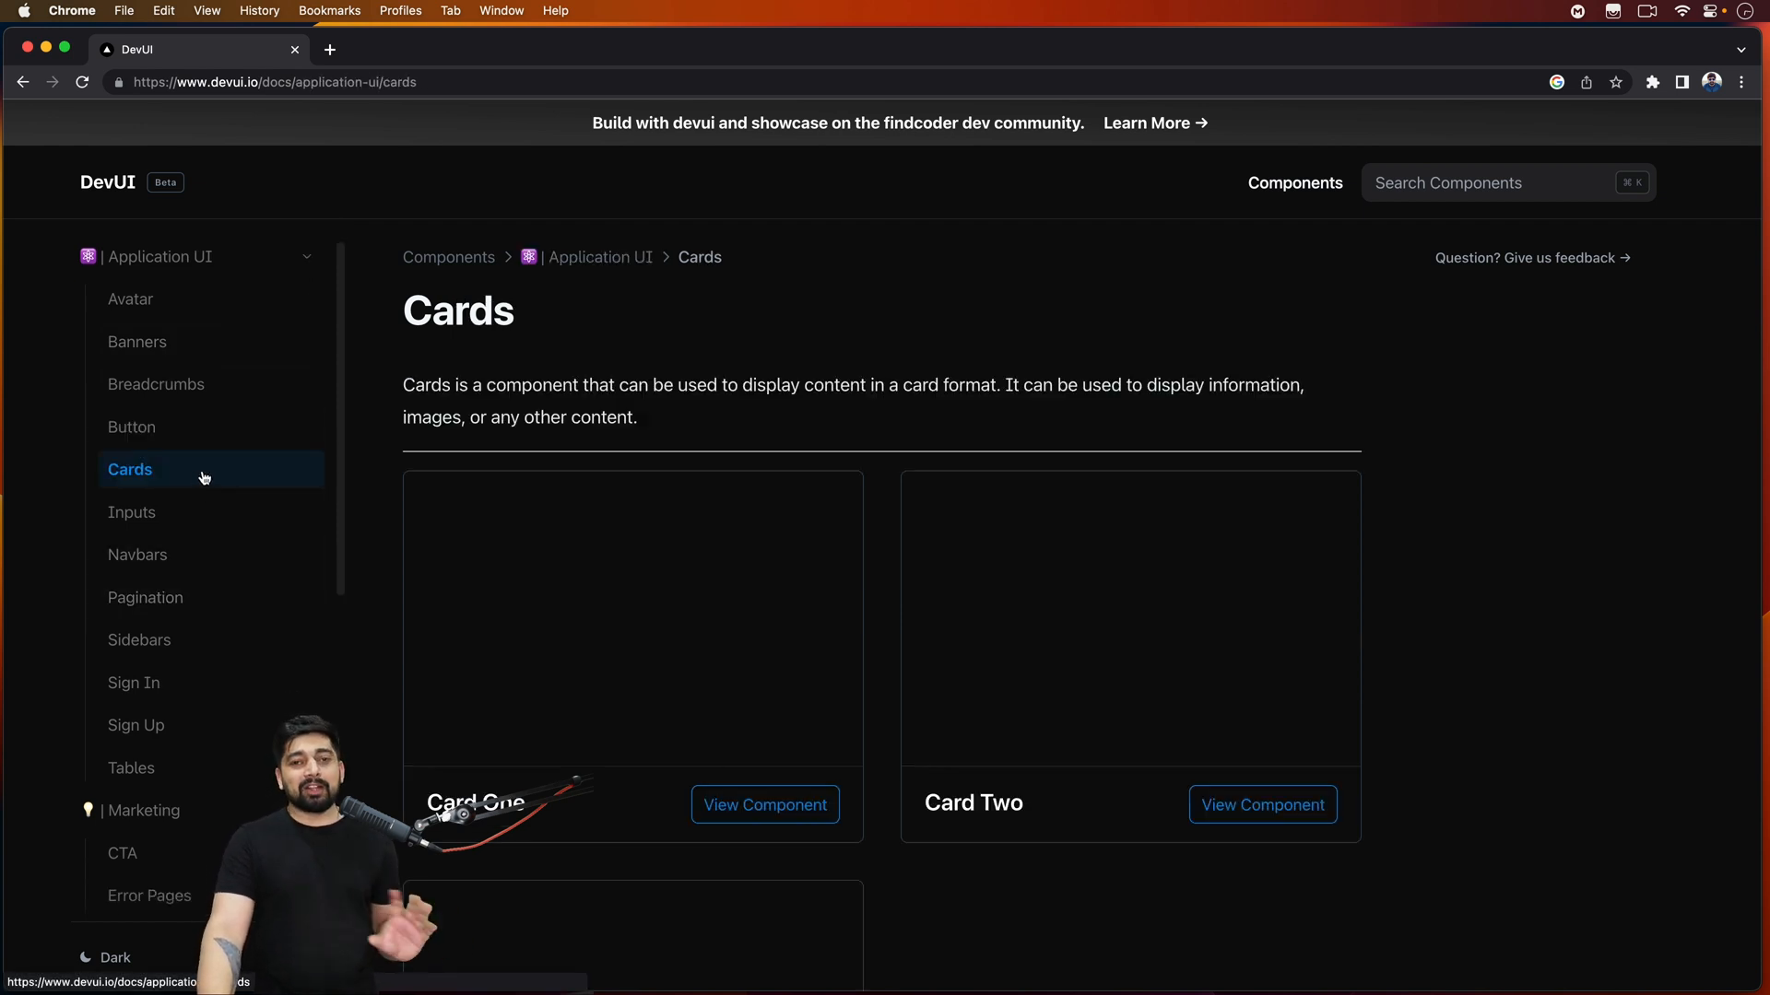
pyautogui.scroll(3)
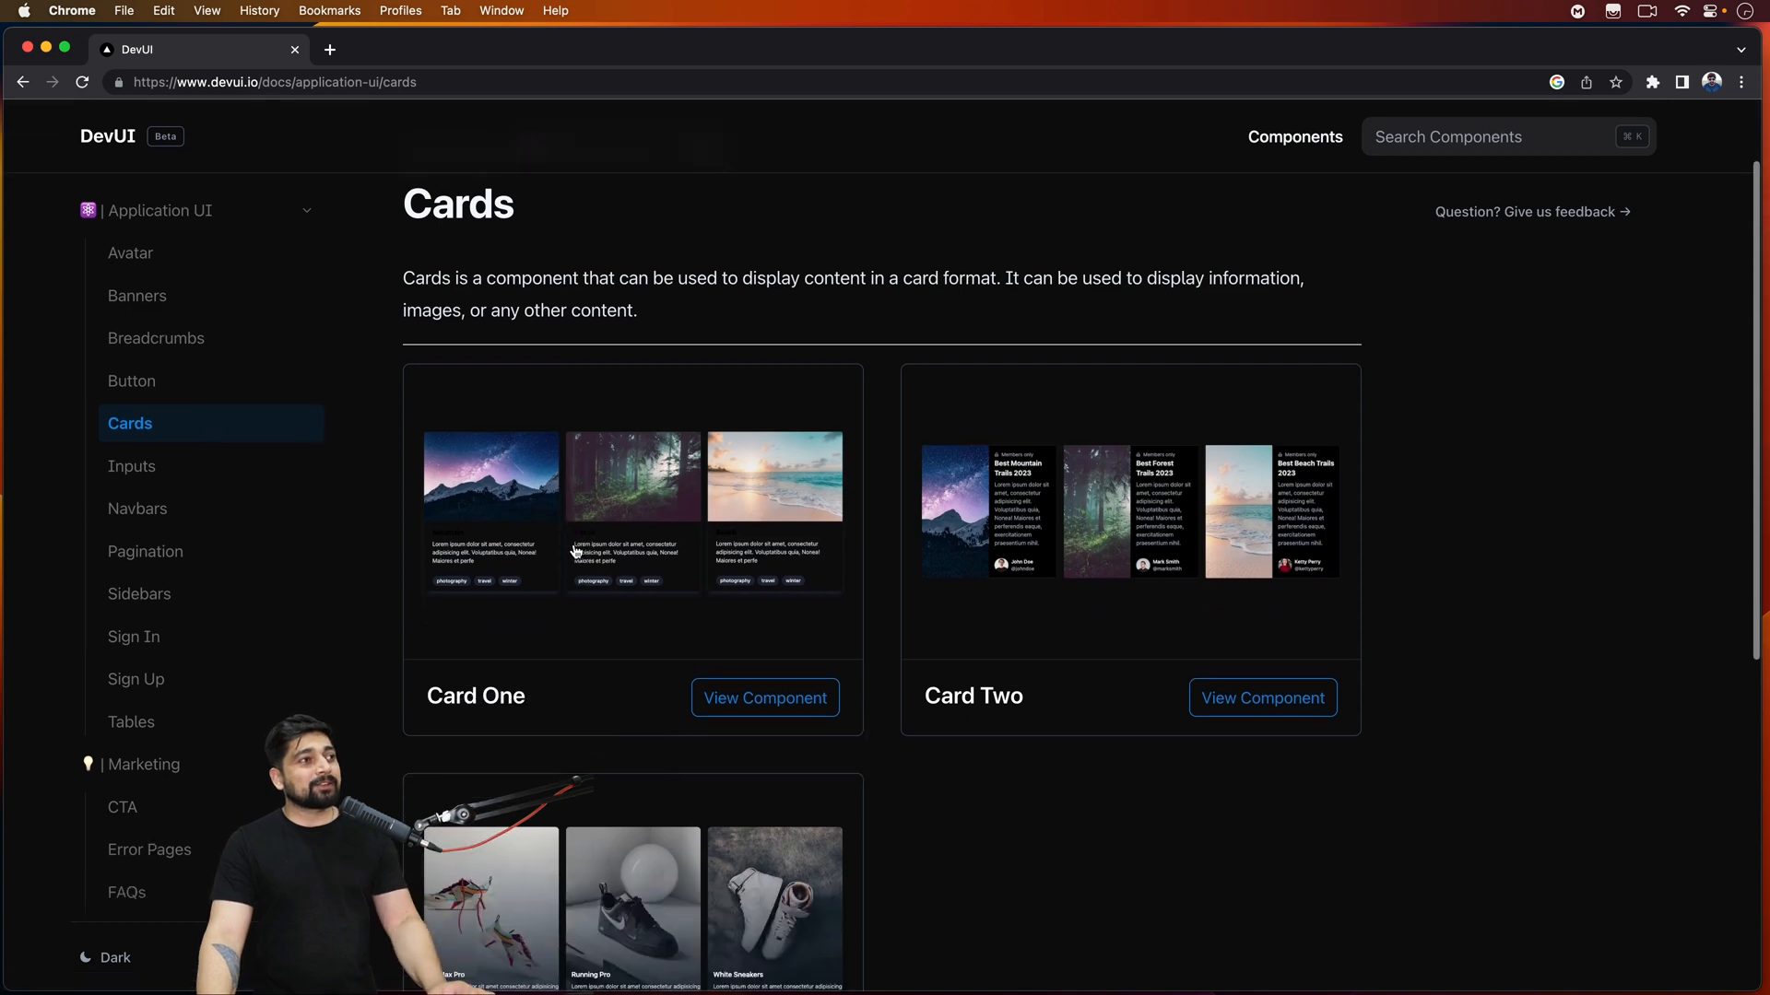
pyautogui.scroll(-3)
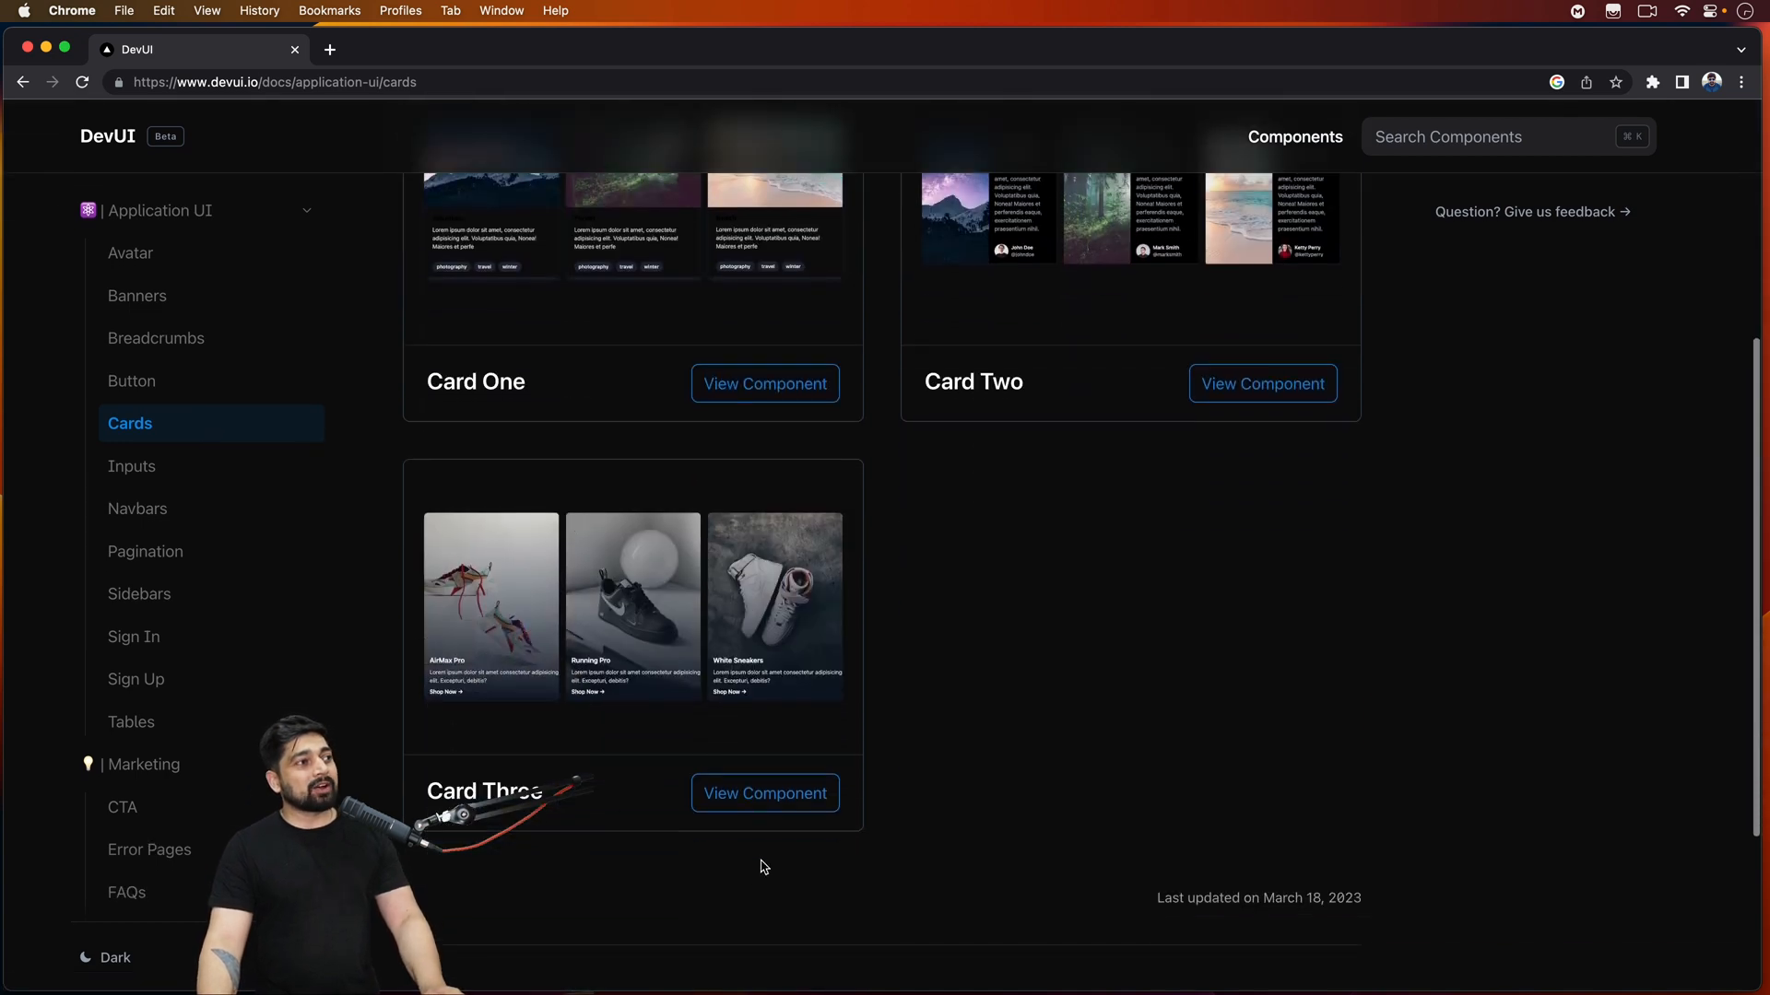
pyautogui.click(763, 792)
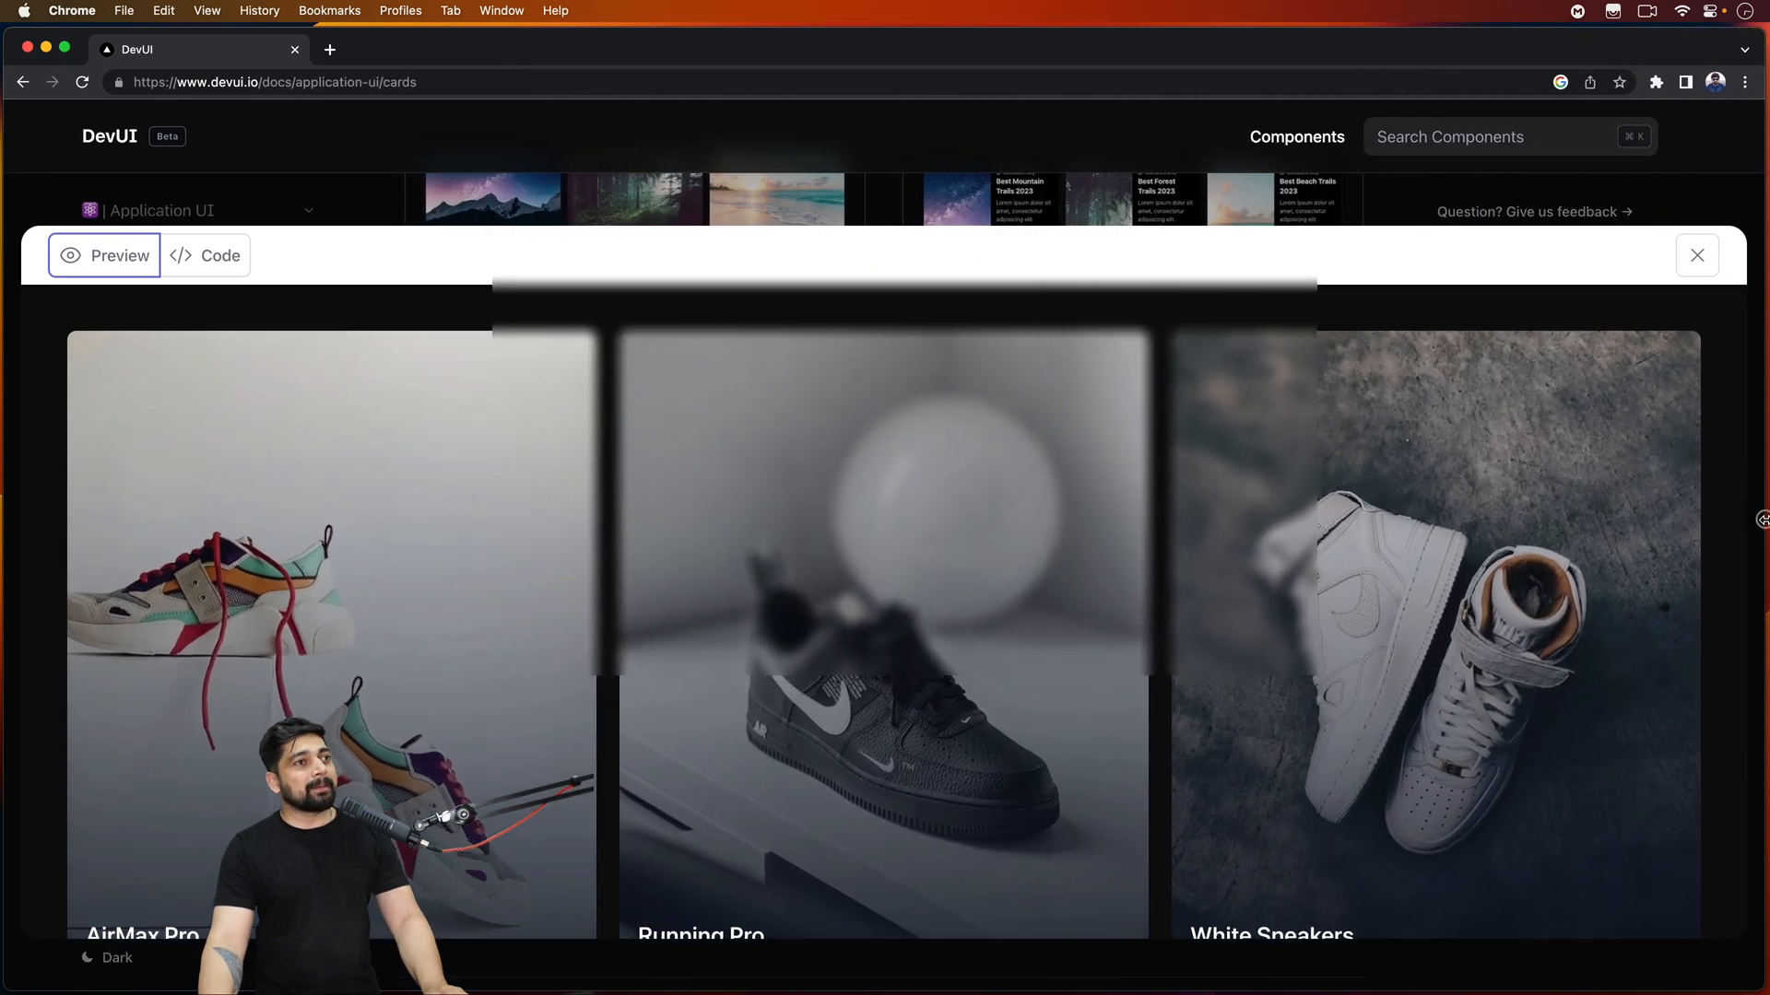
# - Review Card Three's code in HTML and React versions, then close the preview back to Cards
pyautogui.scroll(-3)
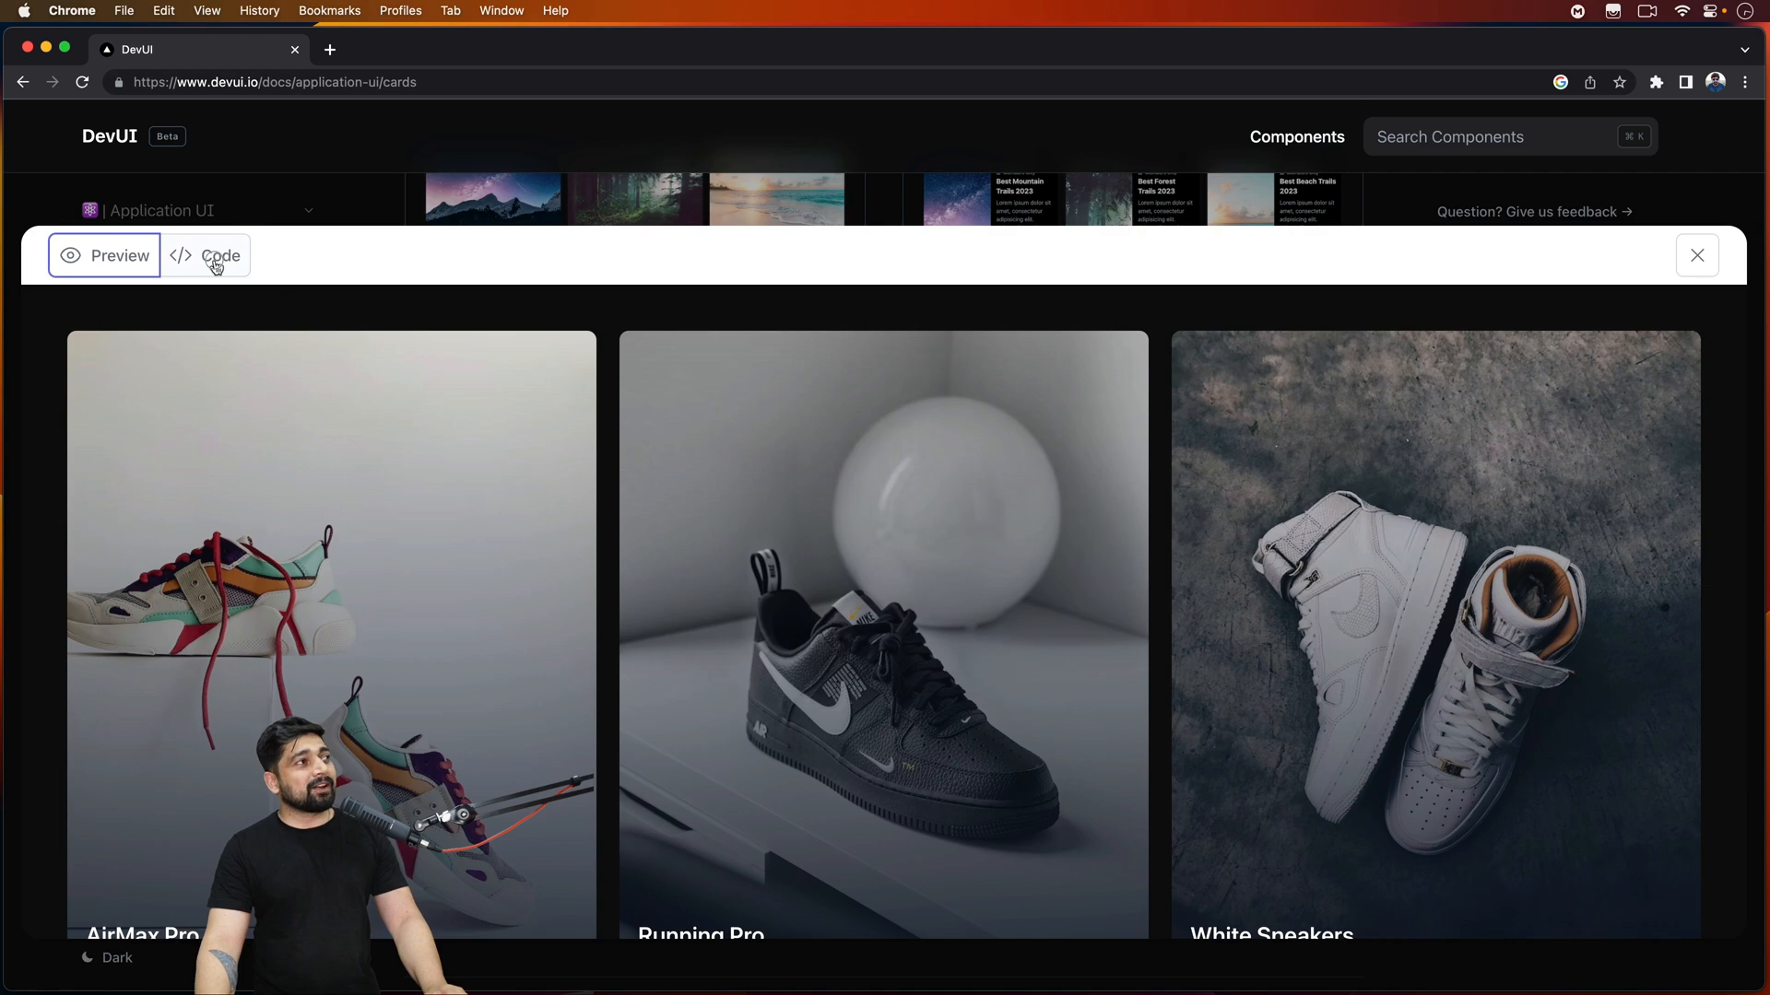
pyautogui.click(207, 255)
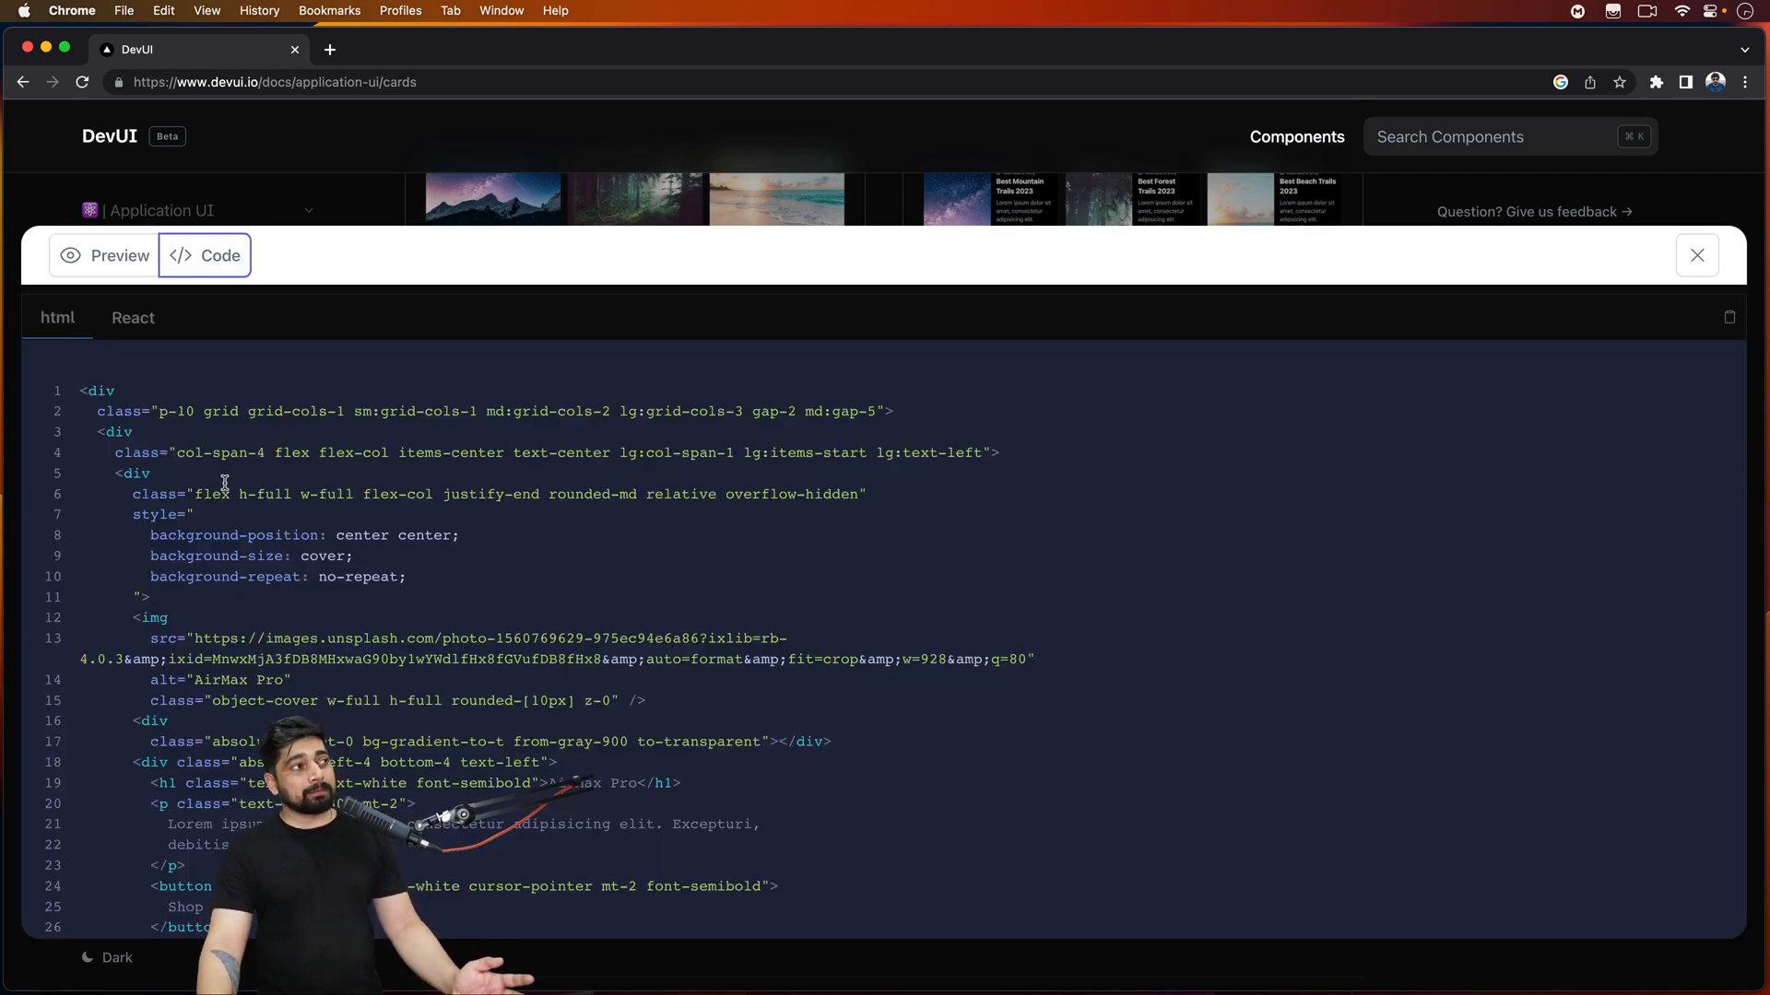
pyautogui.scroll(-3)
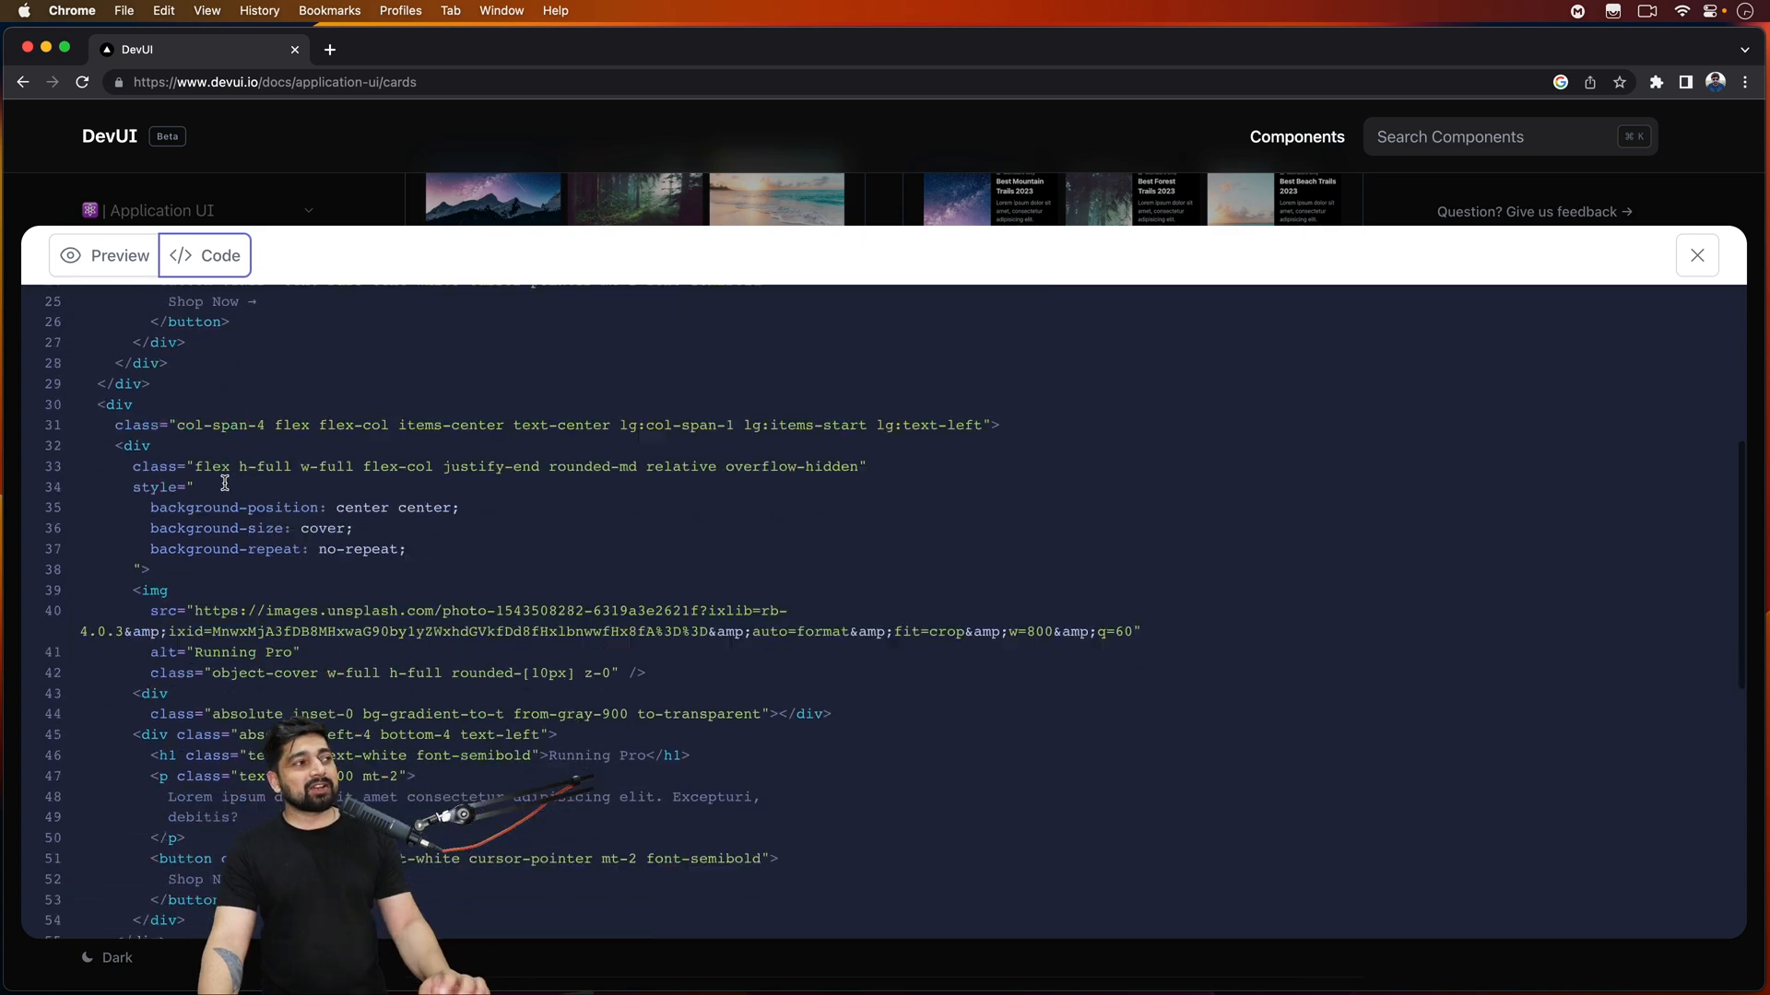
pyautogui.click(133, 317)
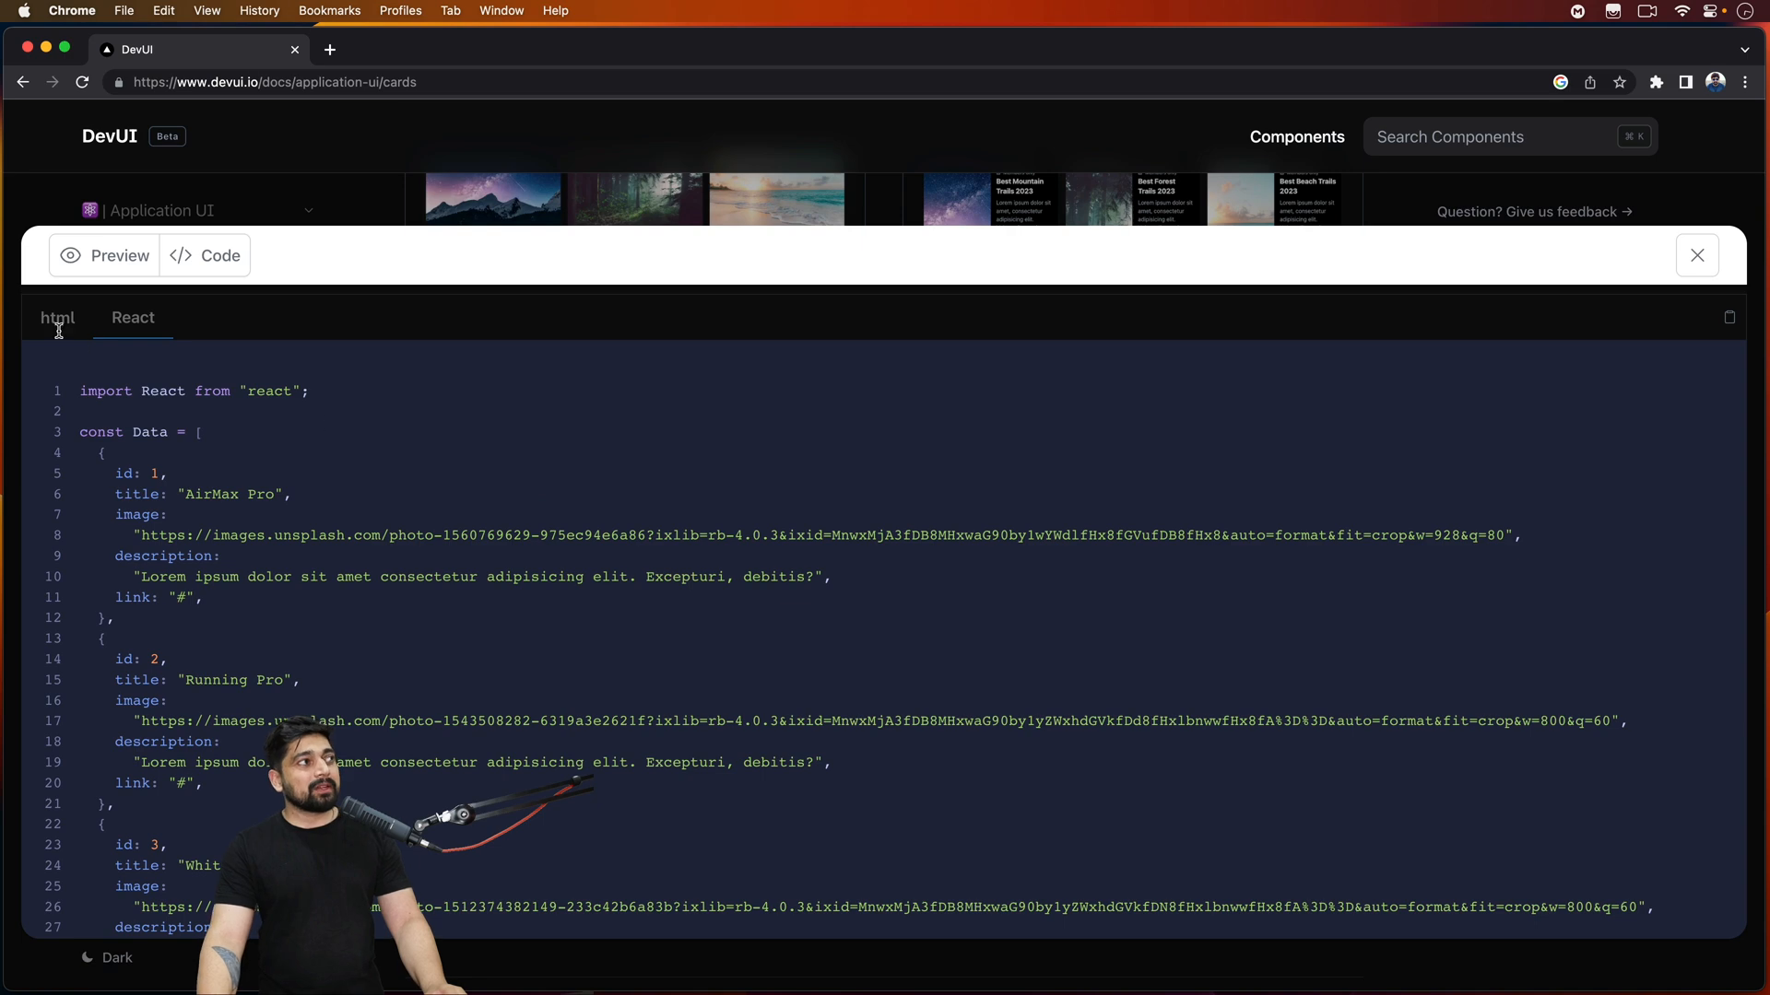
pyautogui.click(57, 317)
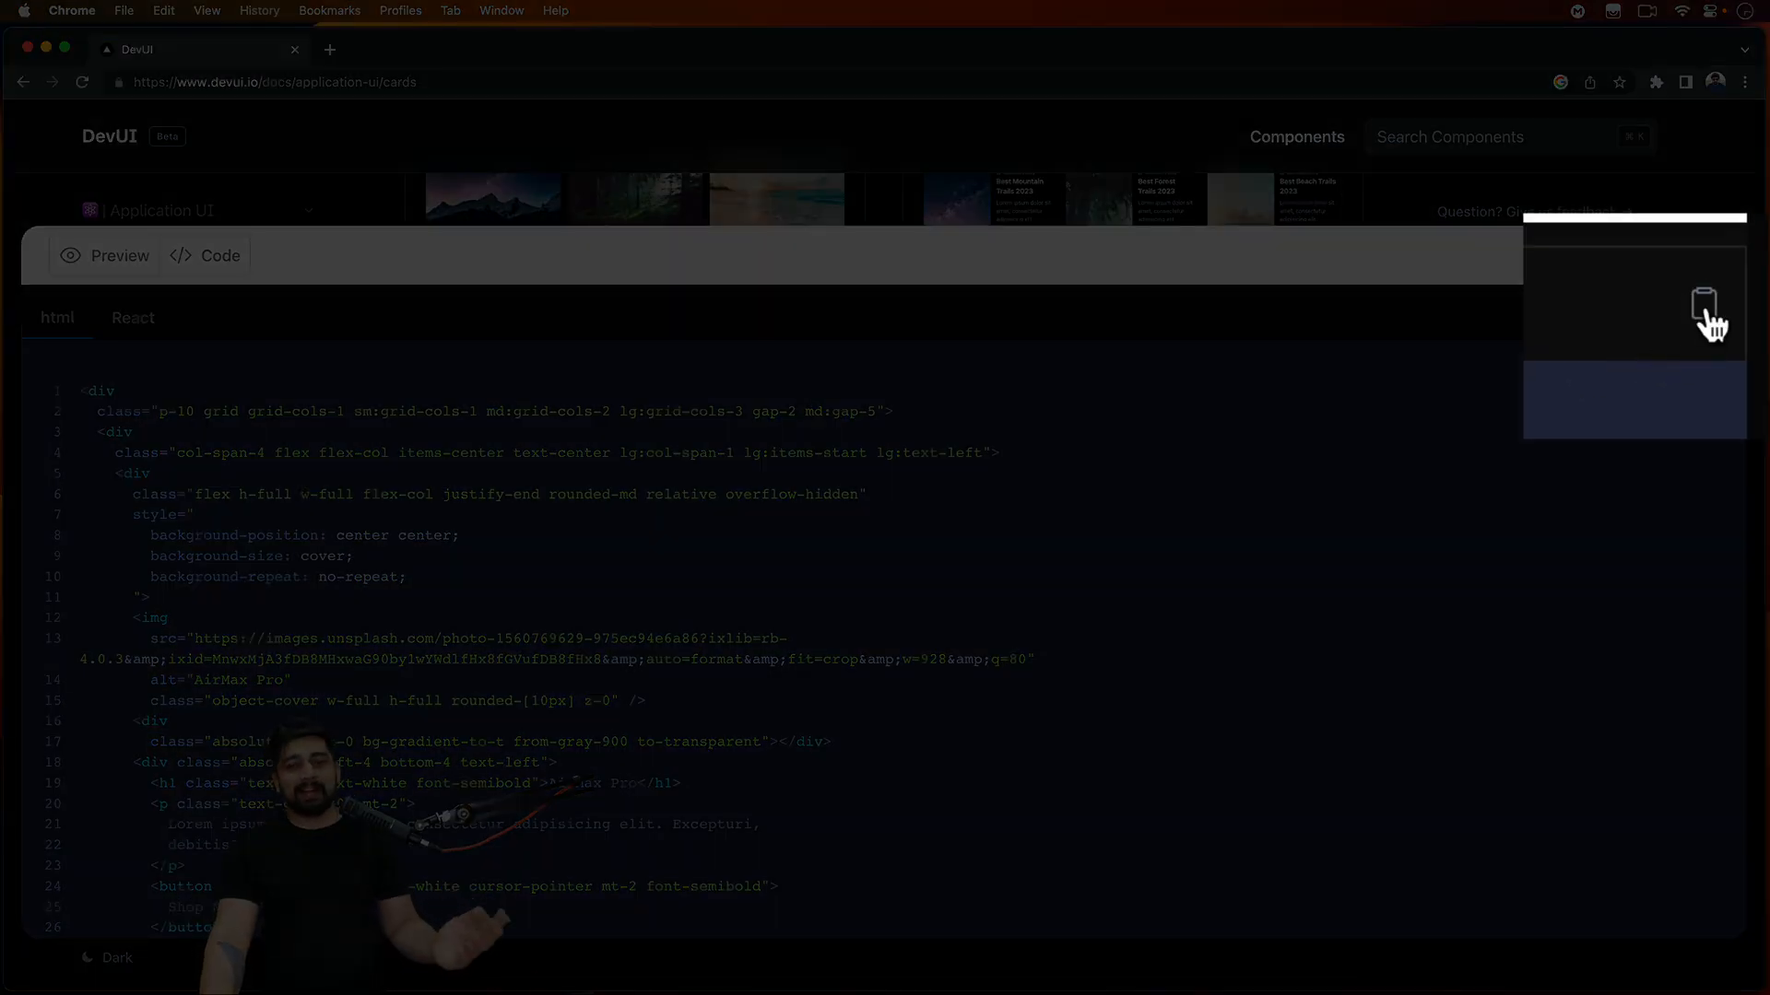
pyautogui.click(1728, 317)
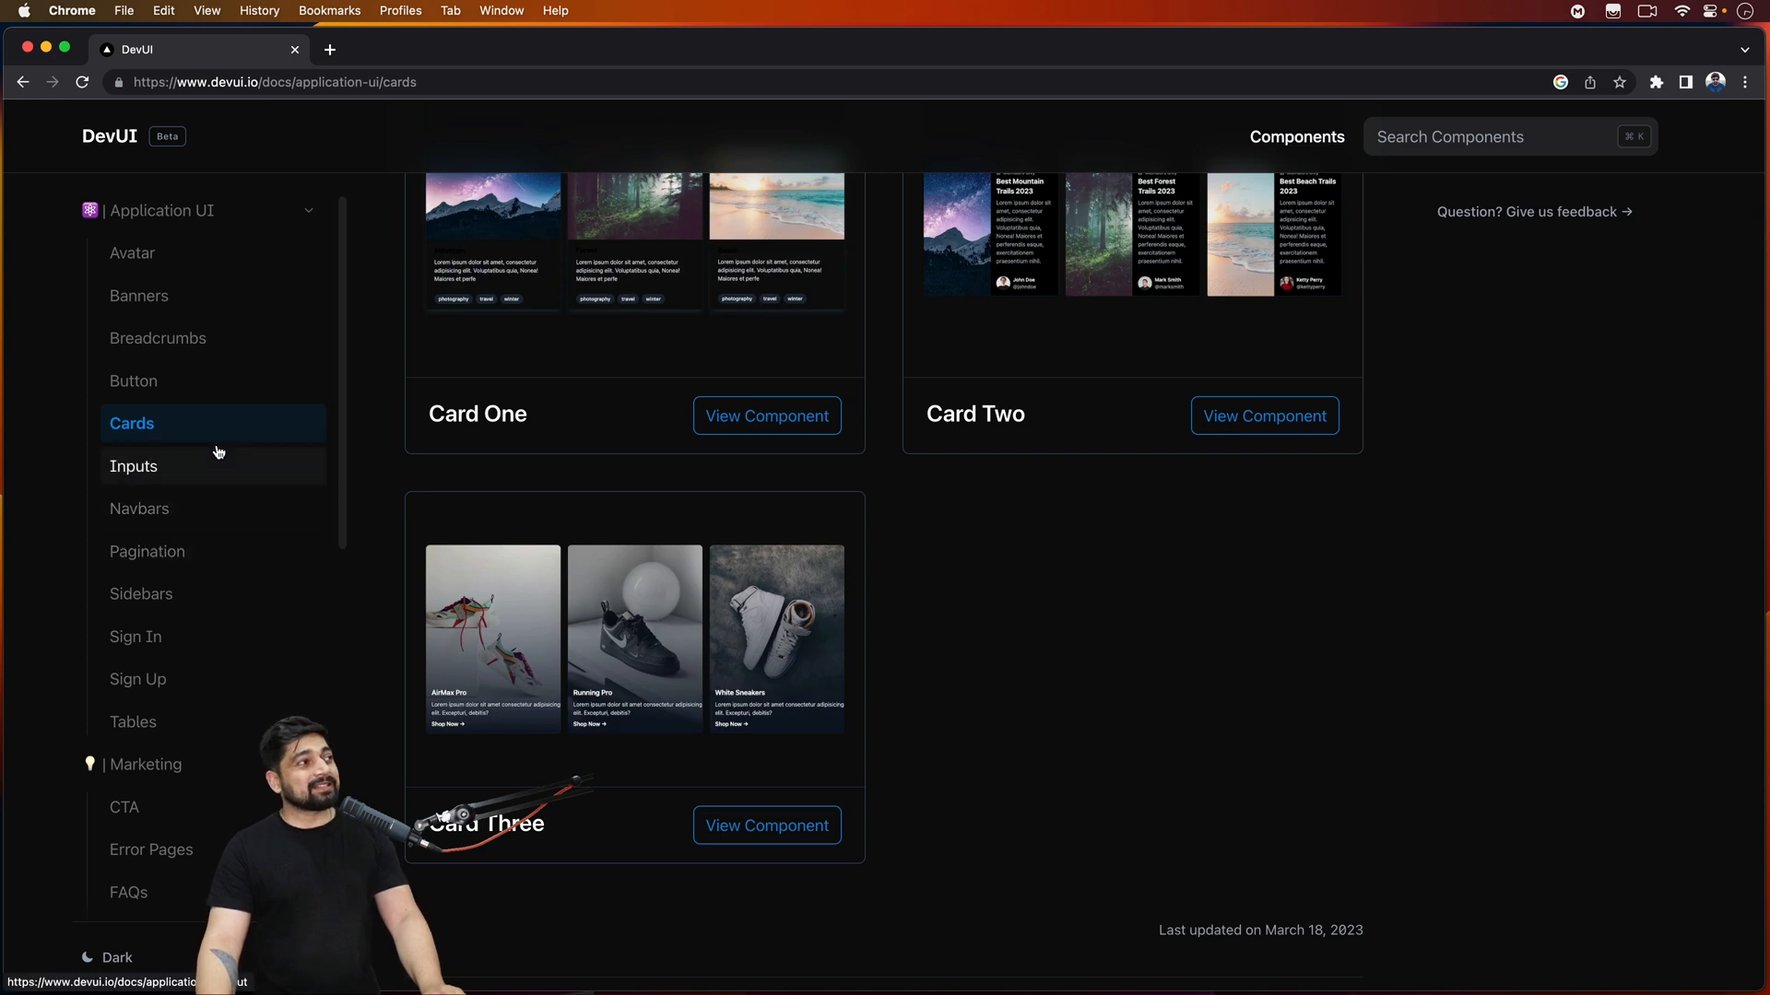
pyautogui.click(133, 380)
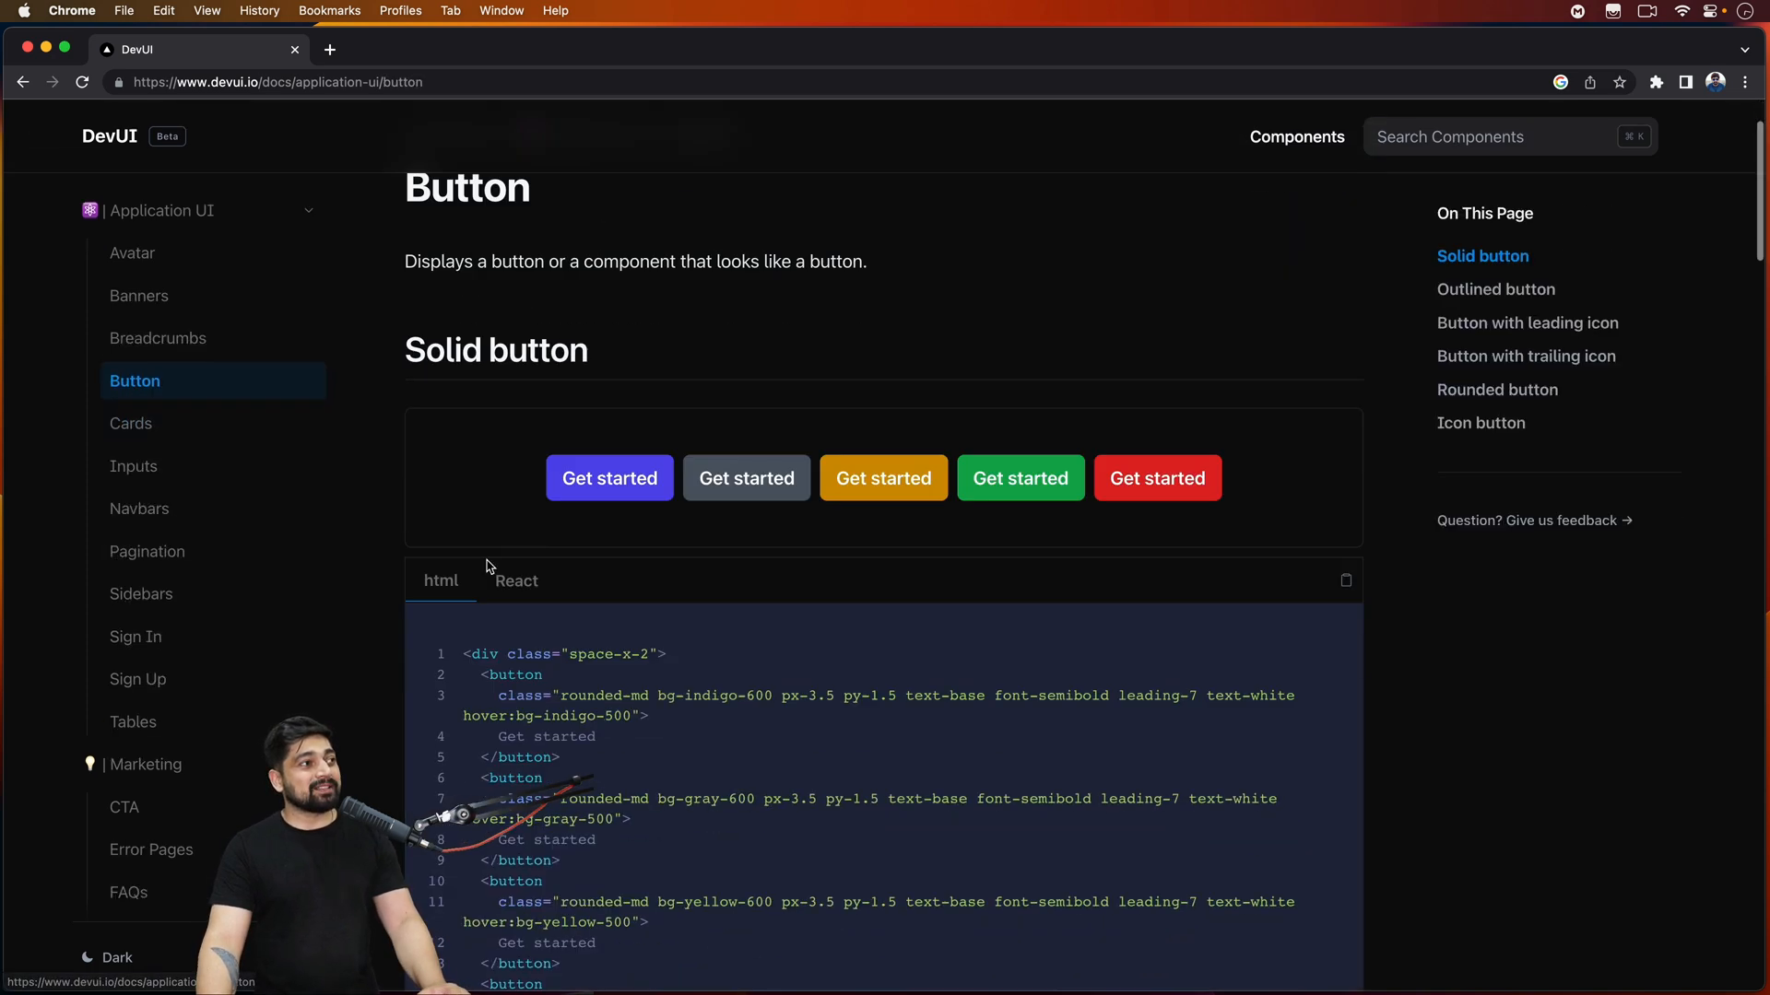
pyautogui.scroll(-3)
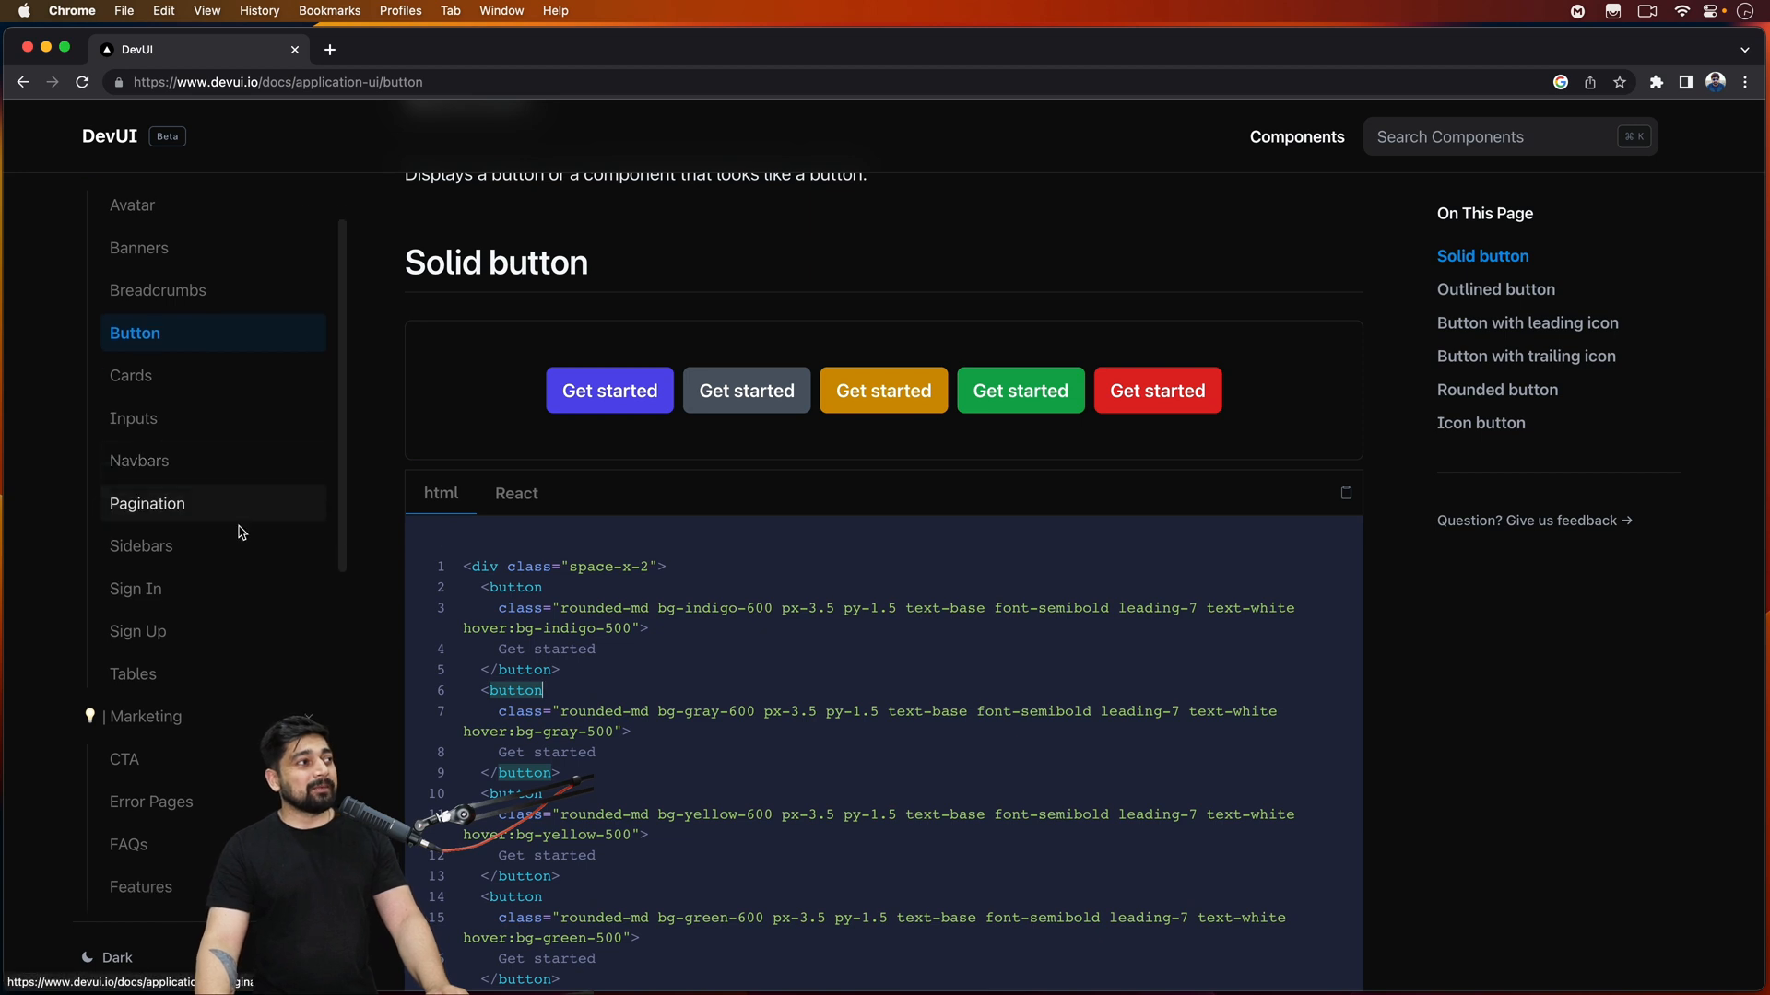
pyautogui.moveTo(144, 461)
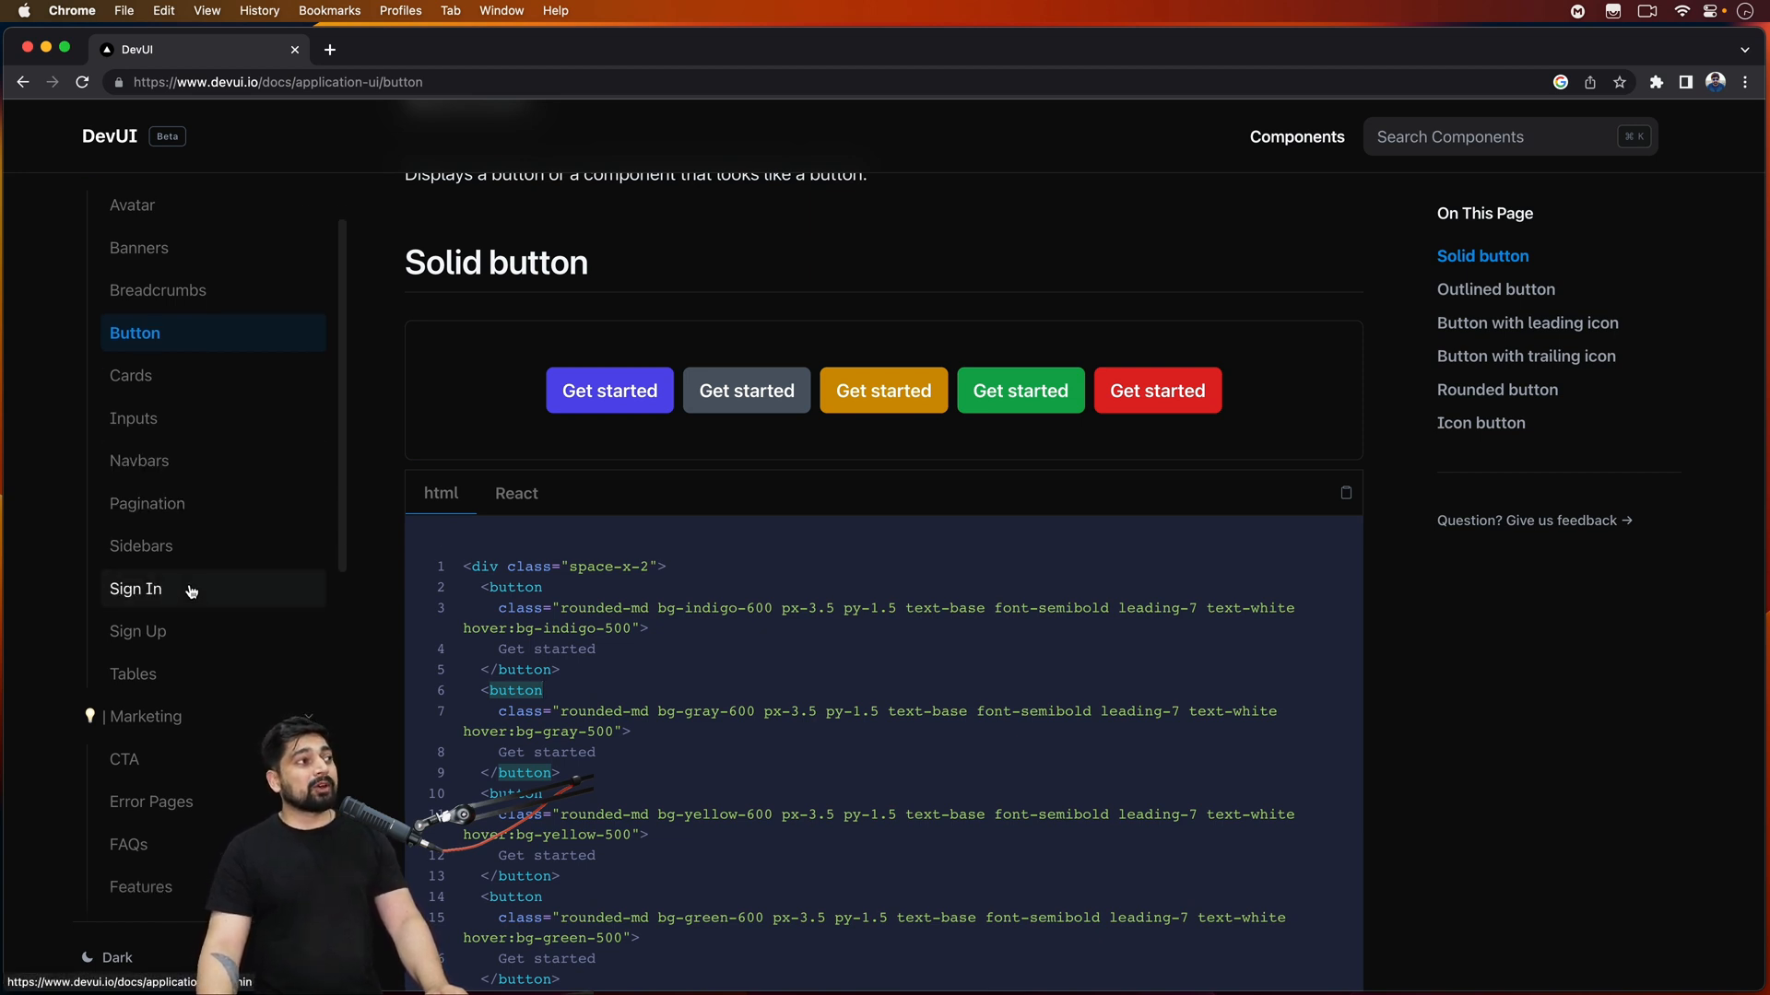
# - Browse the Sign In component gallery
pyautogui.click(134, 588)
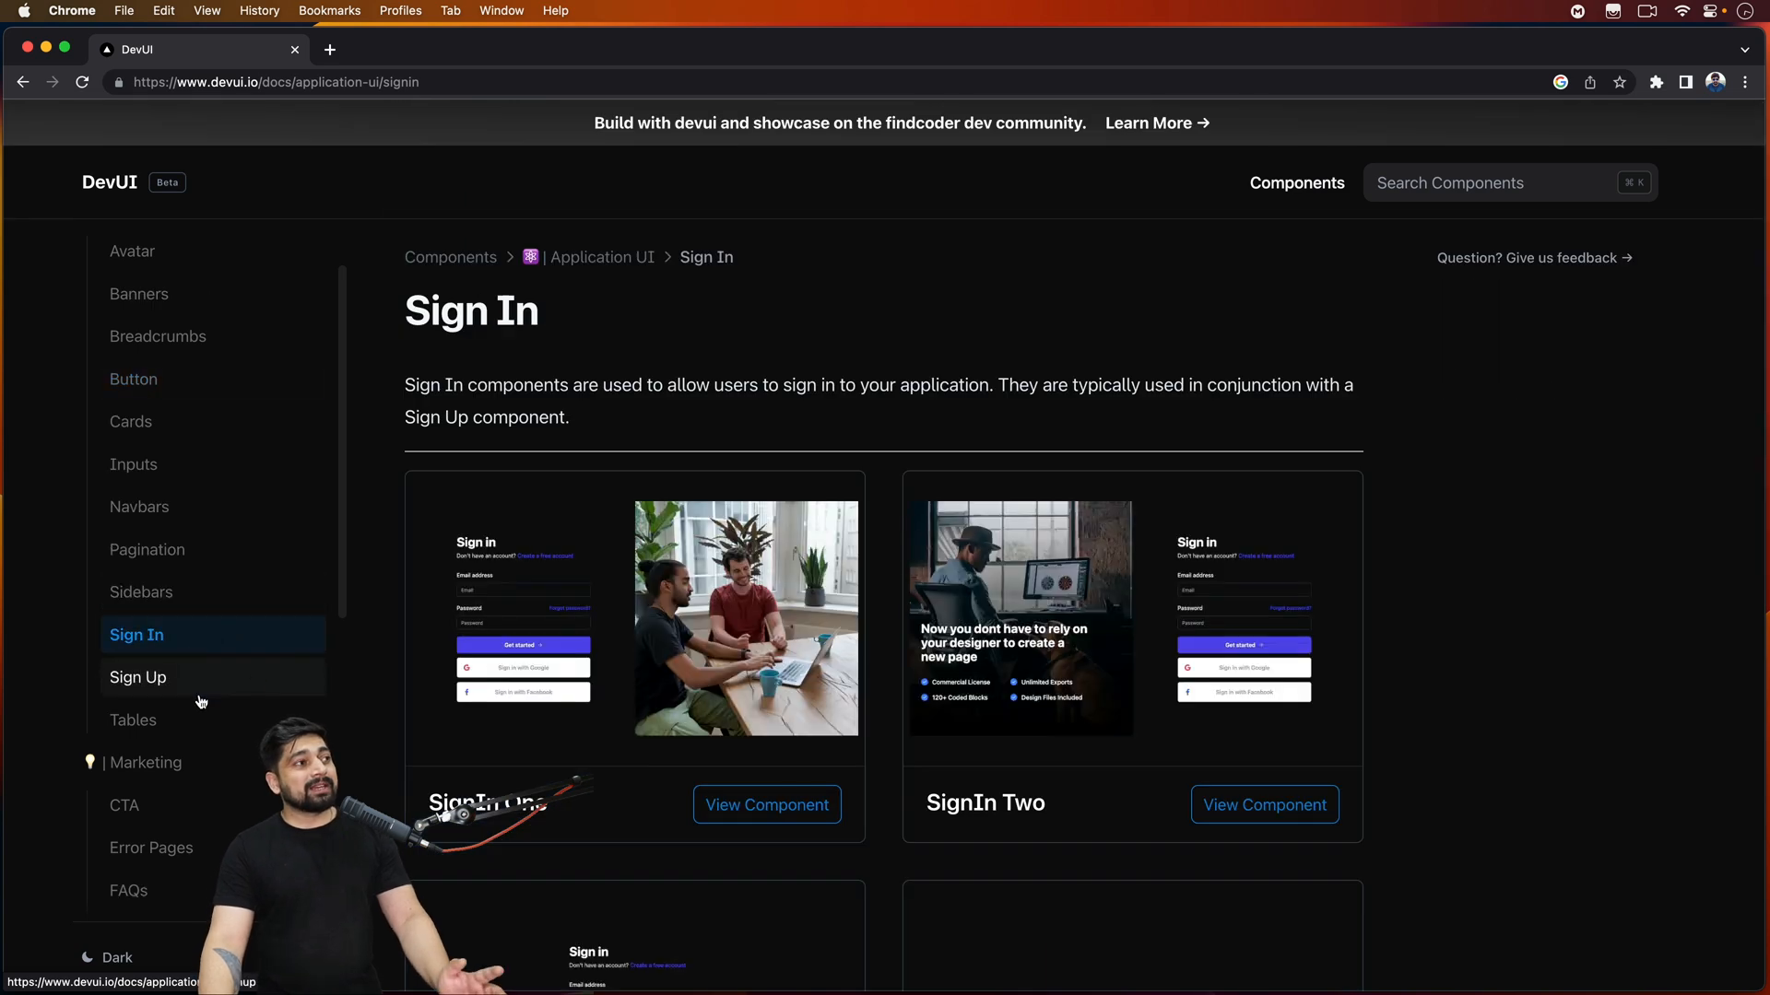
pyautogui.scroll(-3)
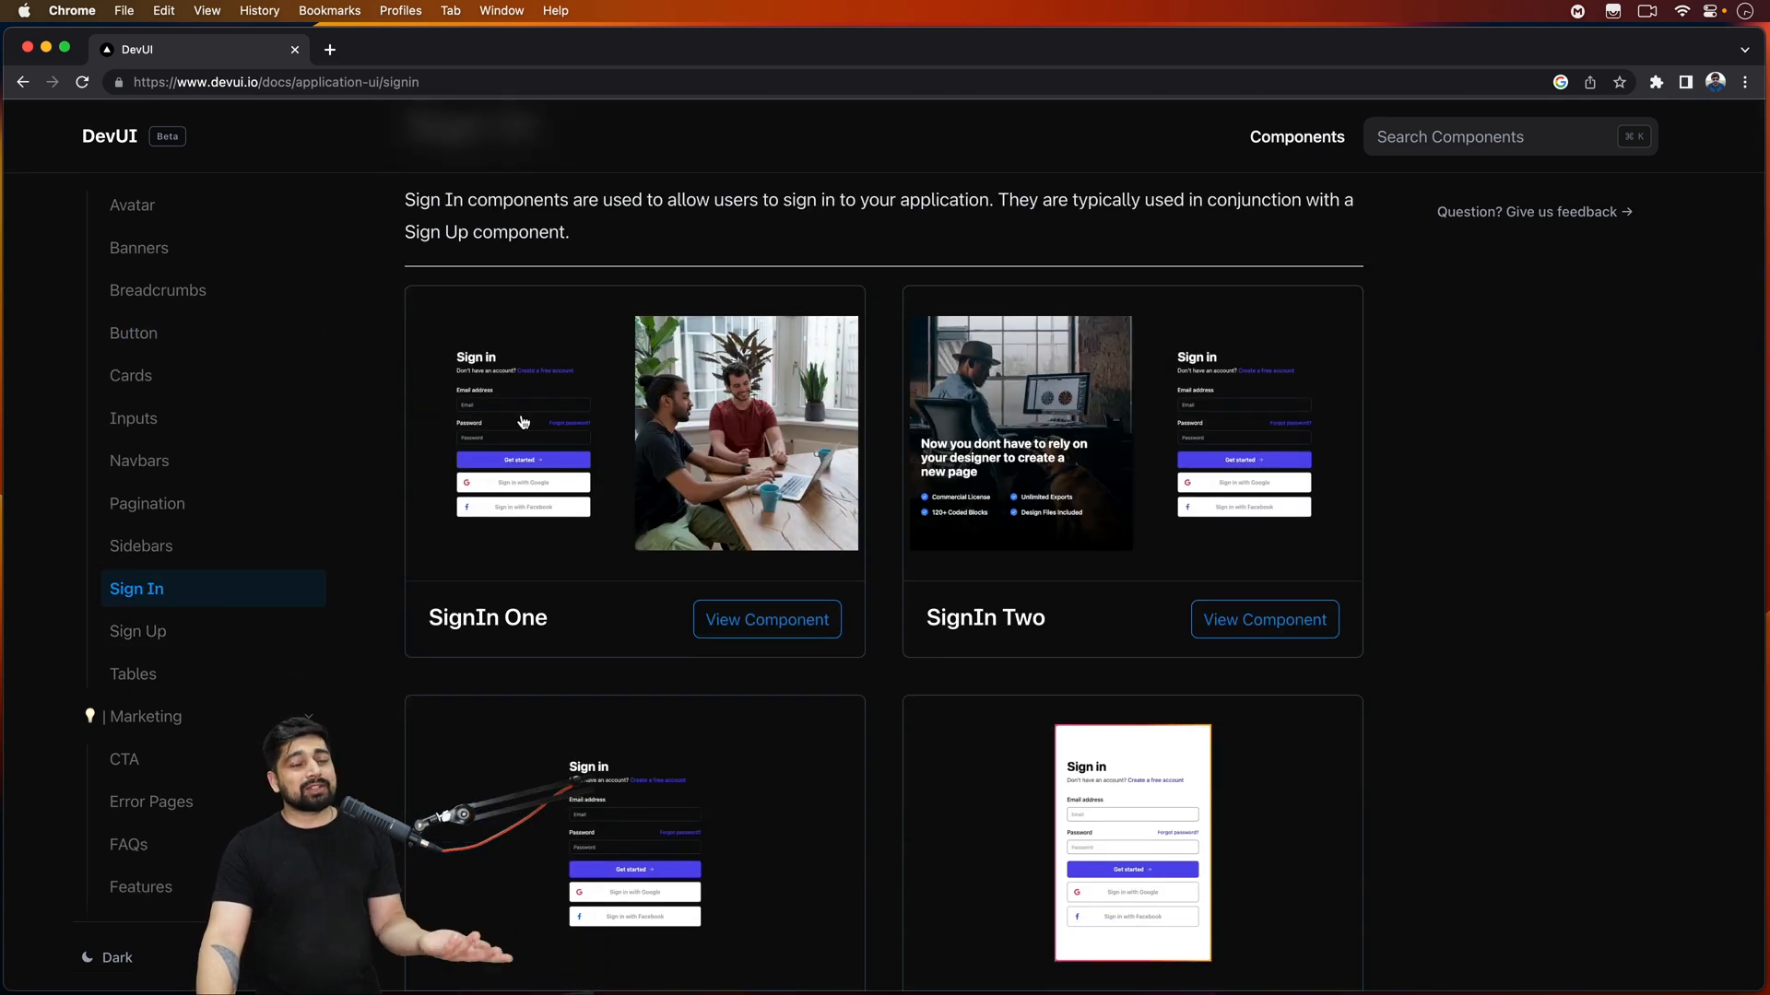
pyautogui.moveTo(610, 549)
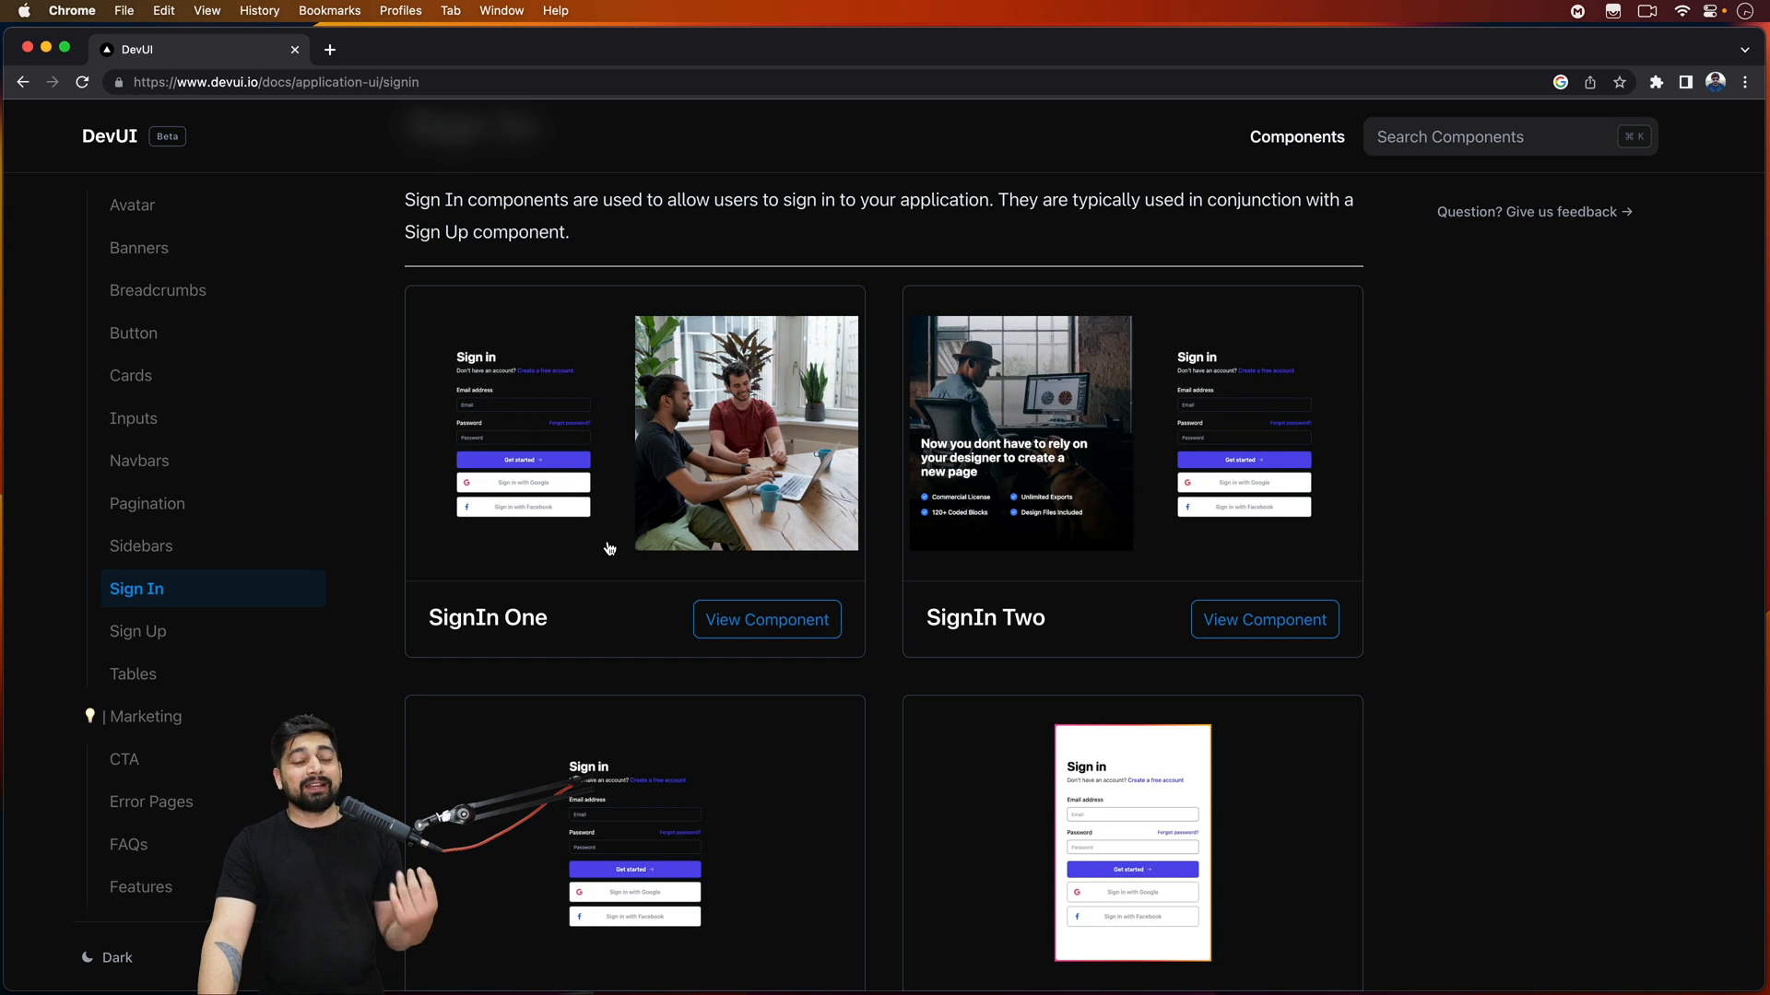
pyautogui.moveTo(731, 387)
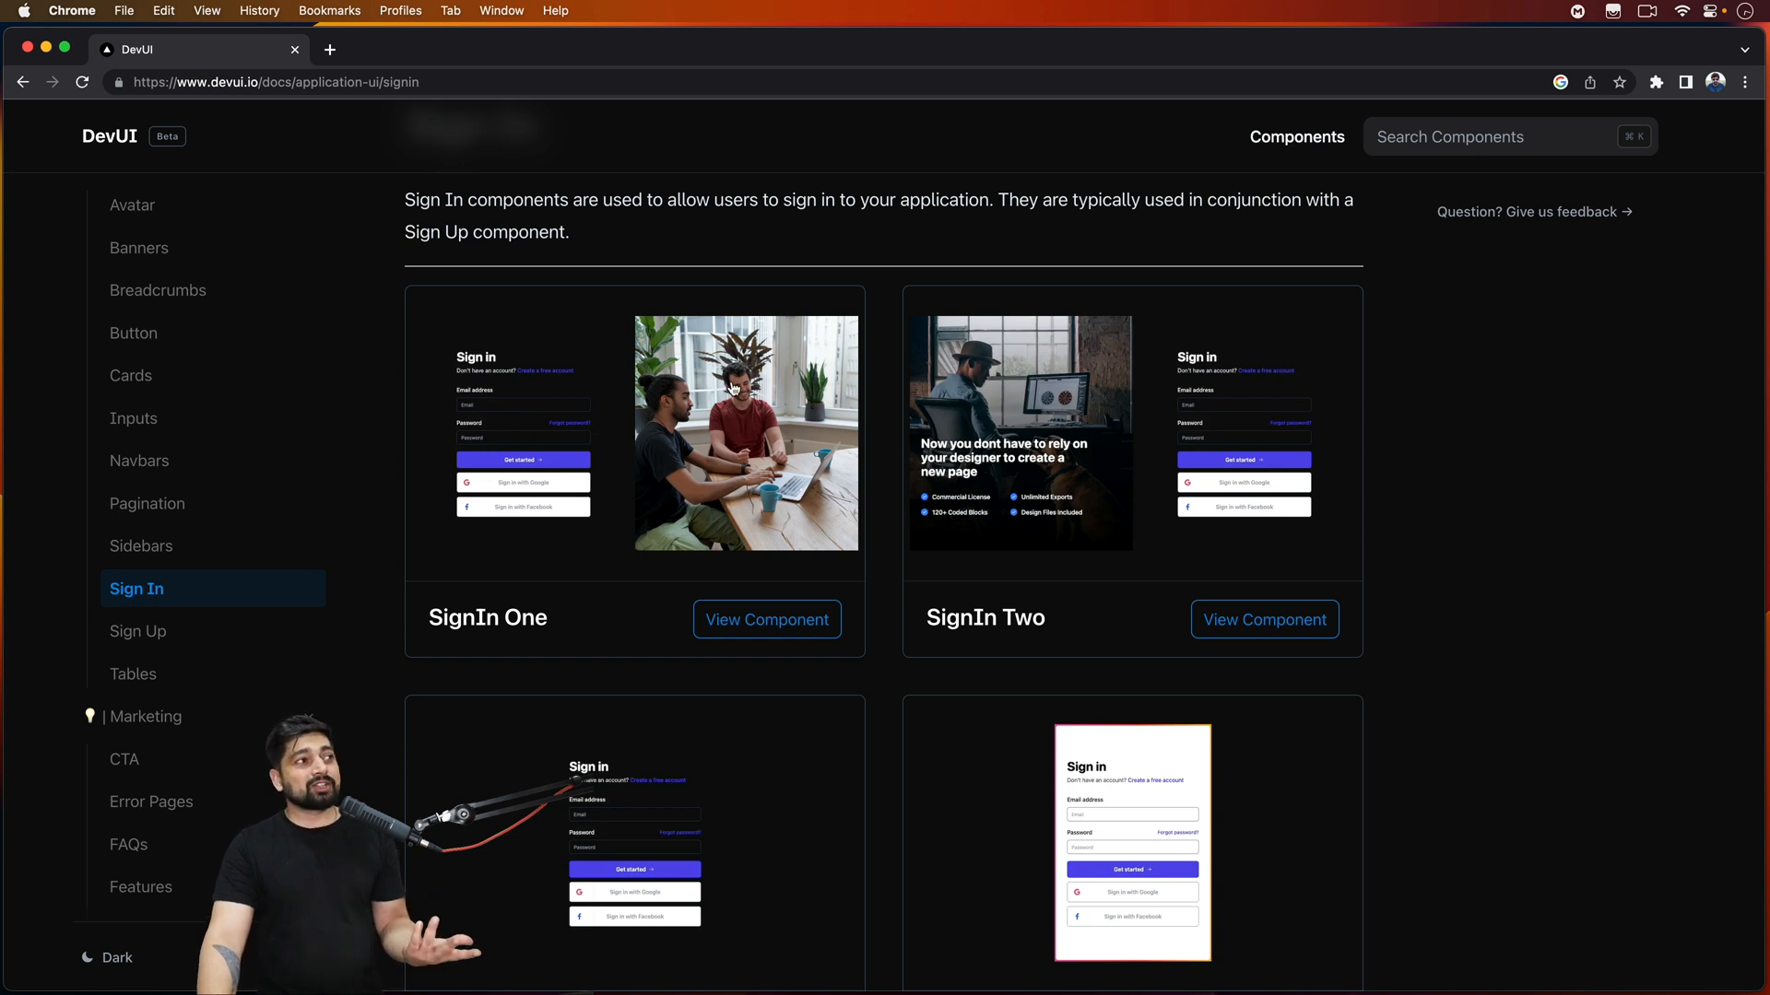
pyautogui.moveTo(776, 470)
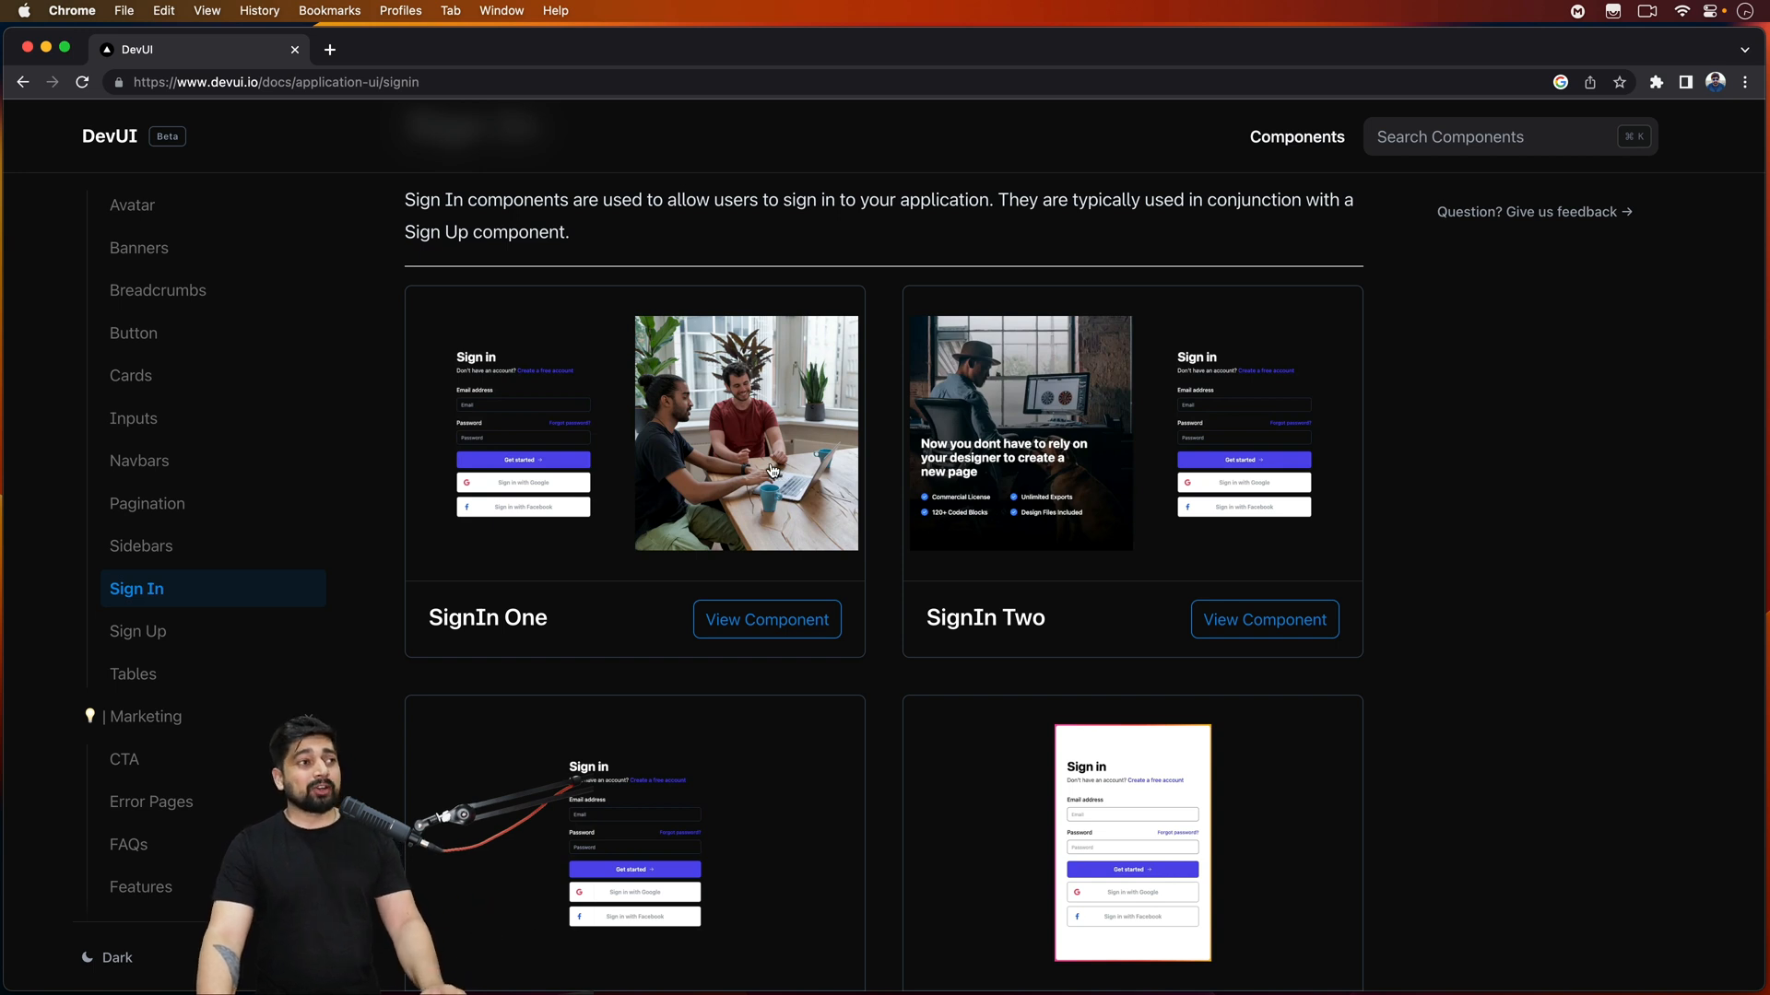
pyautogui.scroll(-3)
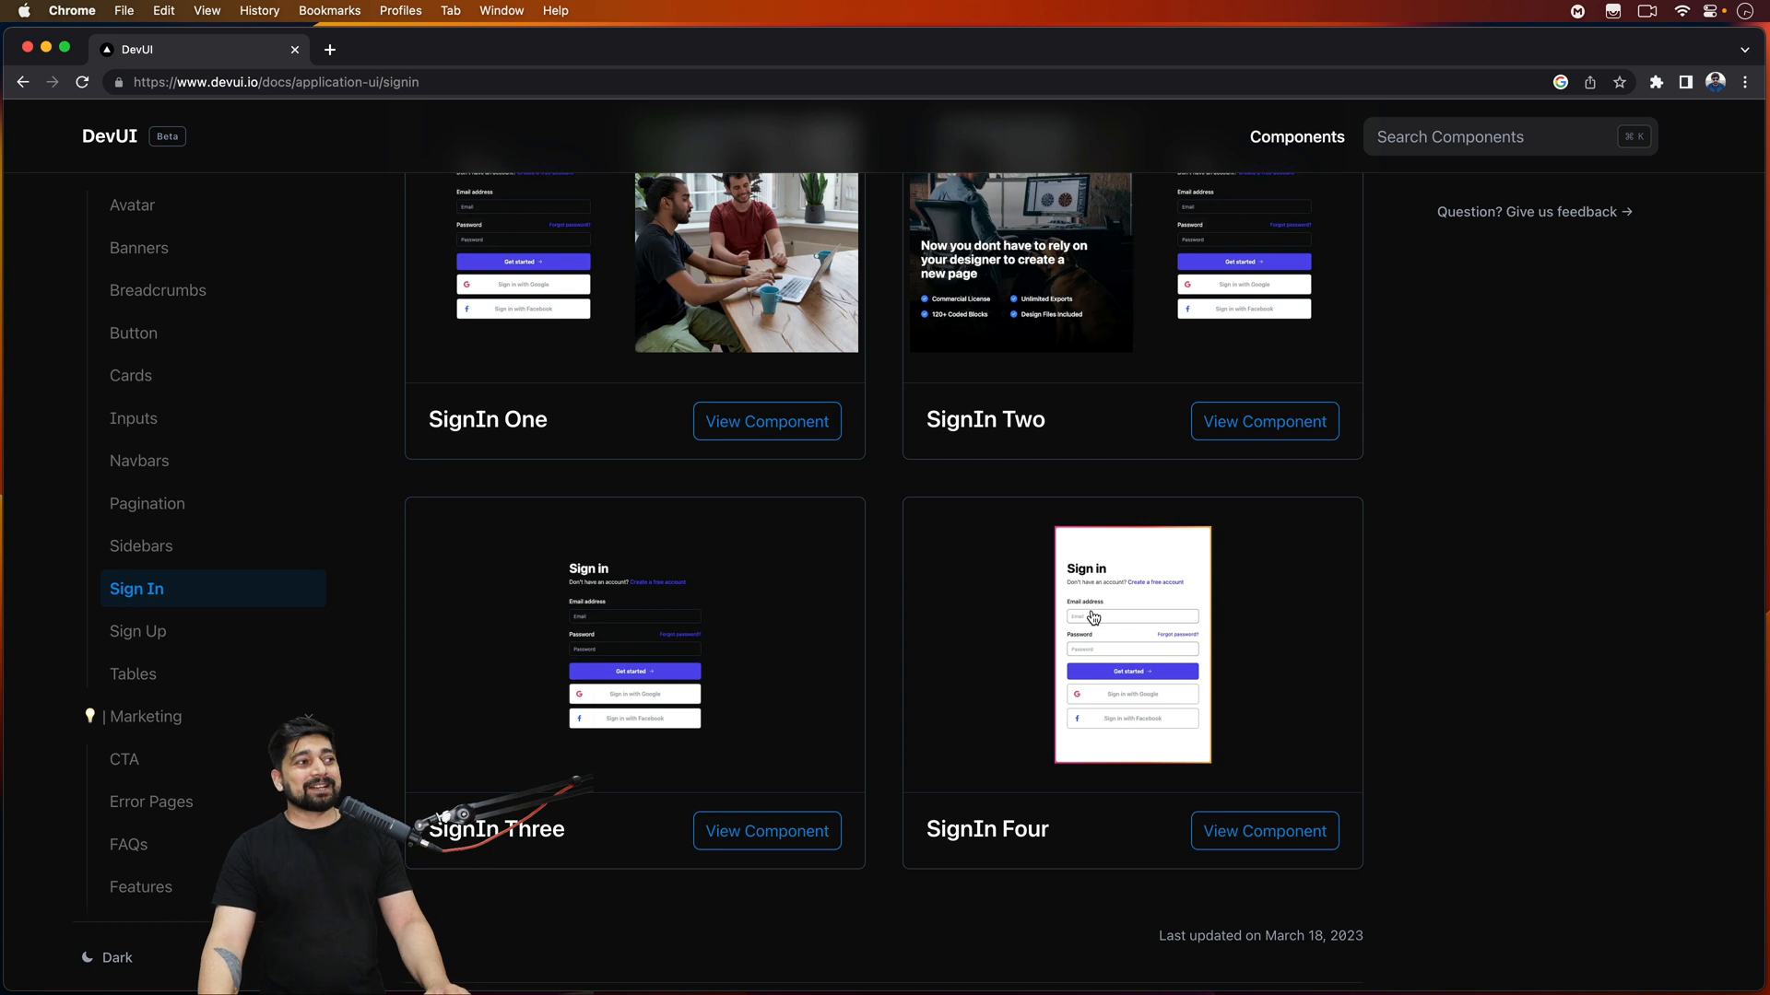
# - Browse the Sign Up gallery, then move on to the Tables components page
pyautogui.click(138, 630)
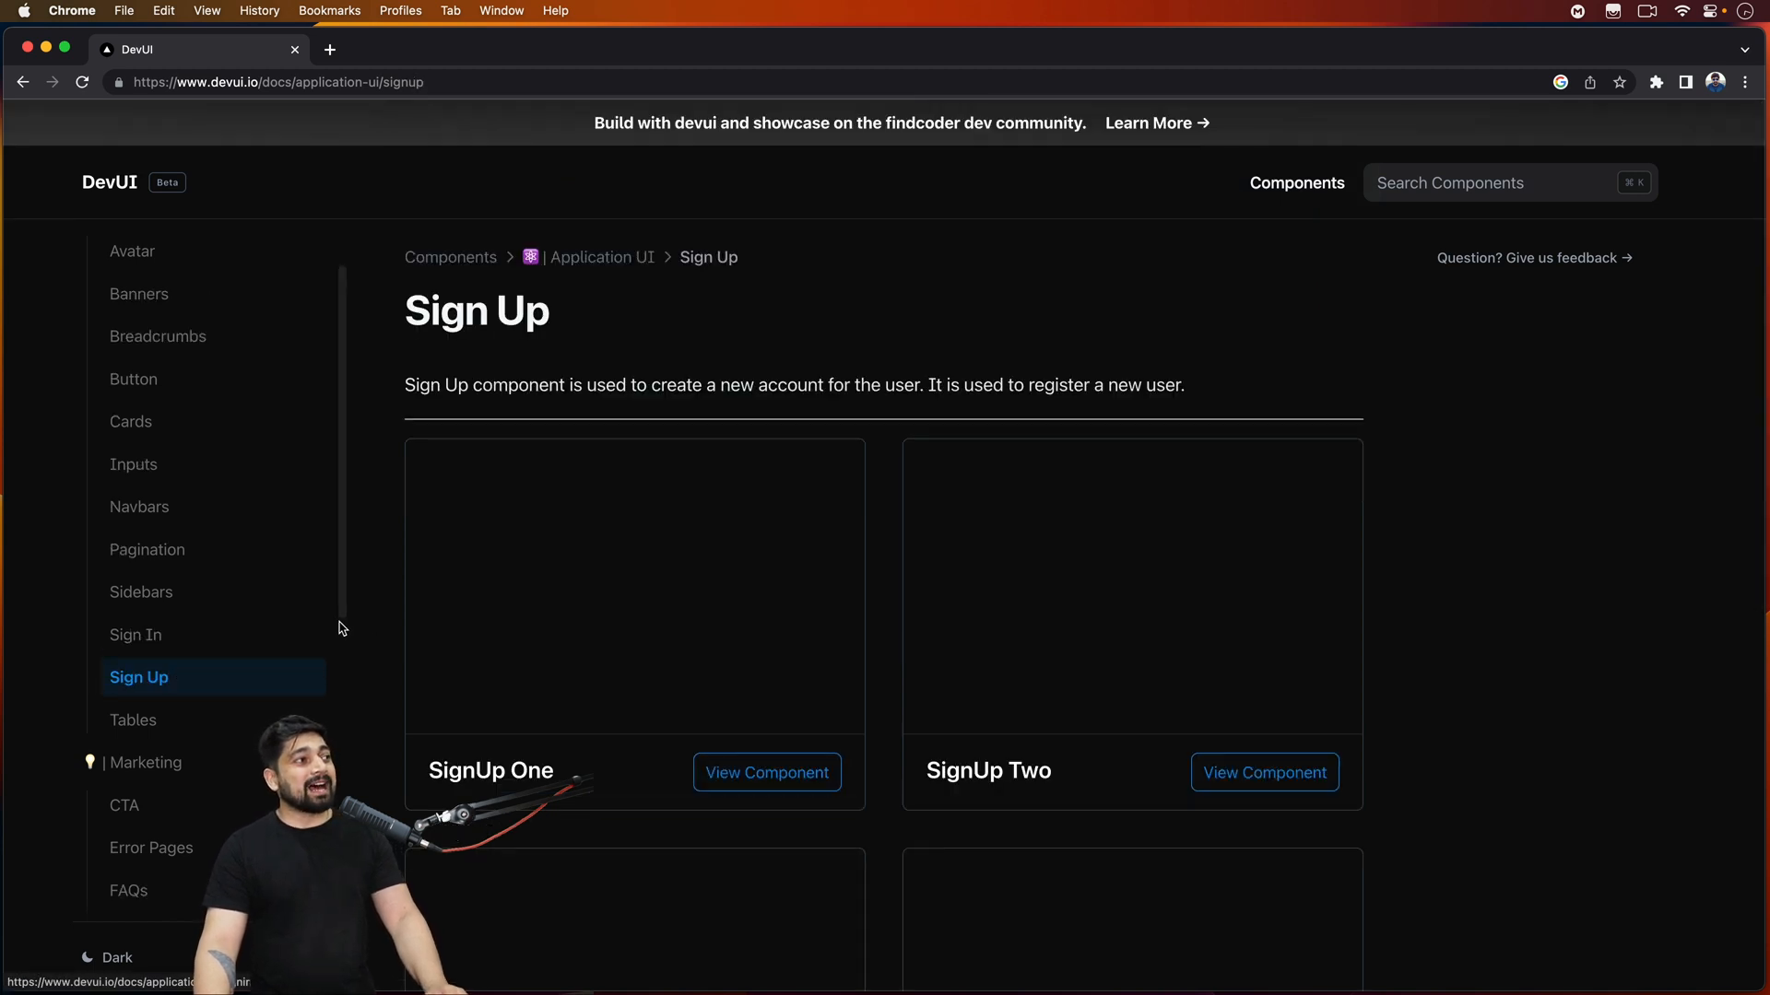
pyautogui.scroll(-3)
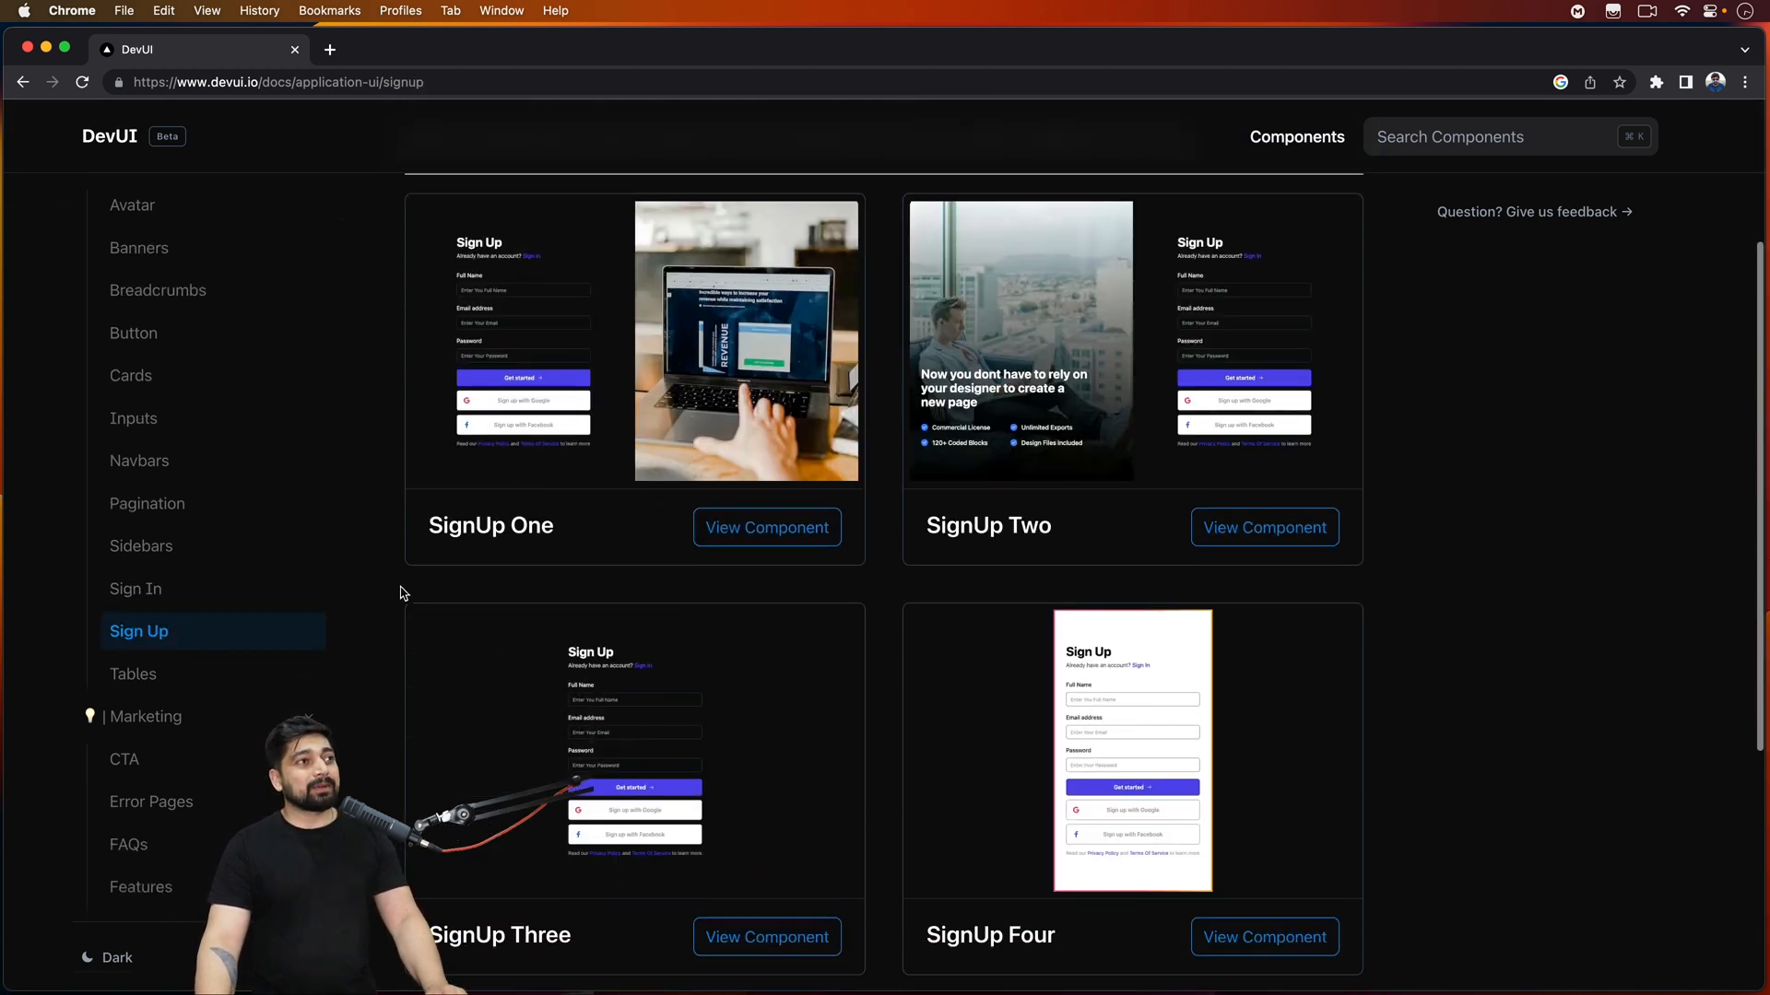
pyautogui.scroll(-3)
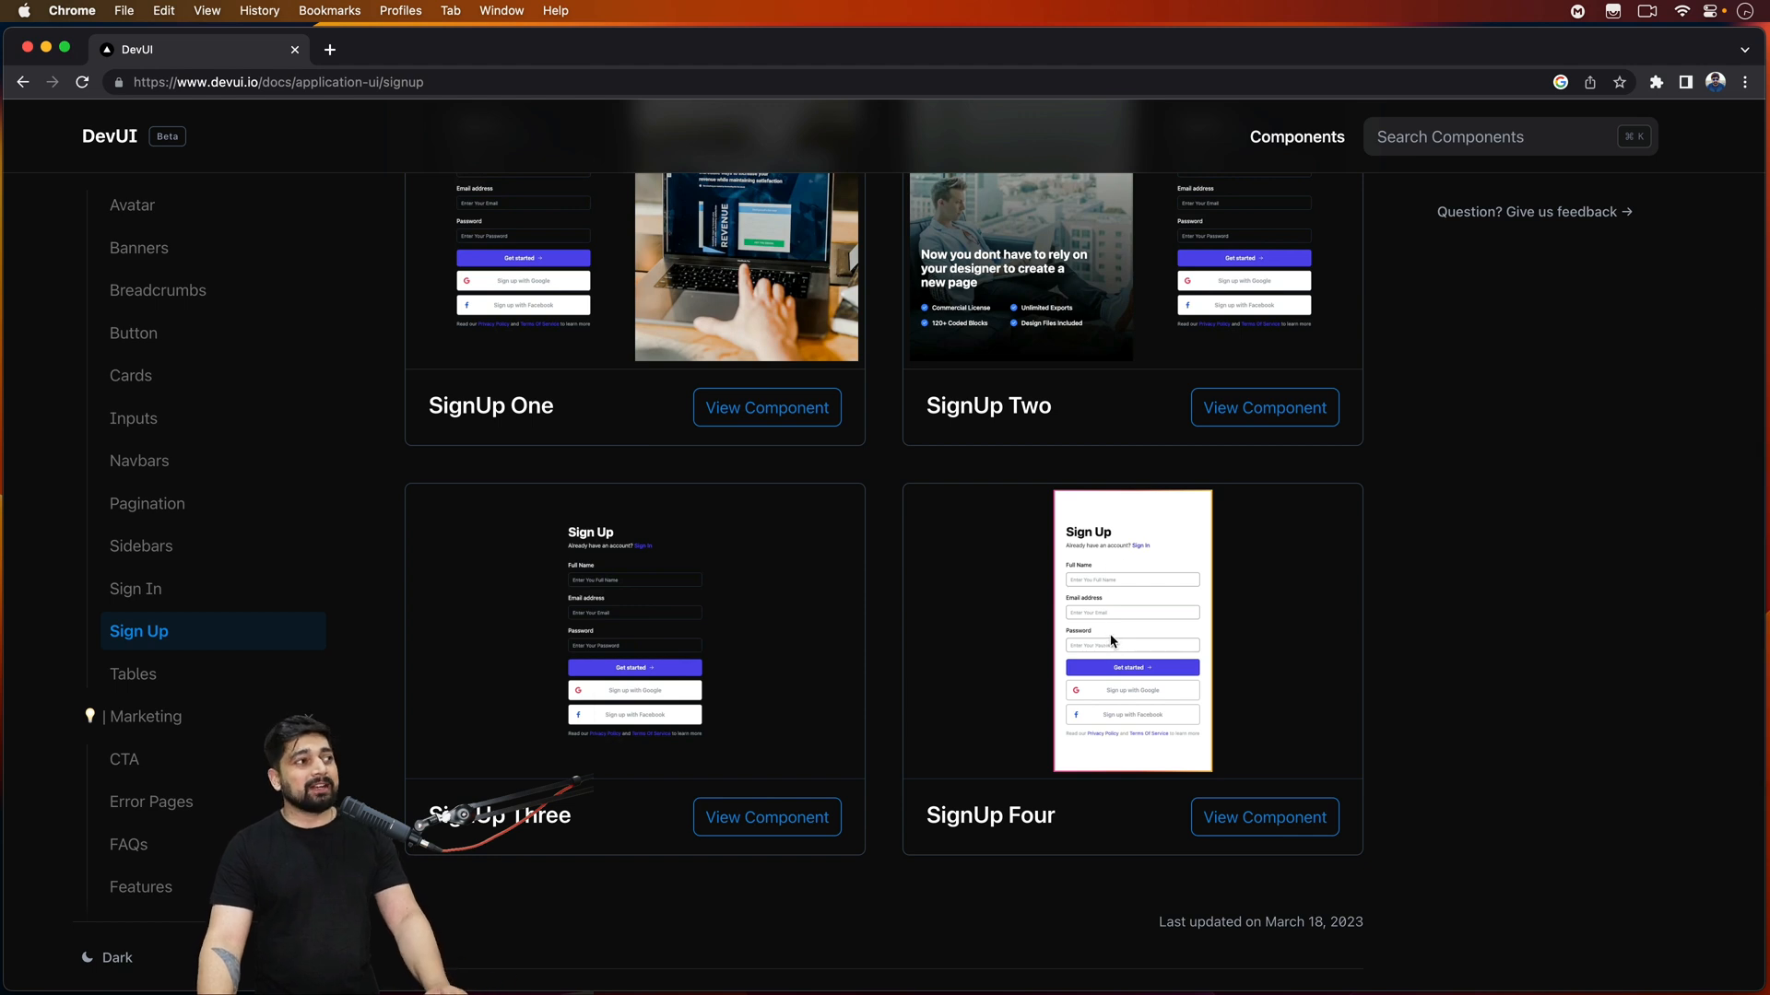
pyautogui.click(132, 674)
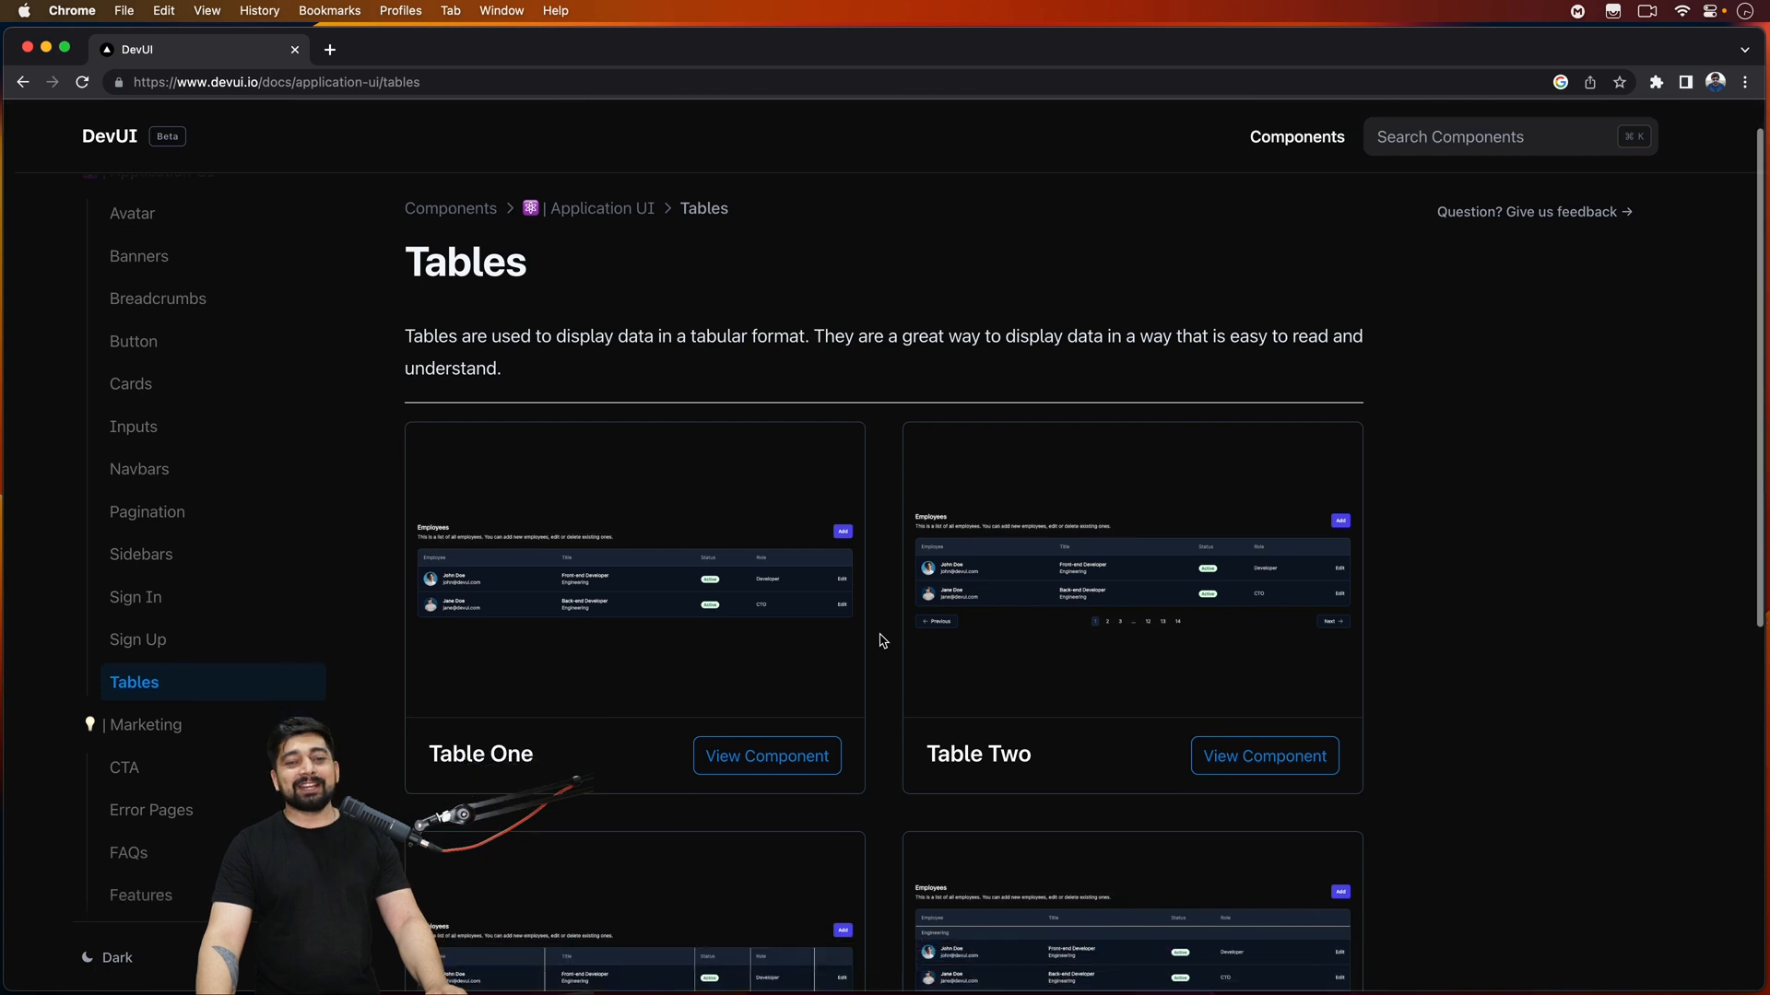
# - Scroll through the Call To Action component previews
pyautogui.scroll(-3)
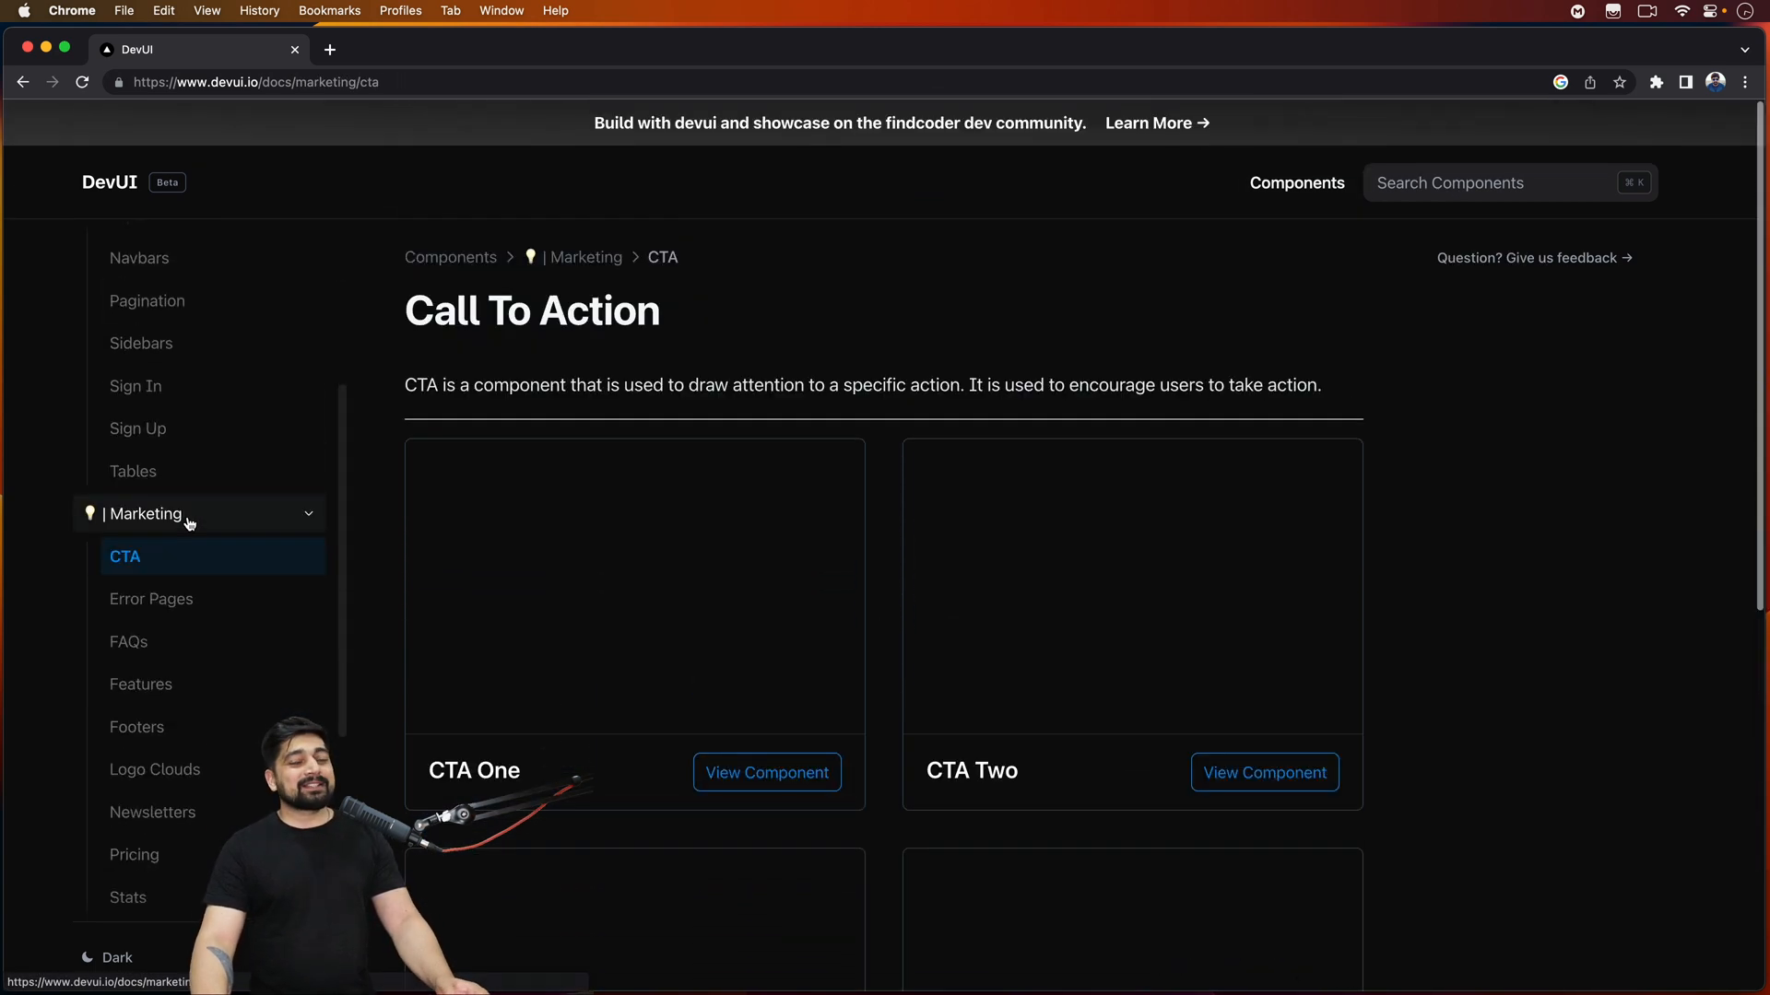
pyautogui.scroll(-3)
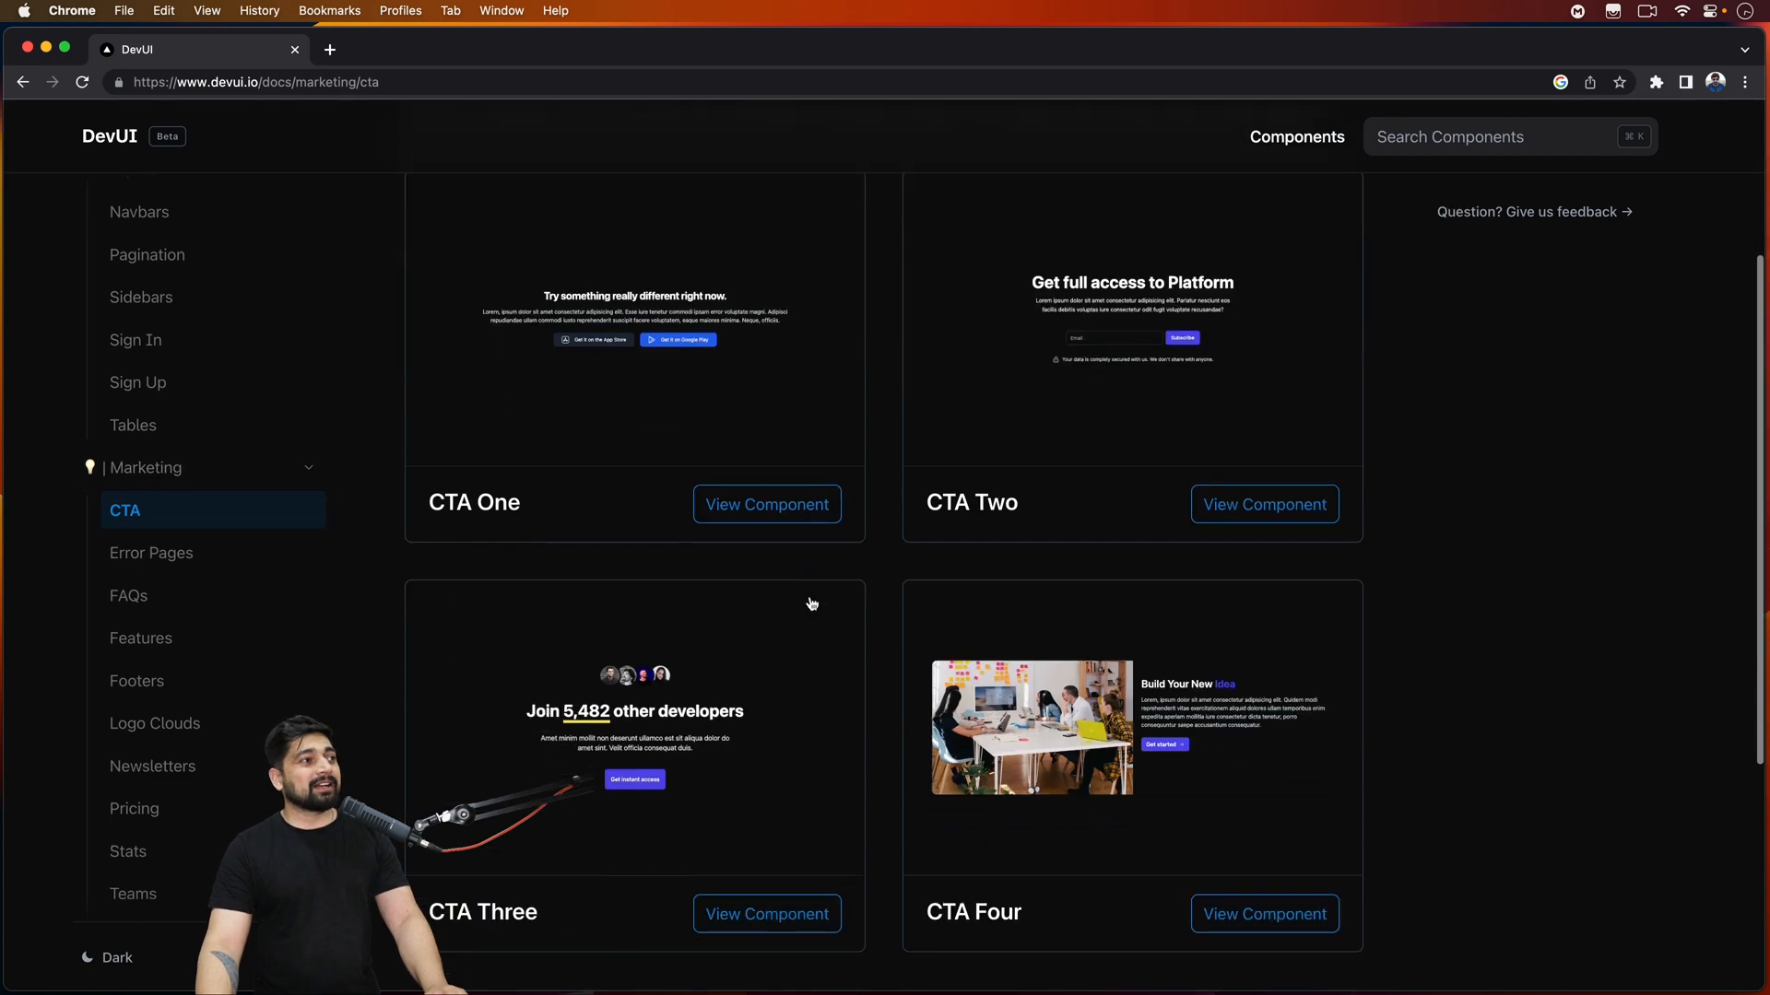
pyautogui.scroll(-3)
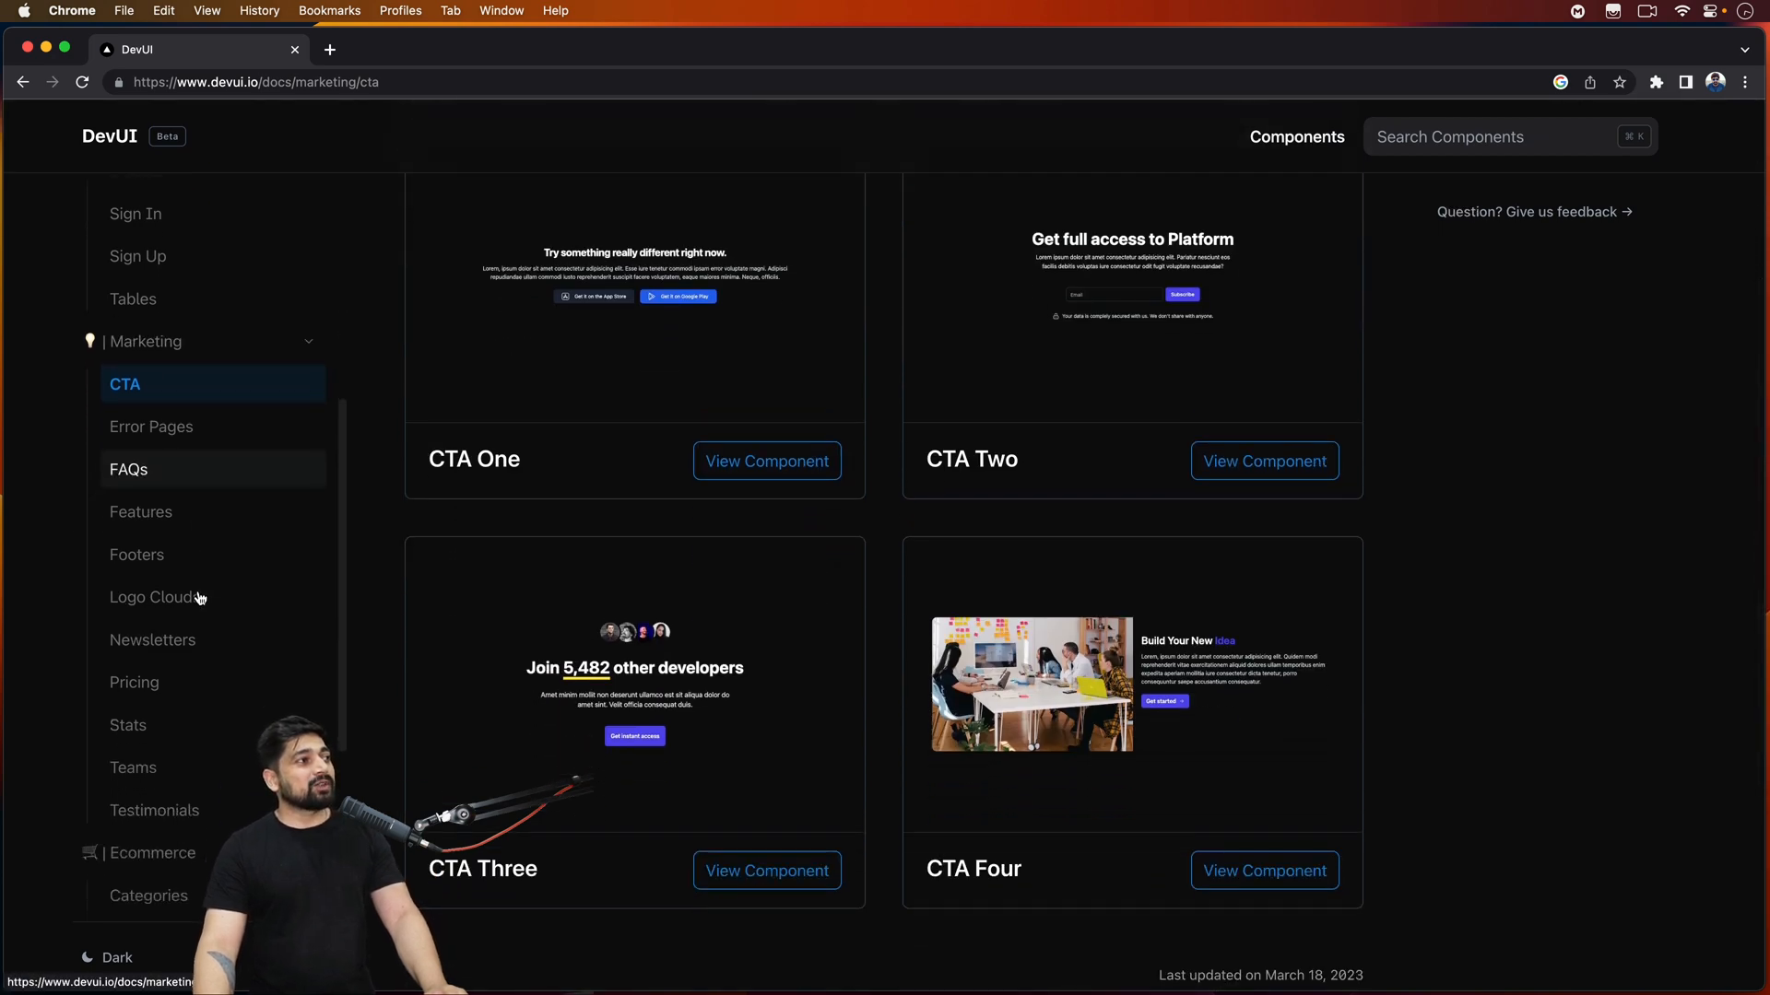
pyautogui.scroll(-3)
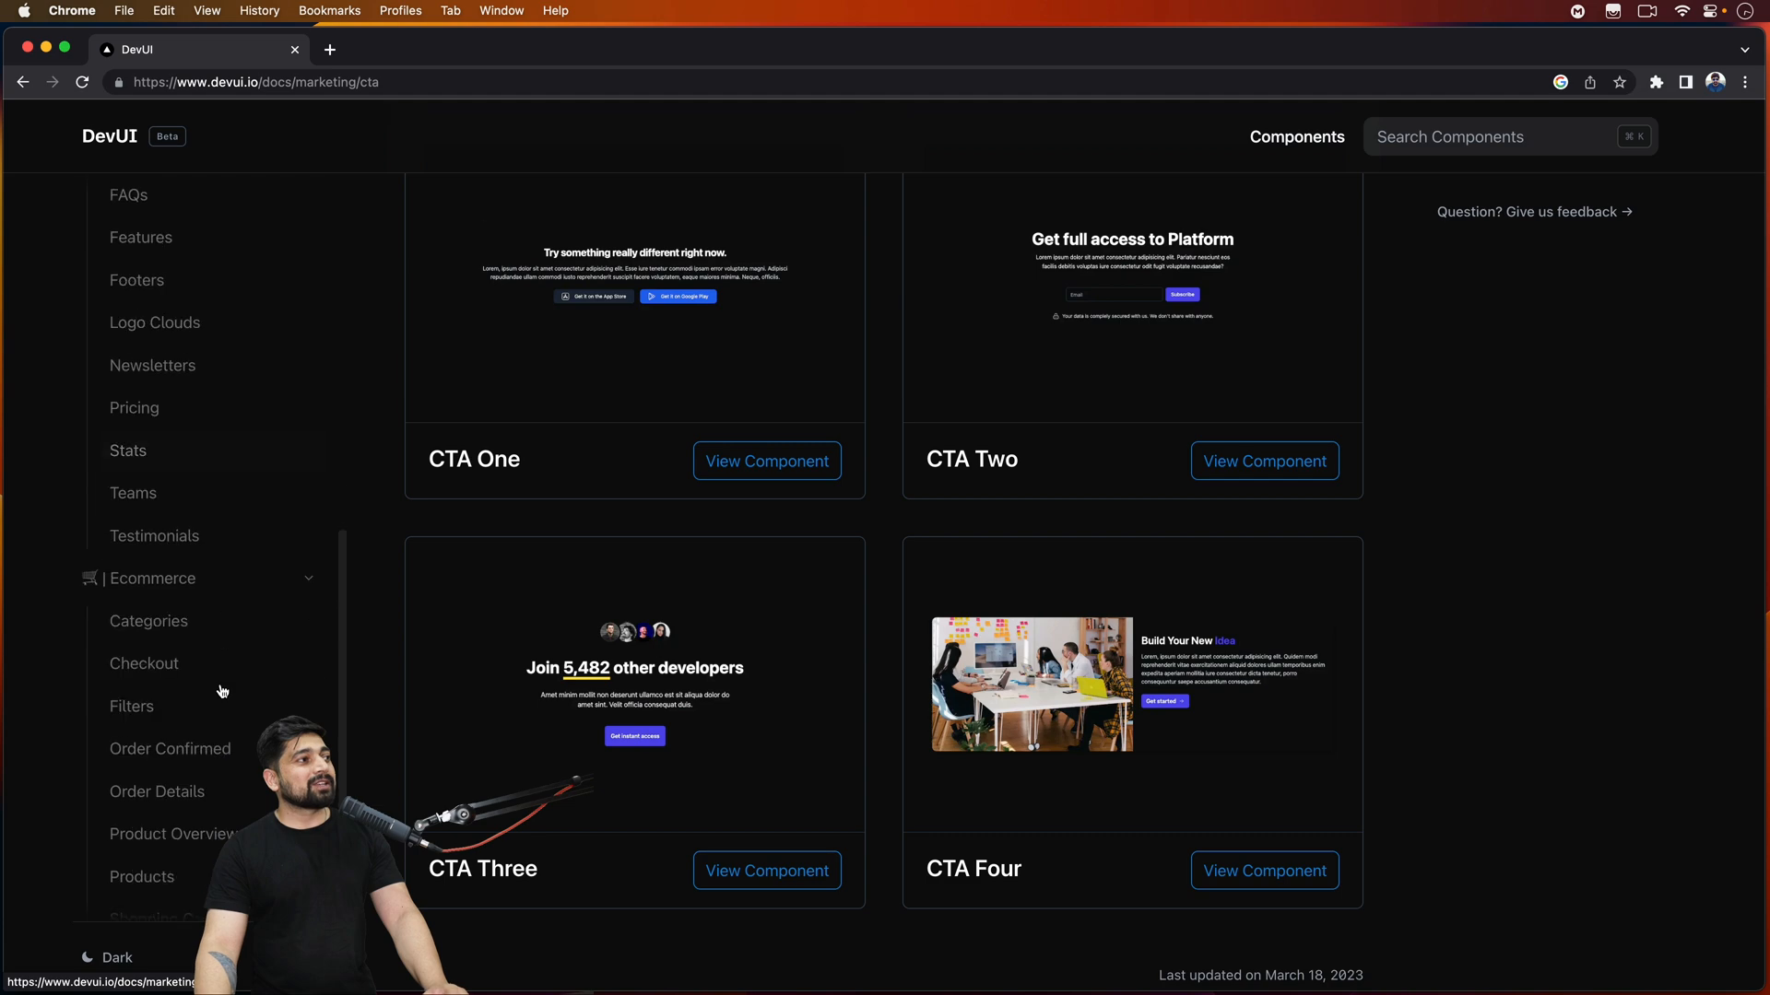
pyautogui.scroll(3)
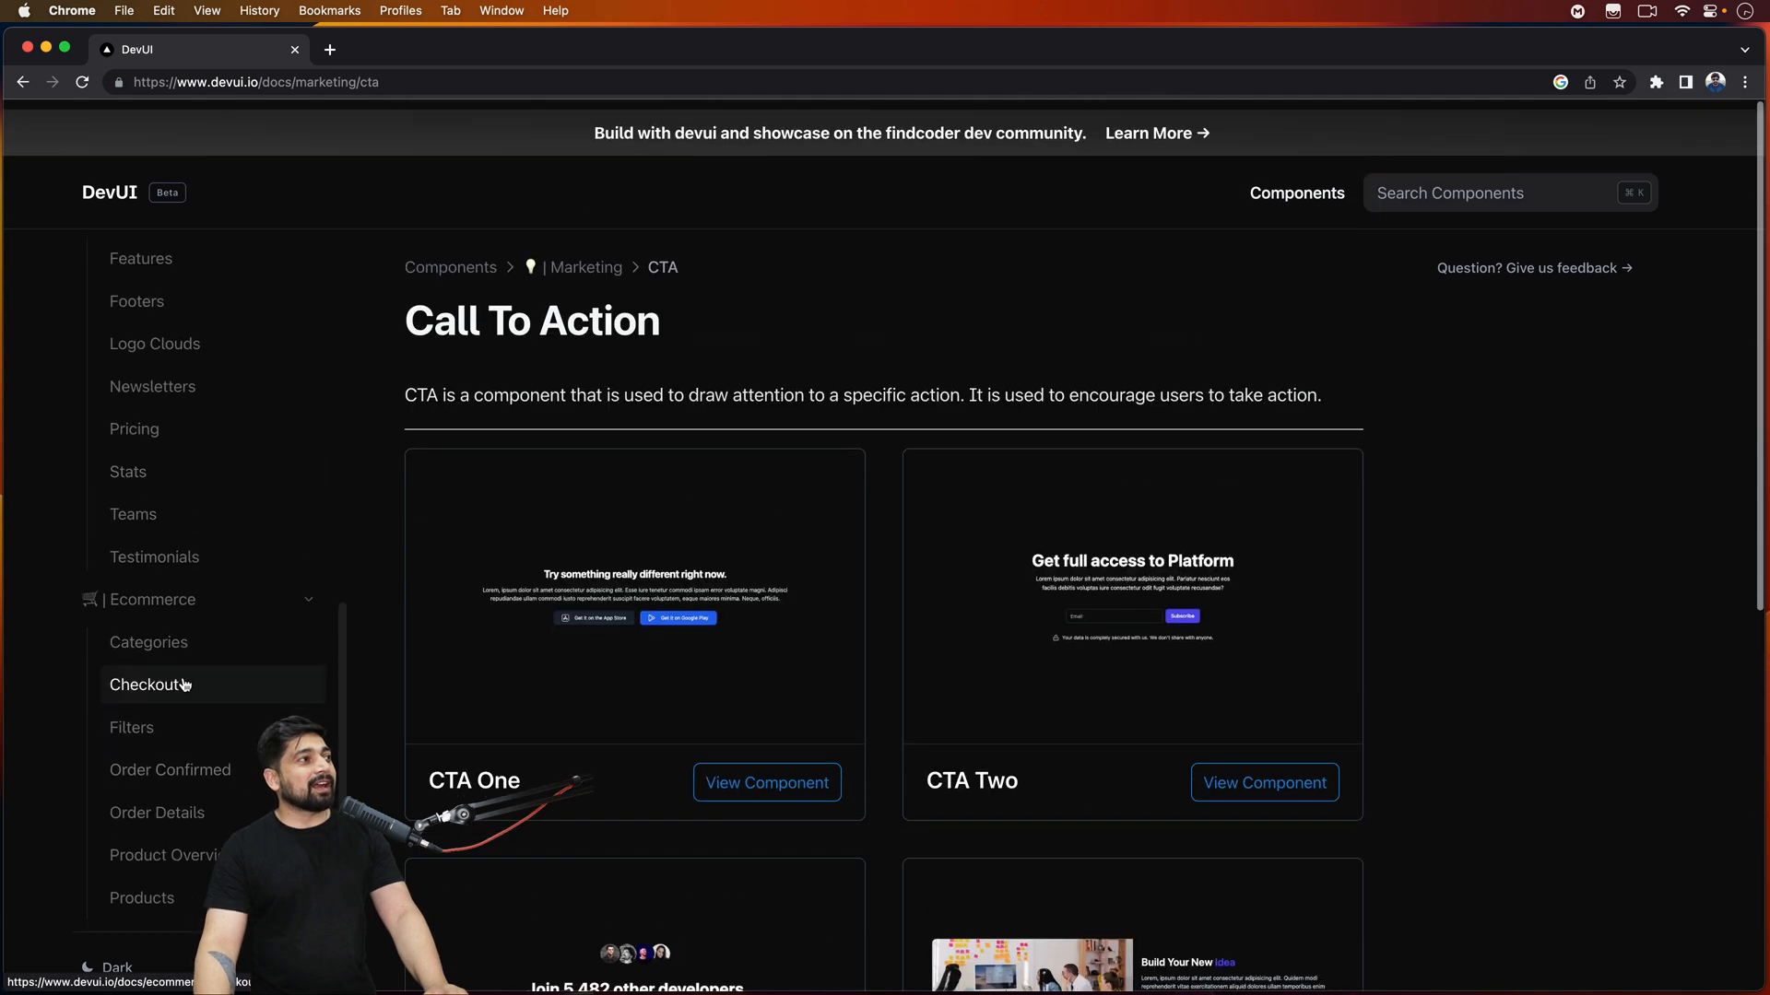
# - Look over the Logo Clouds gallery, then land on the Pricing components page
pyautogui.click(155, 343)
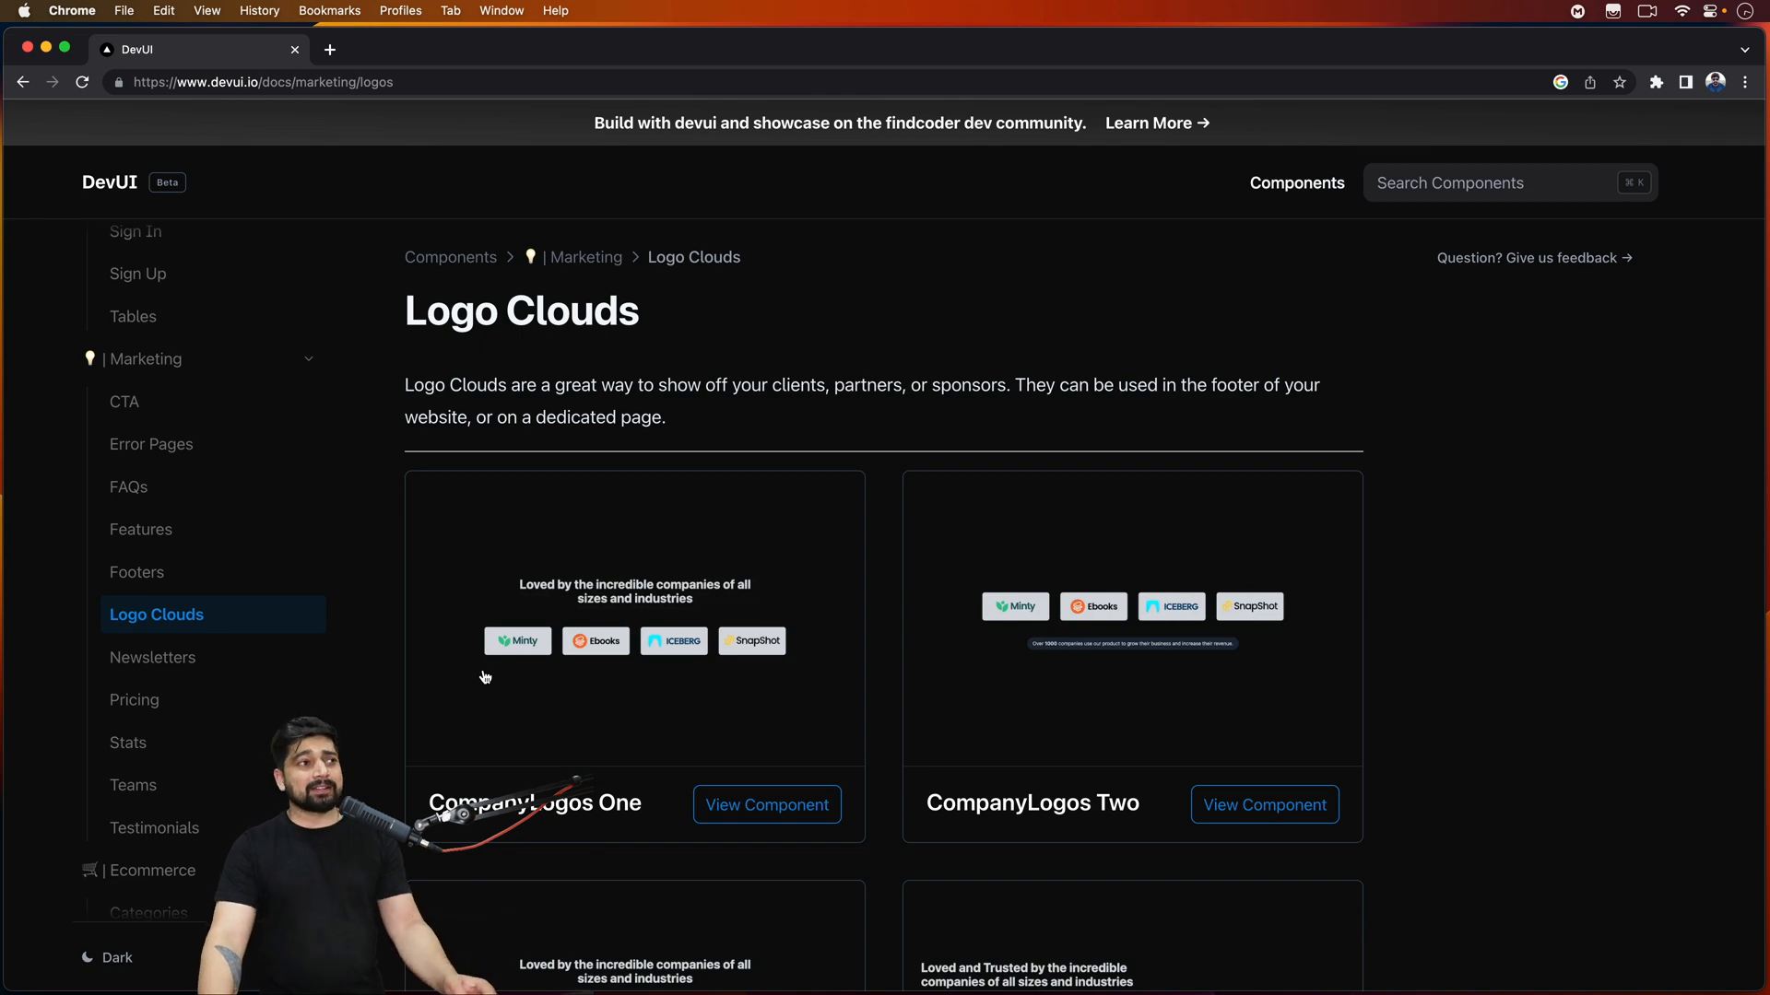
pyautogui.scroll(-3)
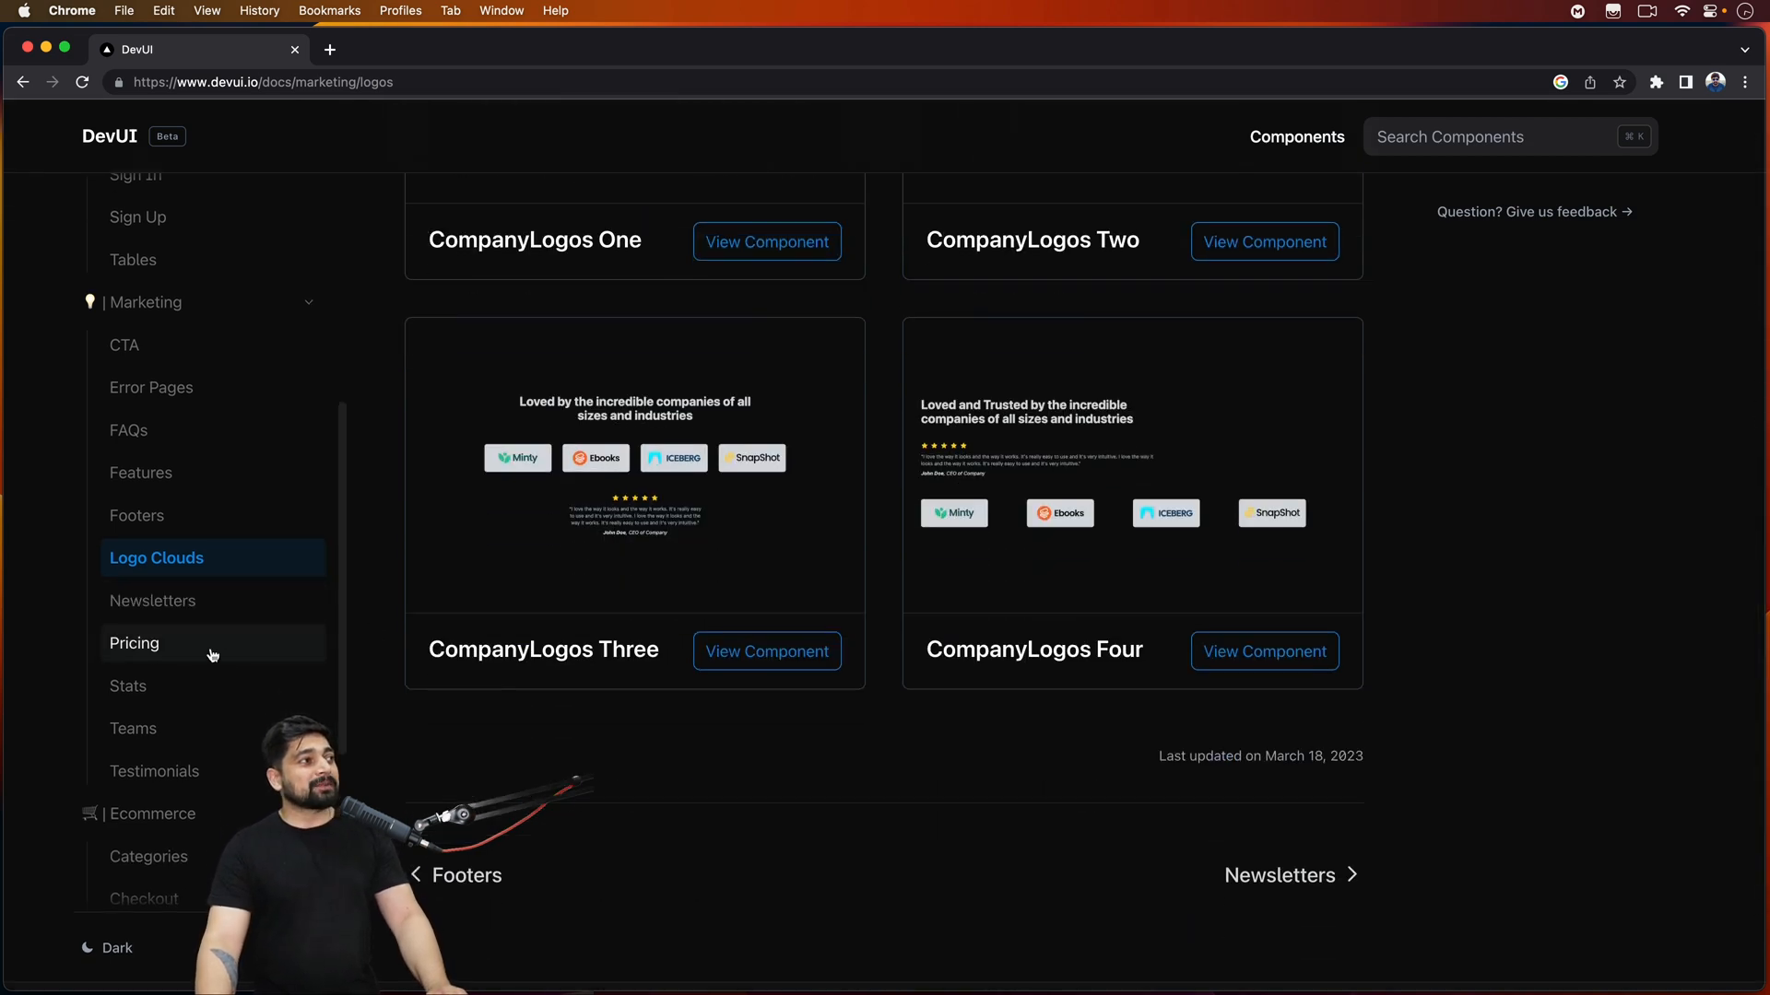
pyautogui.click(132, 643)
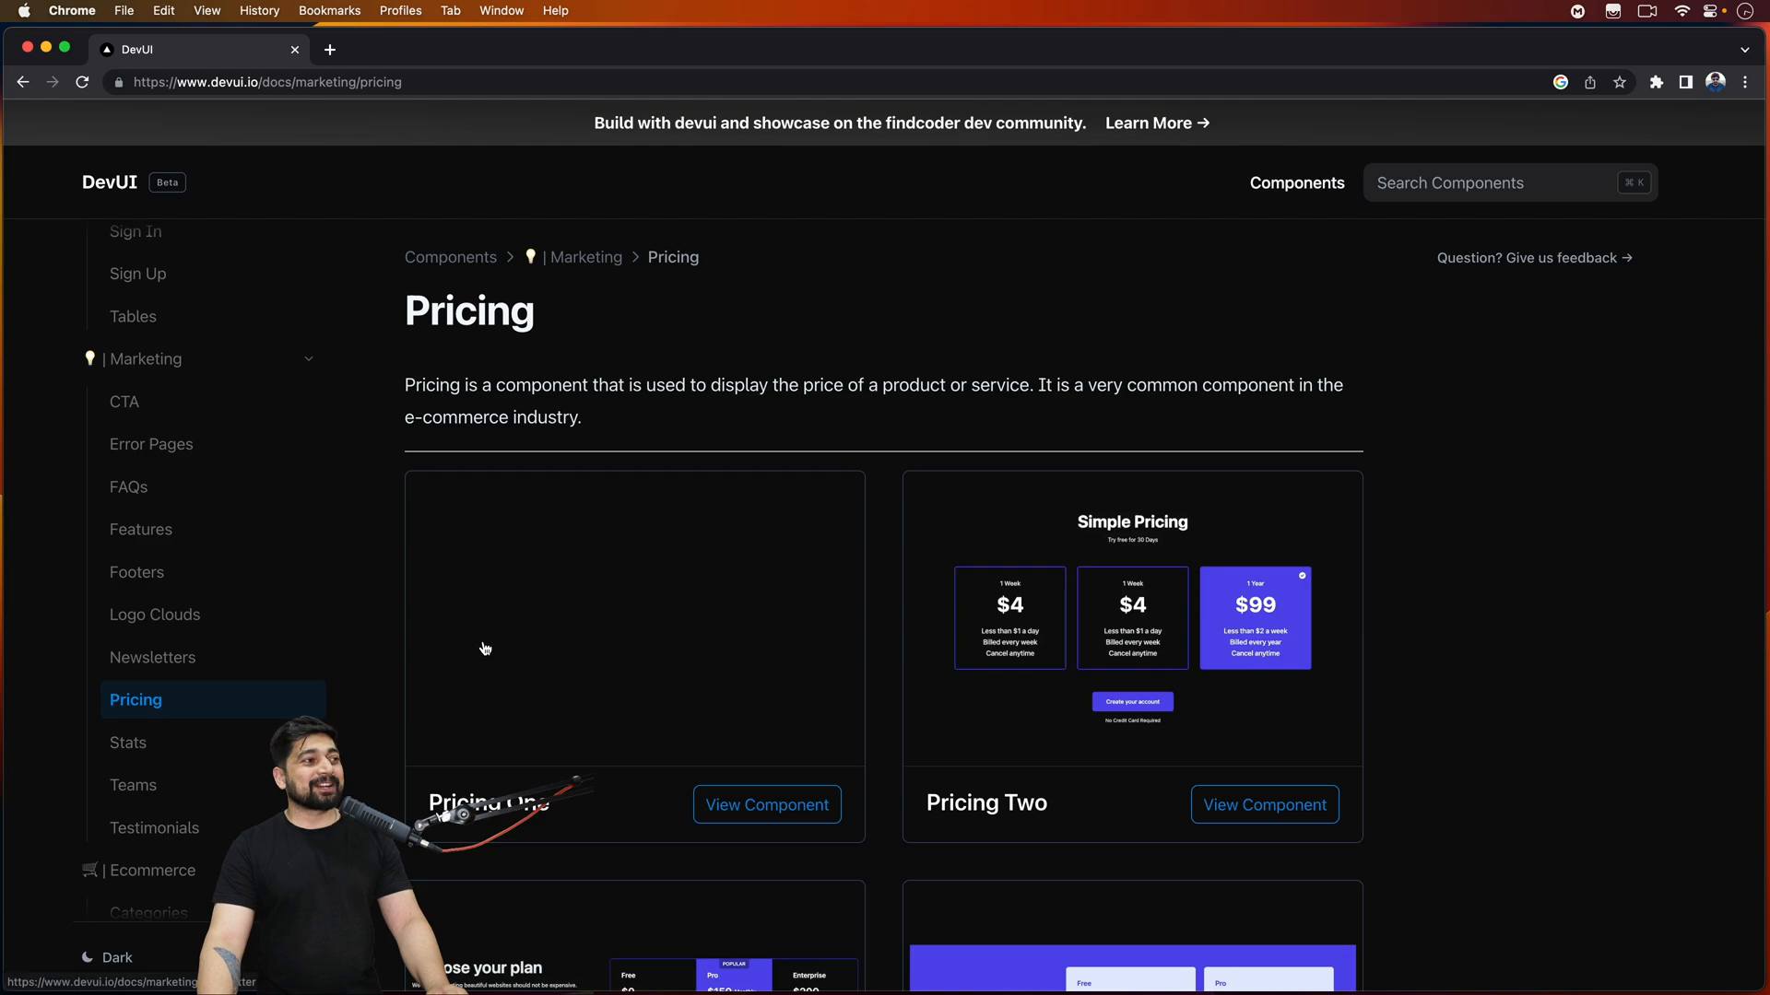
pyautogui.scroll(-3)
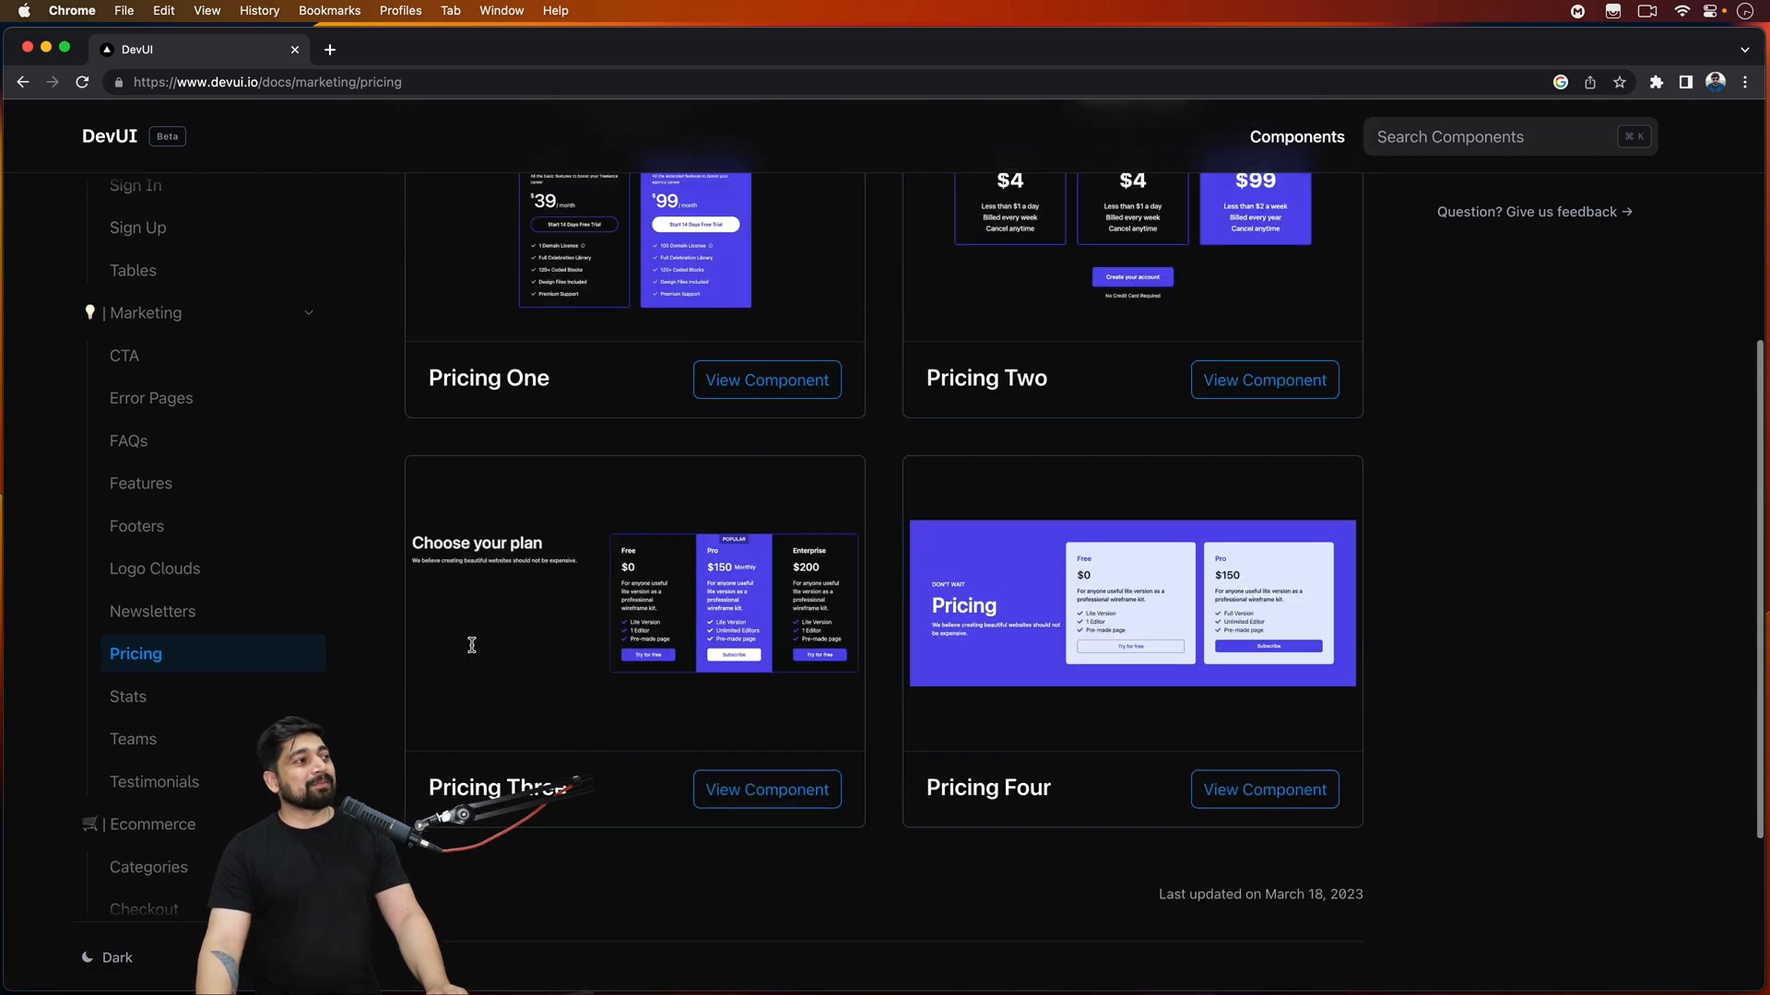